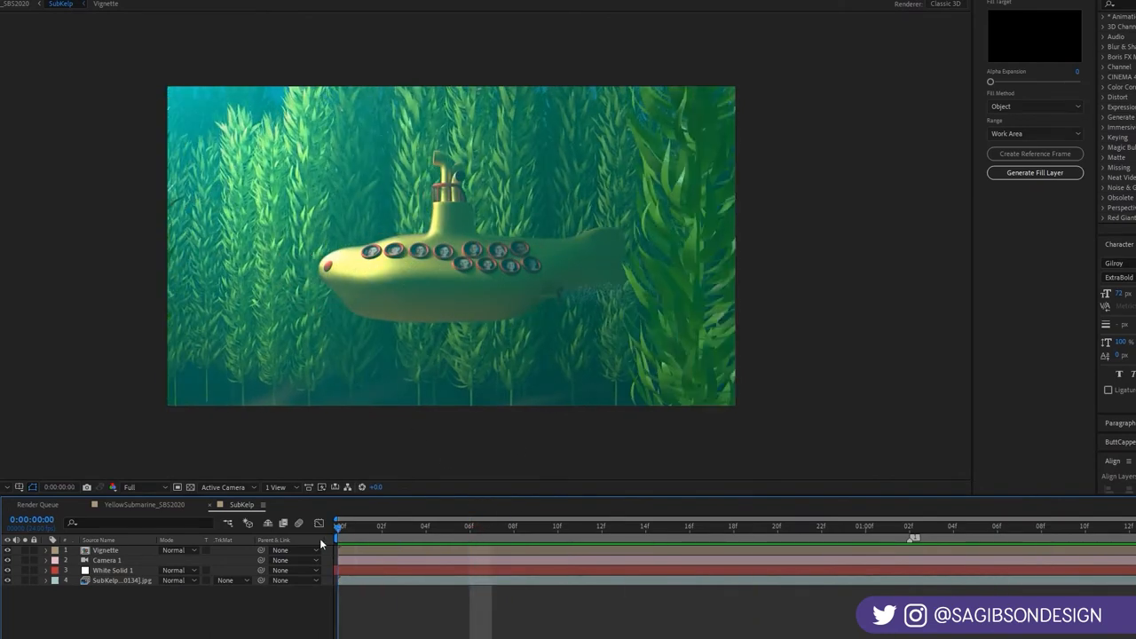
- Play back the rendered kelp sequence in the Picture Viewer, then close the viewer
click(691, 525)
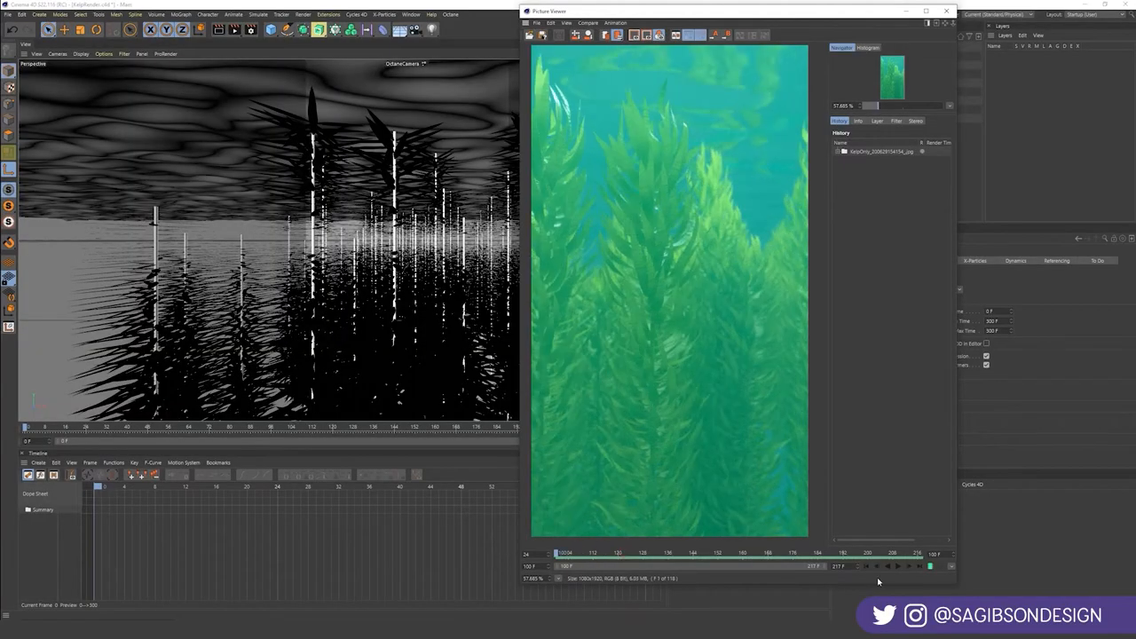
click(897, 566)
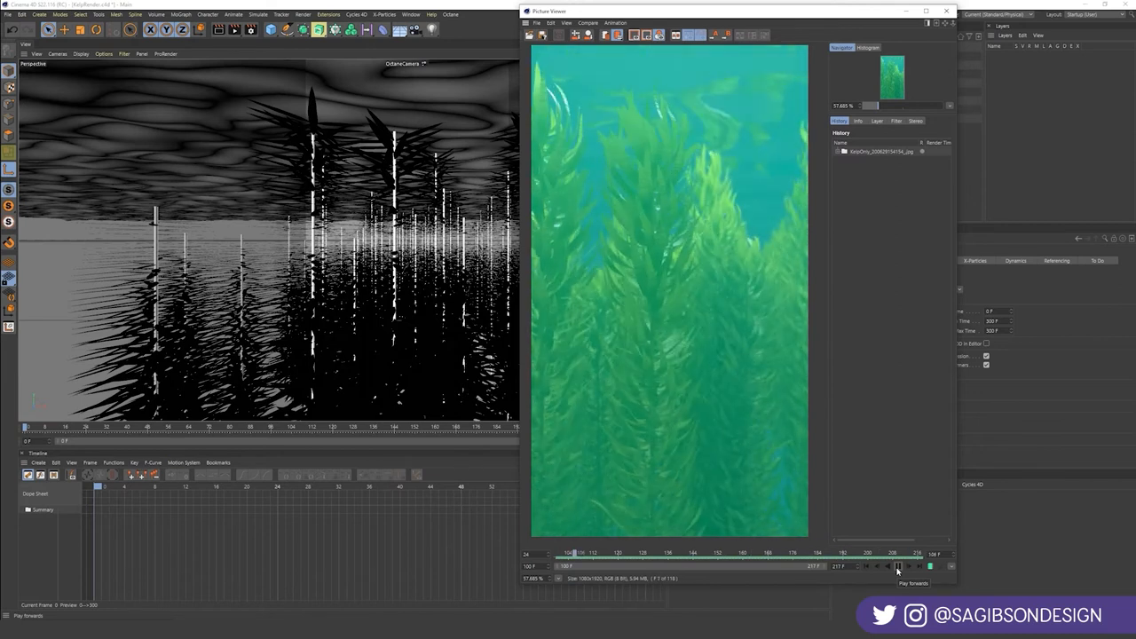
click(898, 566)
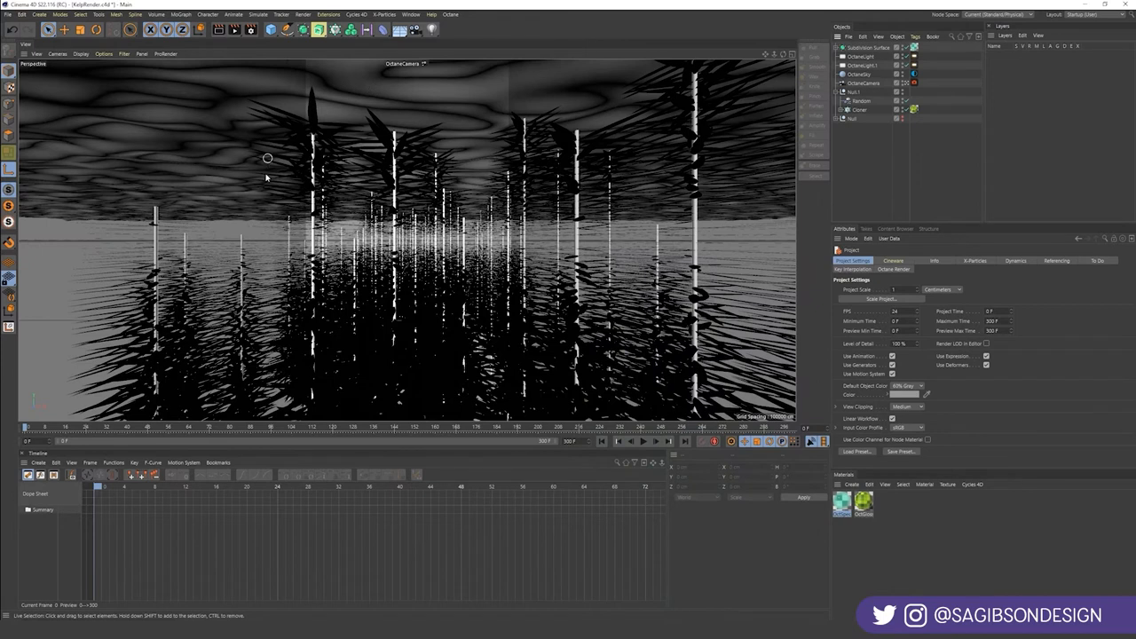
- Open the single kelp stalk file, then play and stop its animation
click(908, 82)
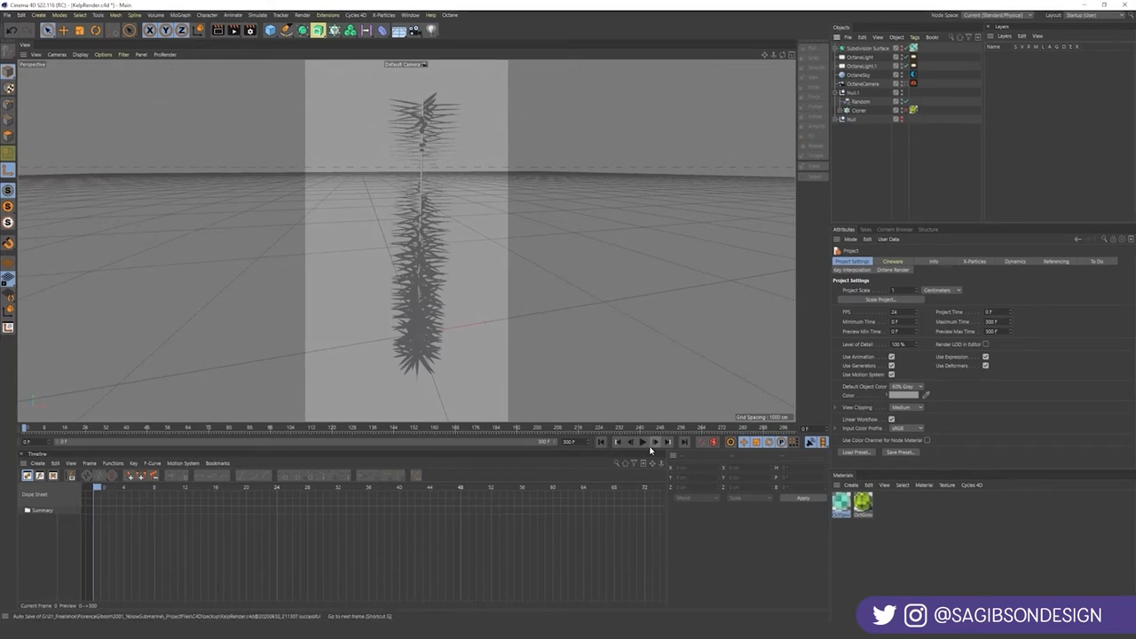
click(644, 442)
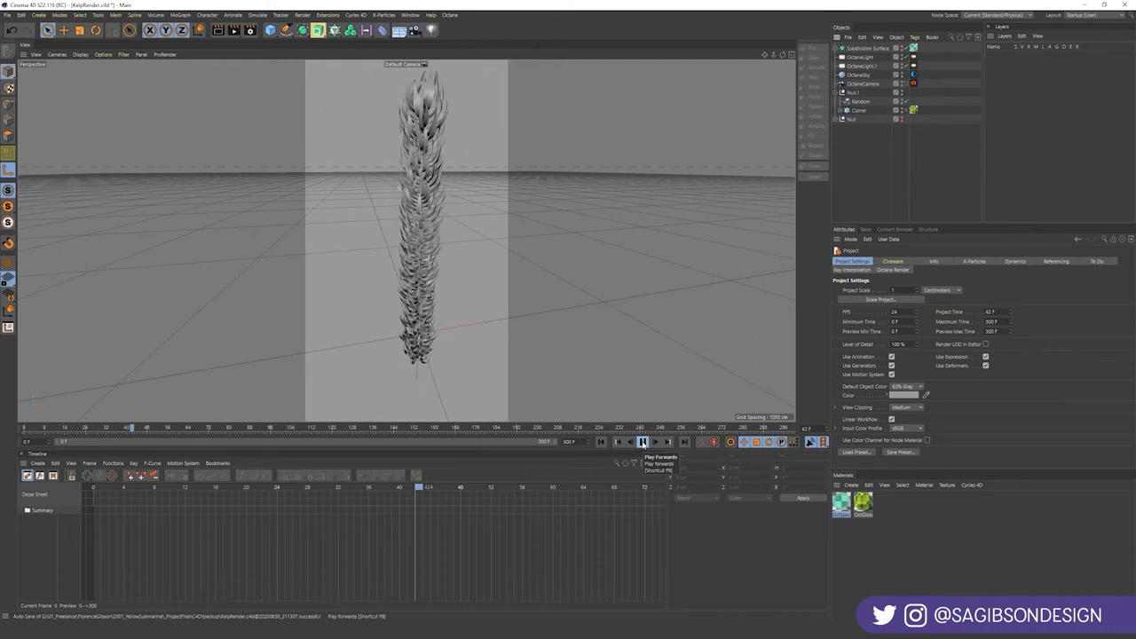
click(642, 442)
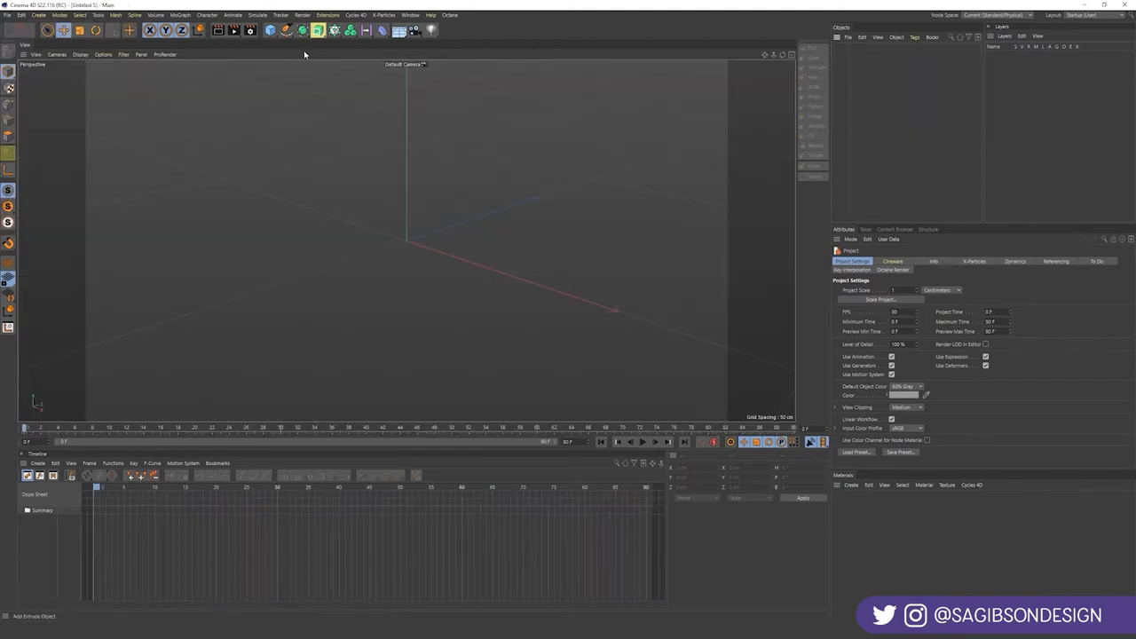
- Add a 5 cm wide Plane and display it with Quick Shading (Lines)
click(269, 31)
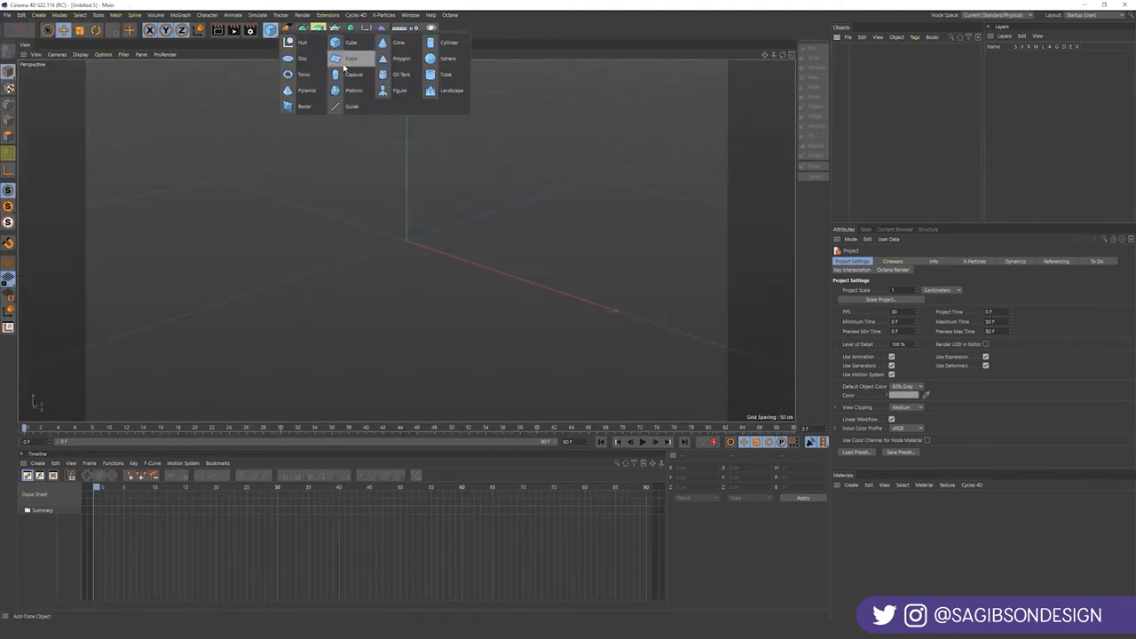
click(352, 59)
text(30)
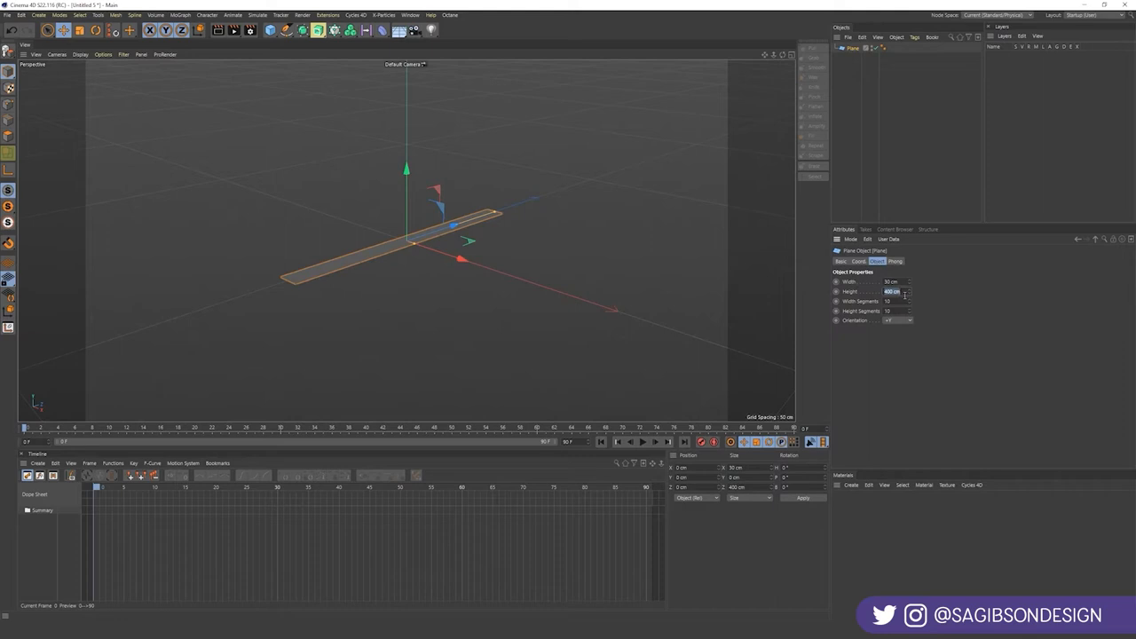
text(5 cm)
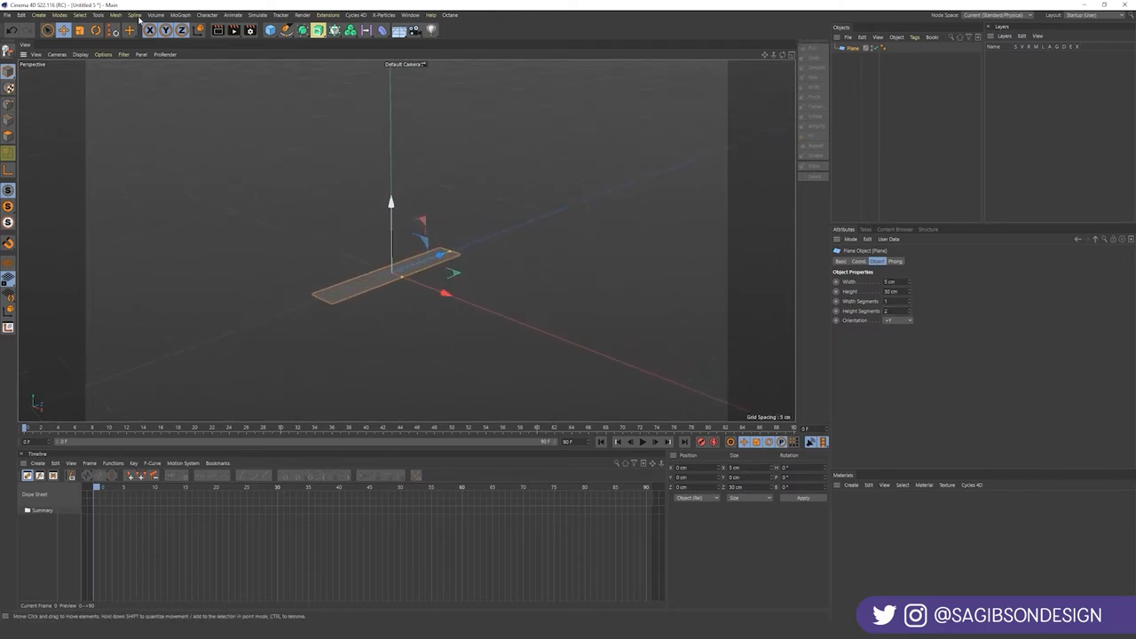
click(79, 54)
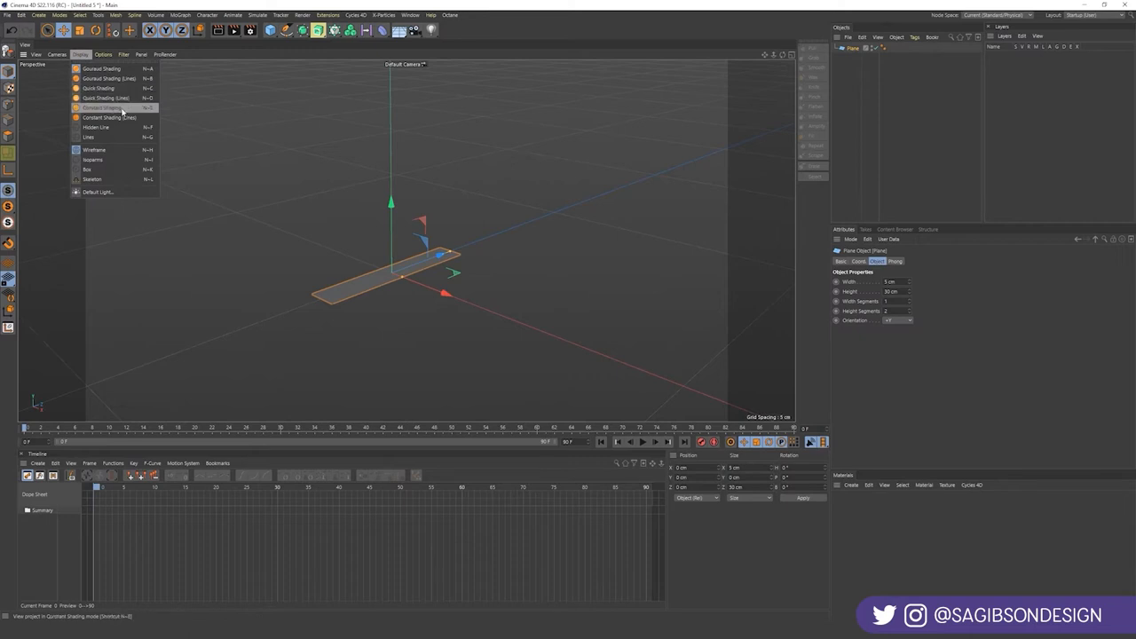
mouse_move(104, 98)
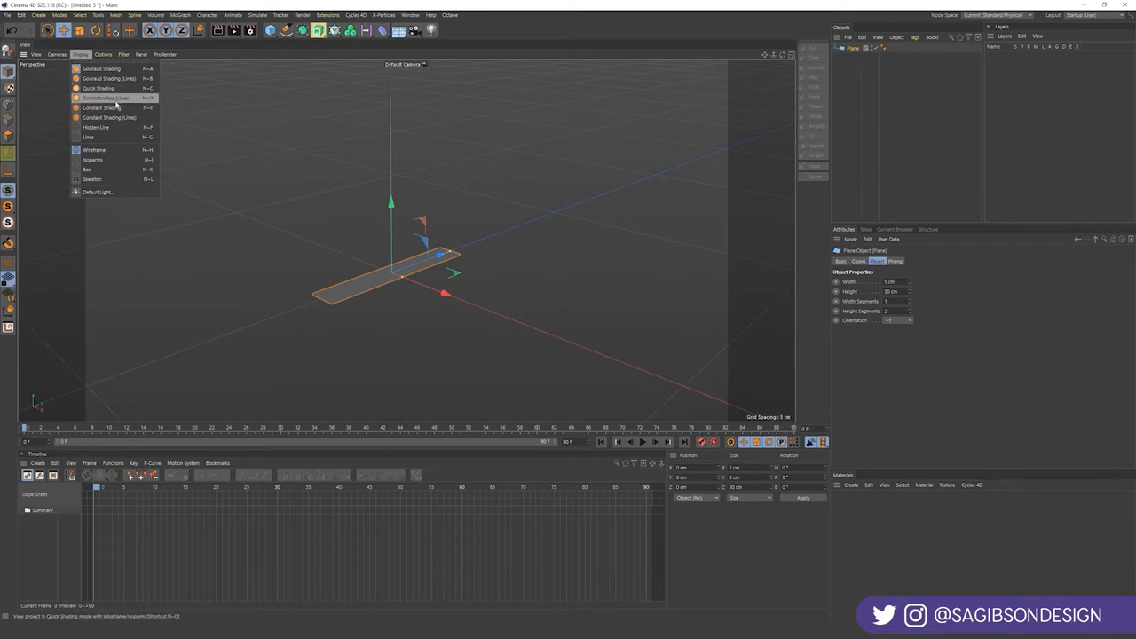
click(102, 87)
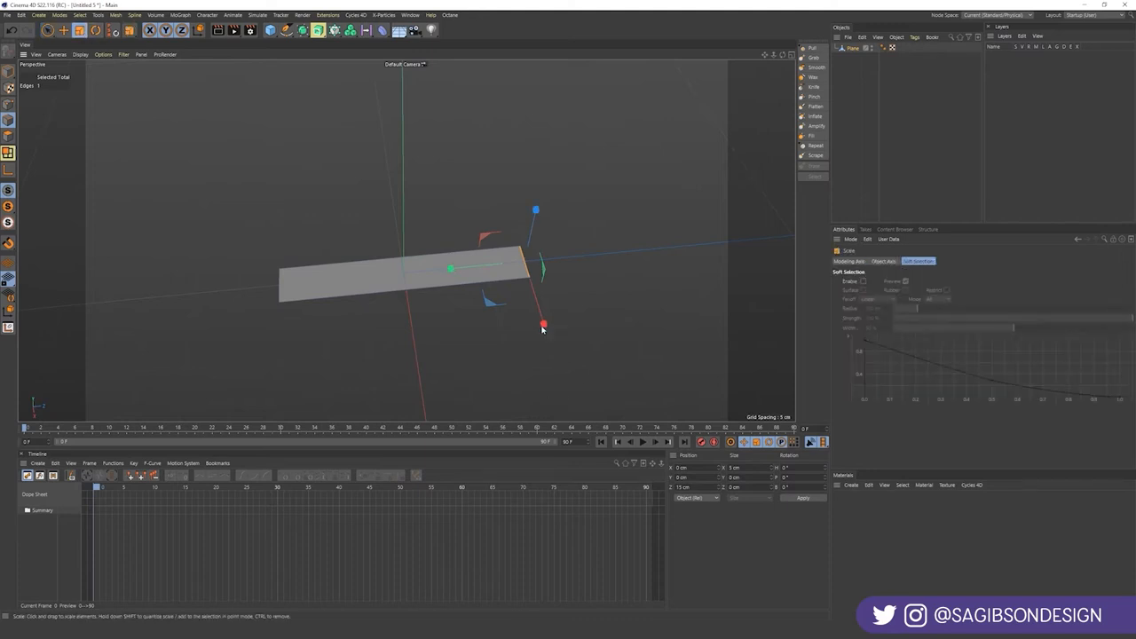
- Scale the plane's end edges down and pull the tip points outward into a pointed leaf
drag(542, 324, 532, 284)
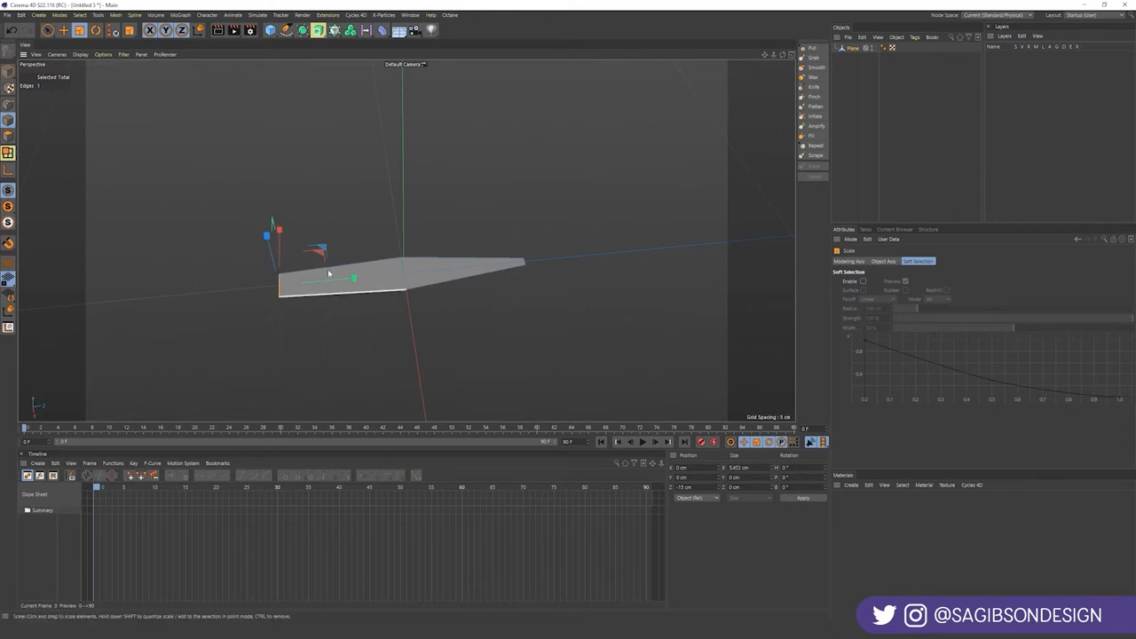
right_click(337, 318)
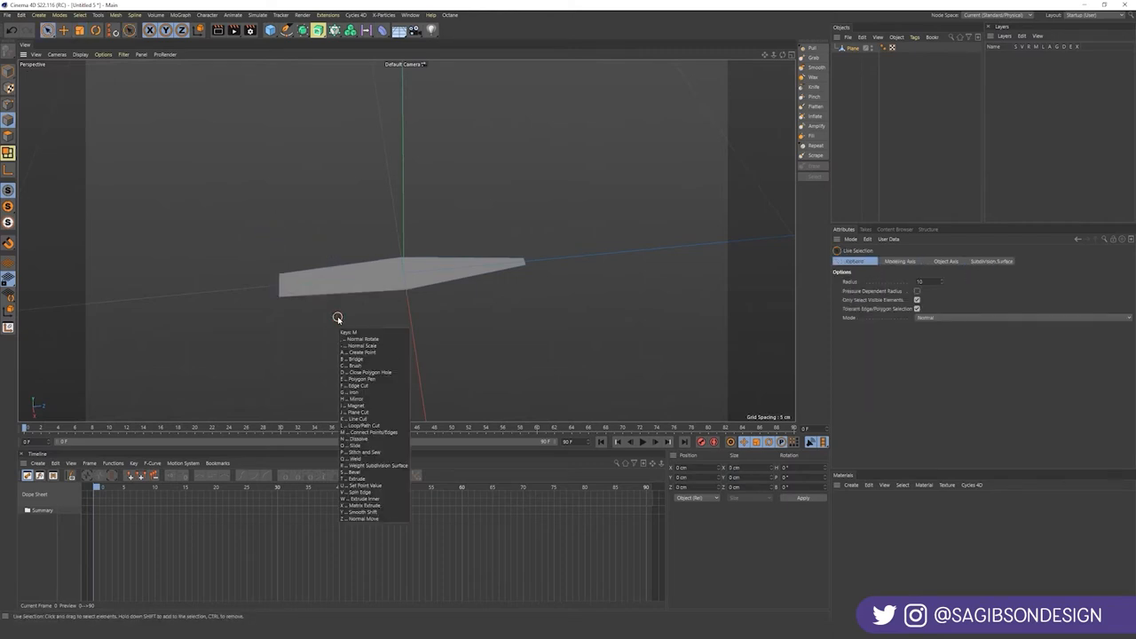
click(362, 426)
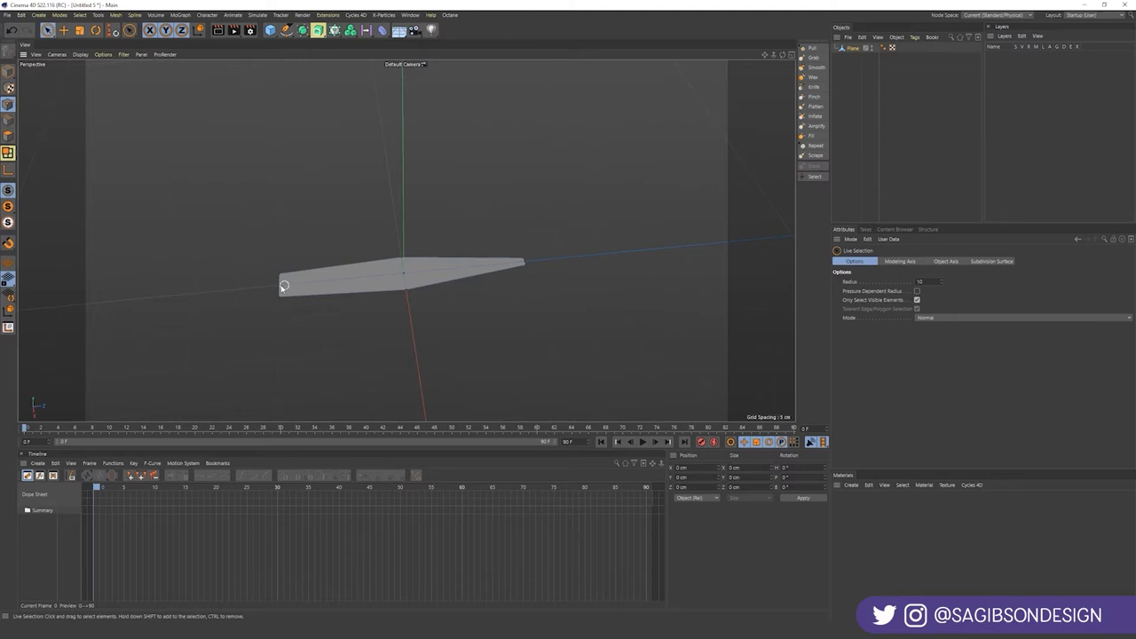
click(283, 286)
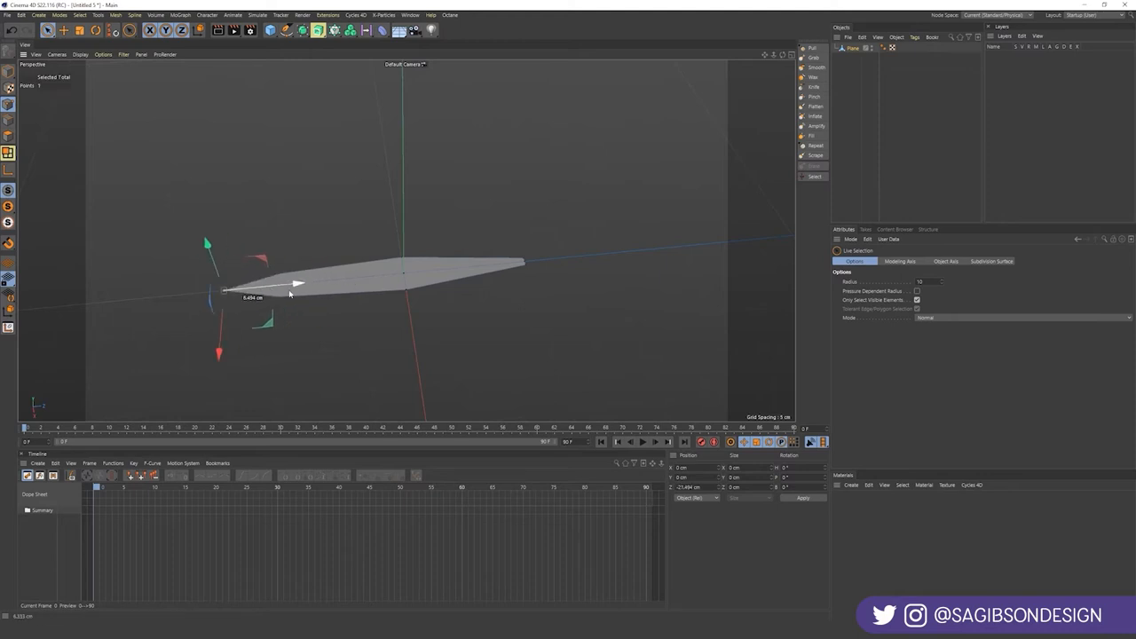
drag(297, 283, 264, 289)
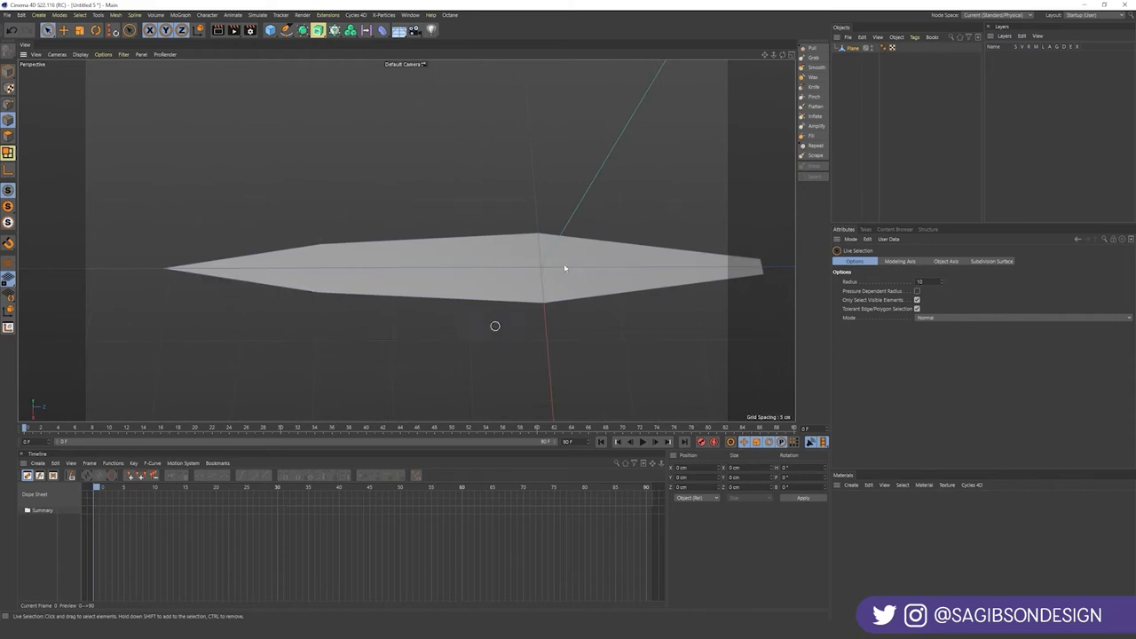
mouse_move(483, 351)
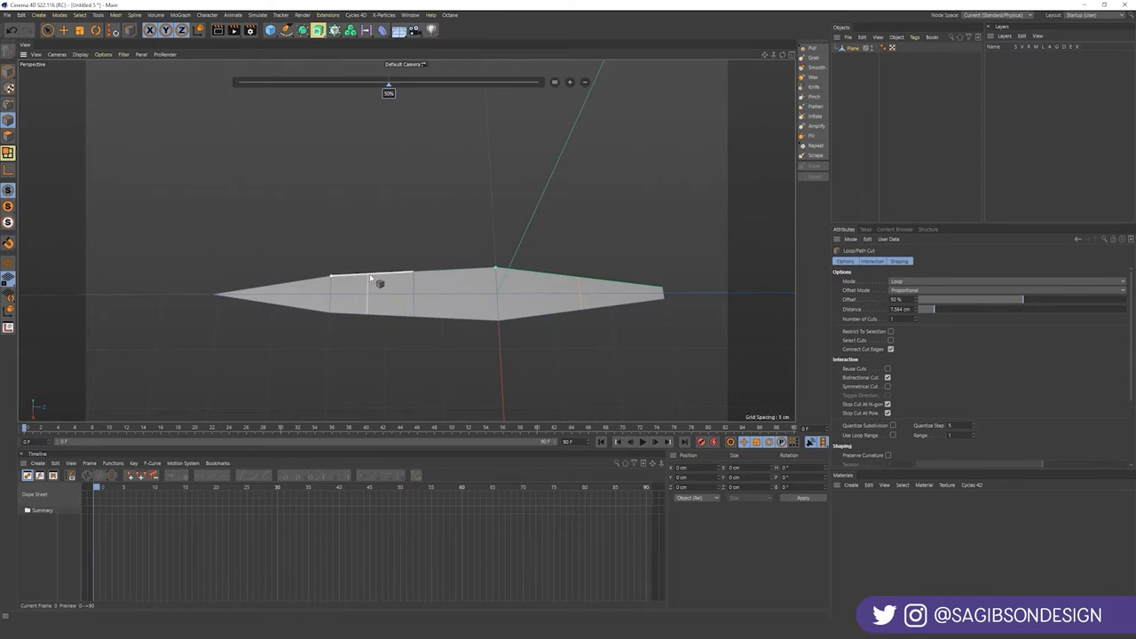
- Slice edge loops across the leaf with Loop/Path Cut and orbit to inspect
drag(379, 283, 466, 280)
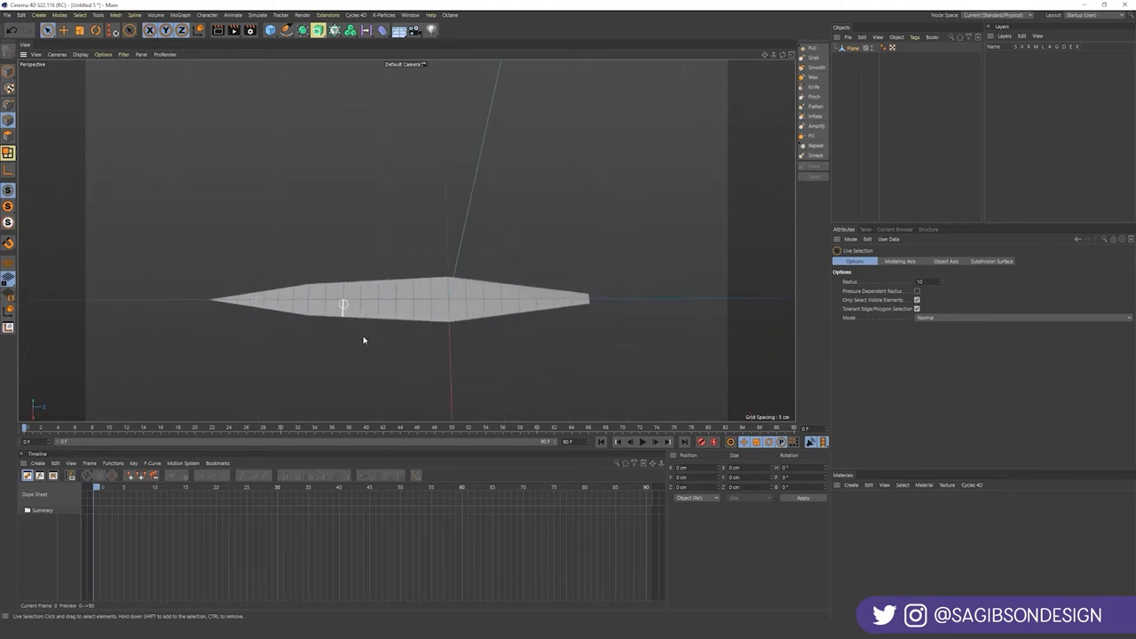
drag(362, 341, 348, 327)
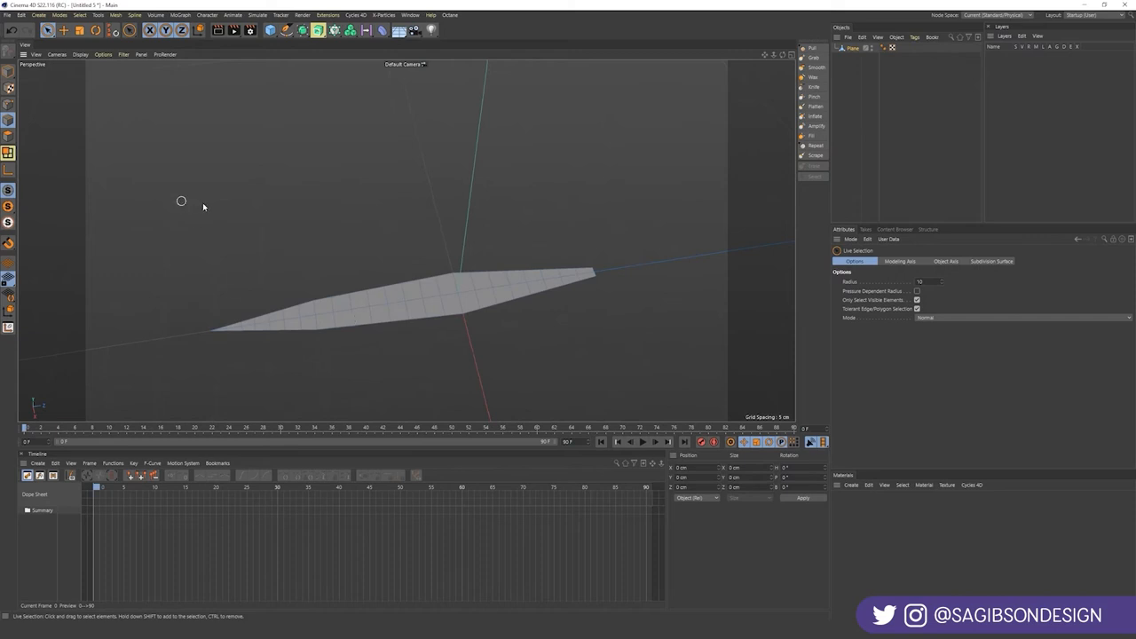
mouse_move(59, 147)
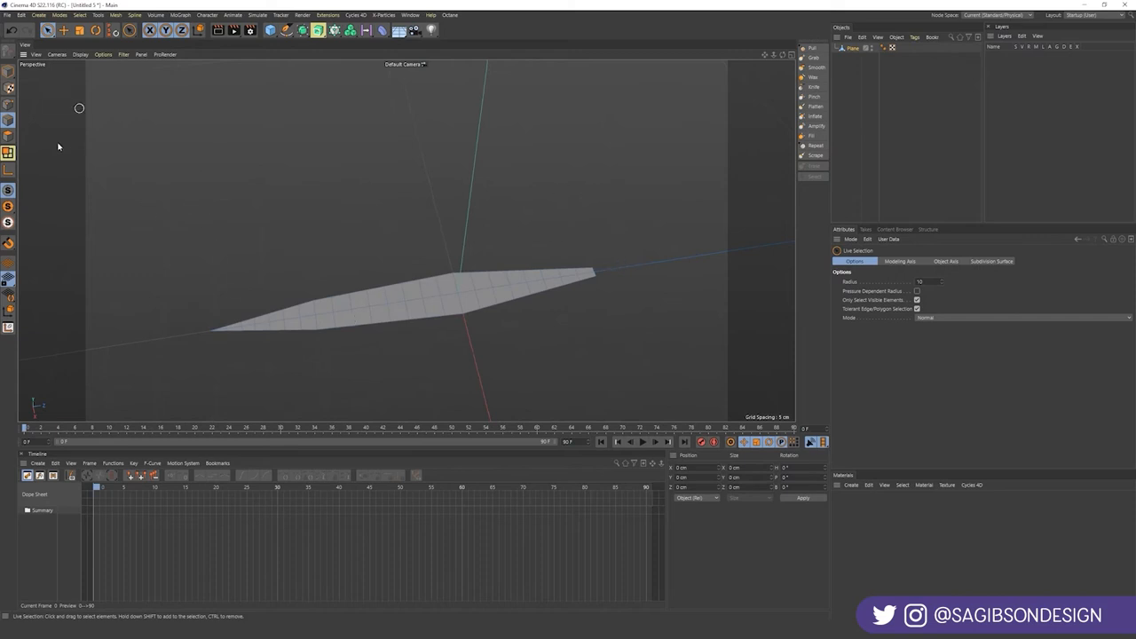
mouse_move(630, 255)
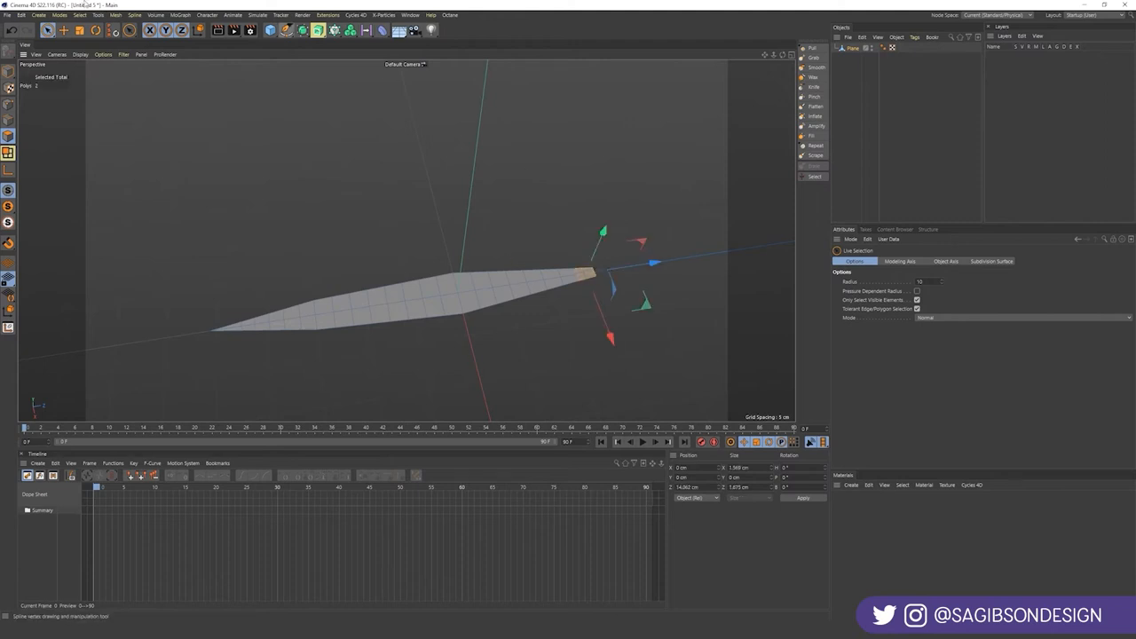
- Save the tip polygons as a selection set, rename the object Leaf, and use Quick Shading (Lines)
click(80, 15)
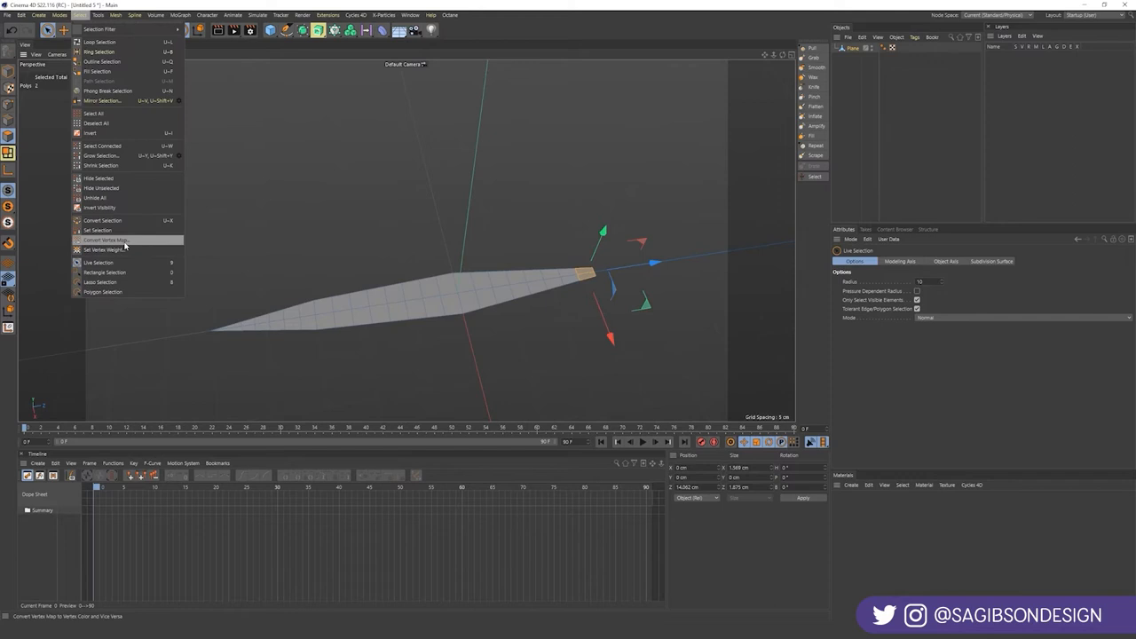
click(98, 230)
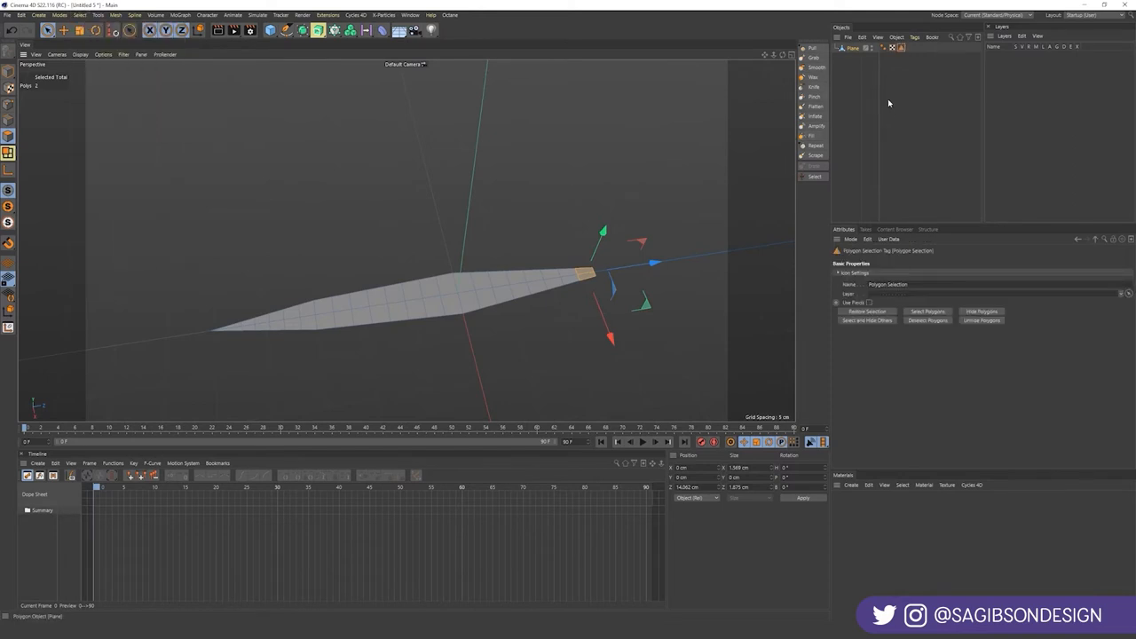
click(905, 284)
text(Leaf)
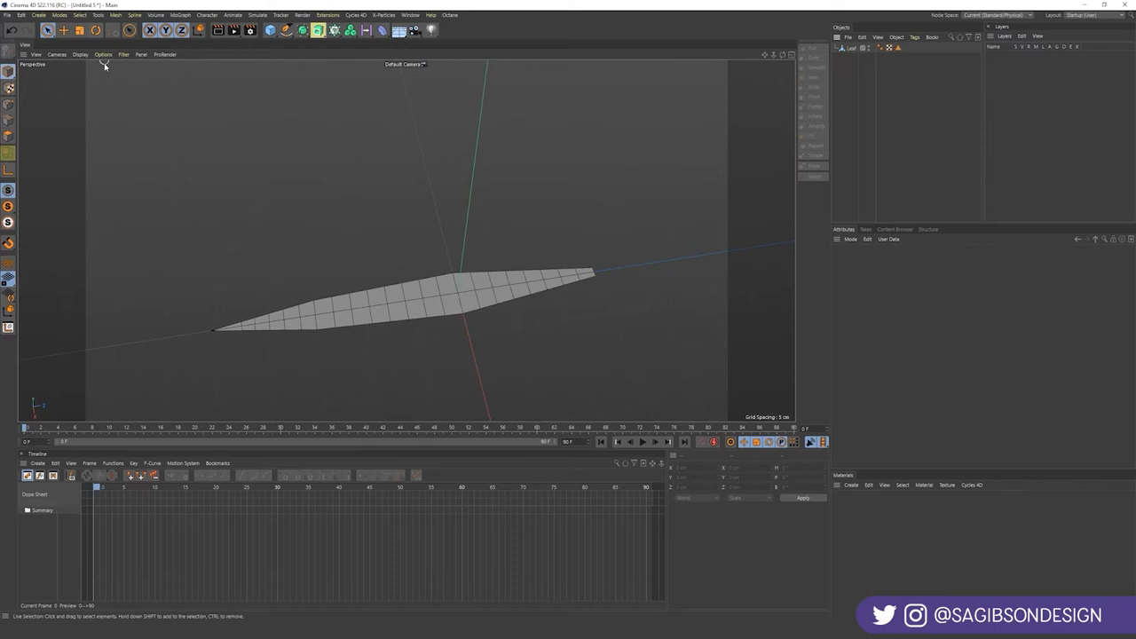
click(80, 54)
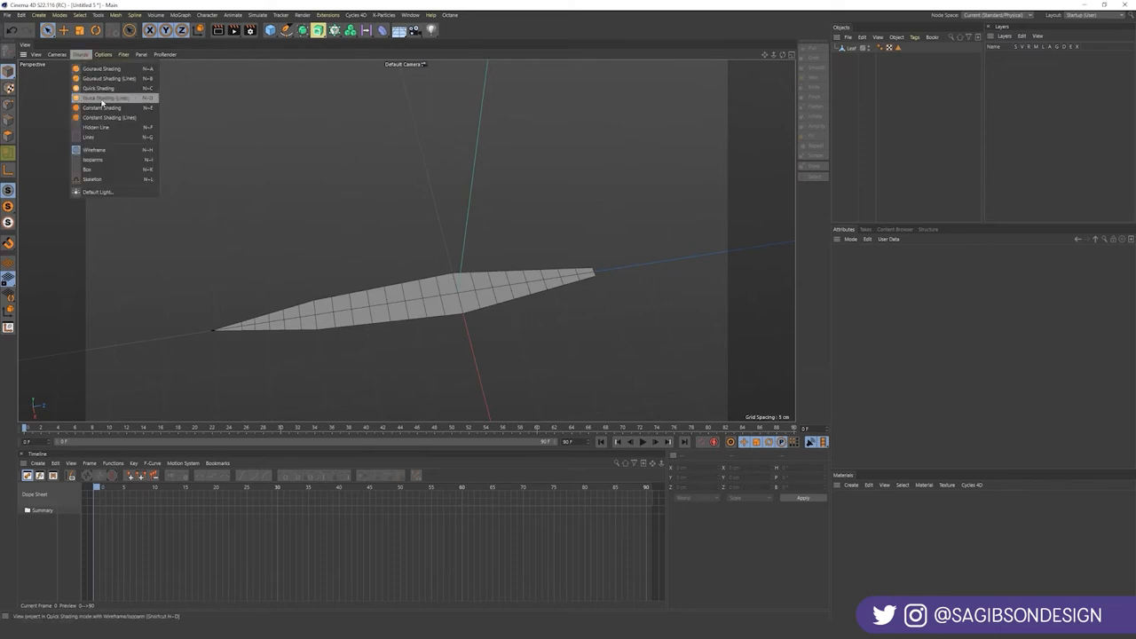
click(100, 97)
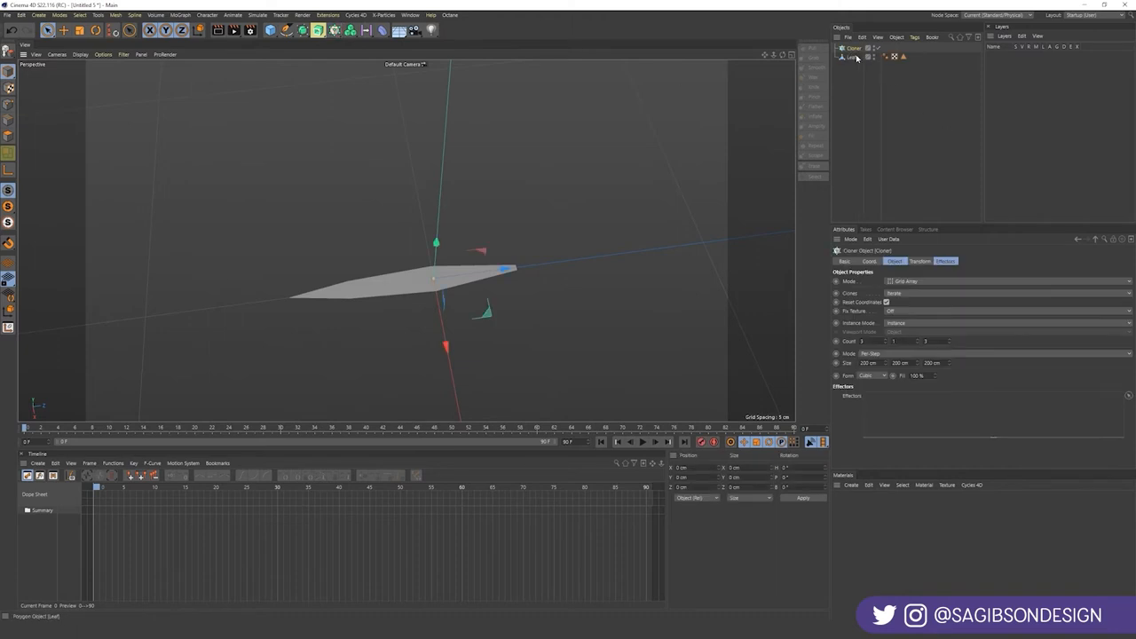
- Set the Leaf's Cloner to Radial mode and rotate the leaf to point outward
click(858, 57)
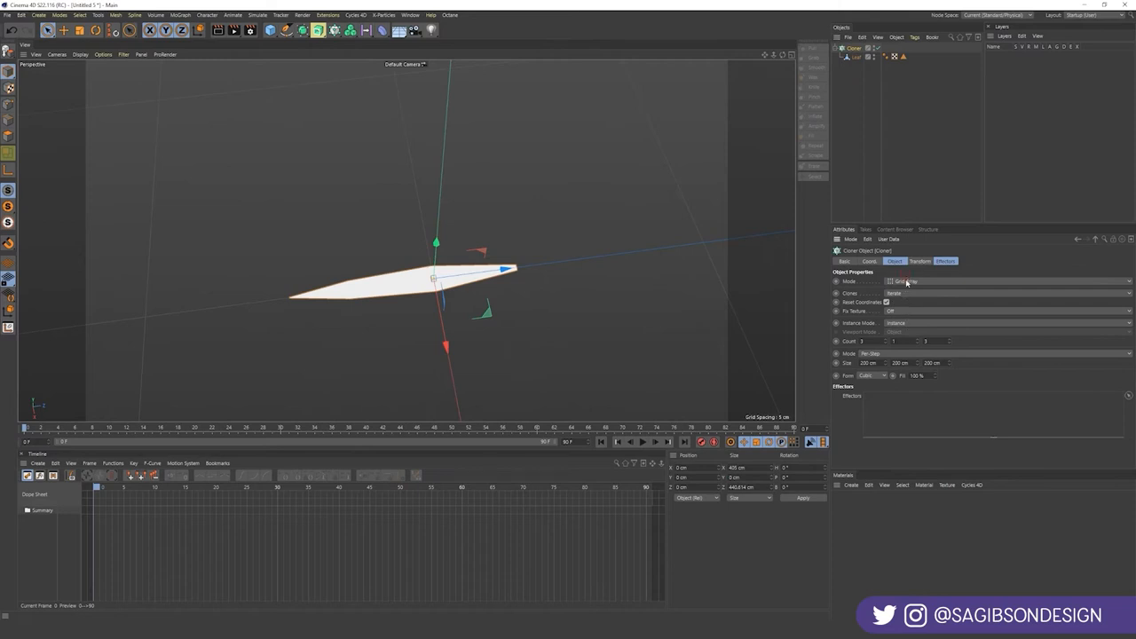
click(905, 281)
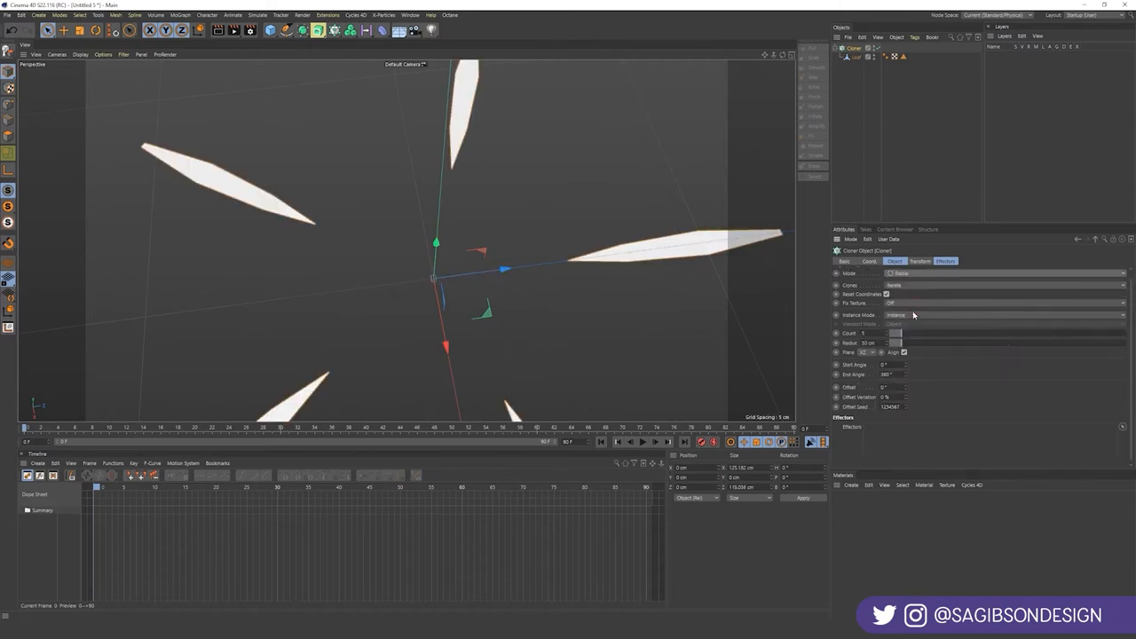
click(855, 48)
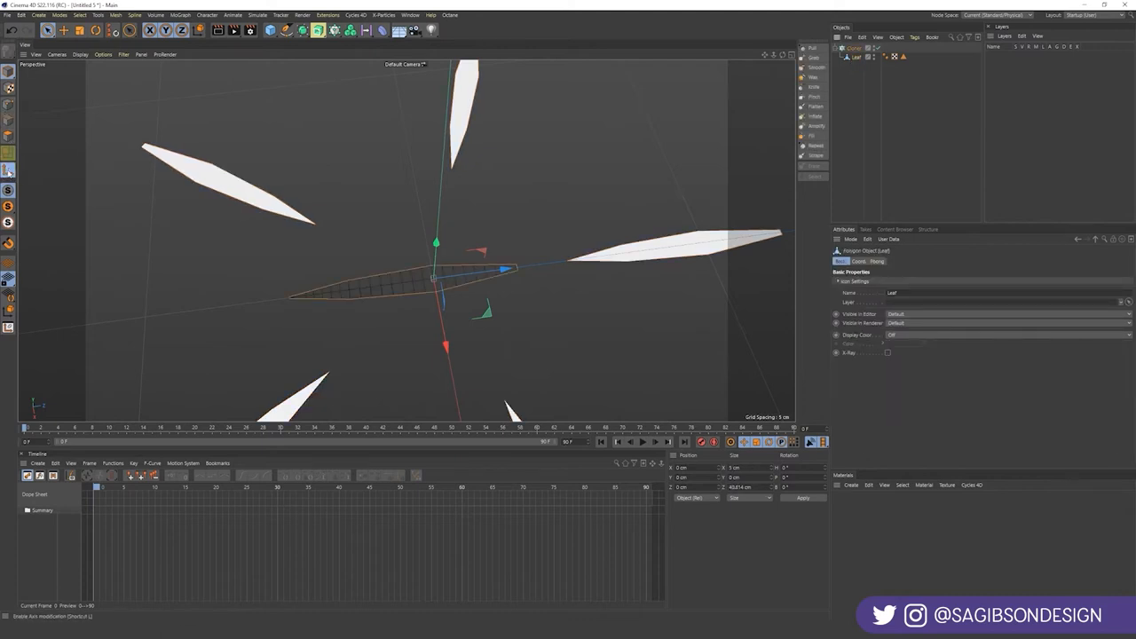
mouse_move(8, 169)
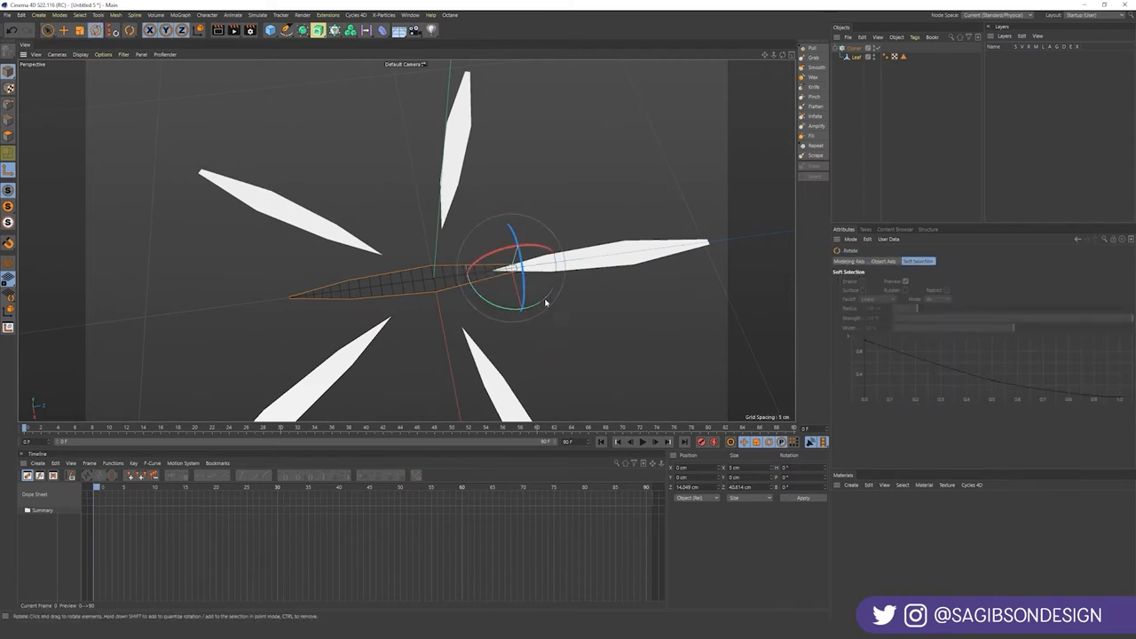
drag(524, 319, 545, 289)
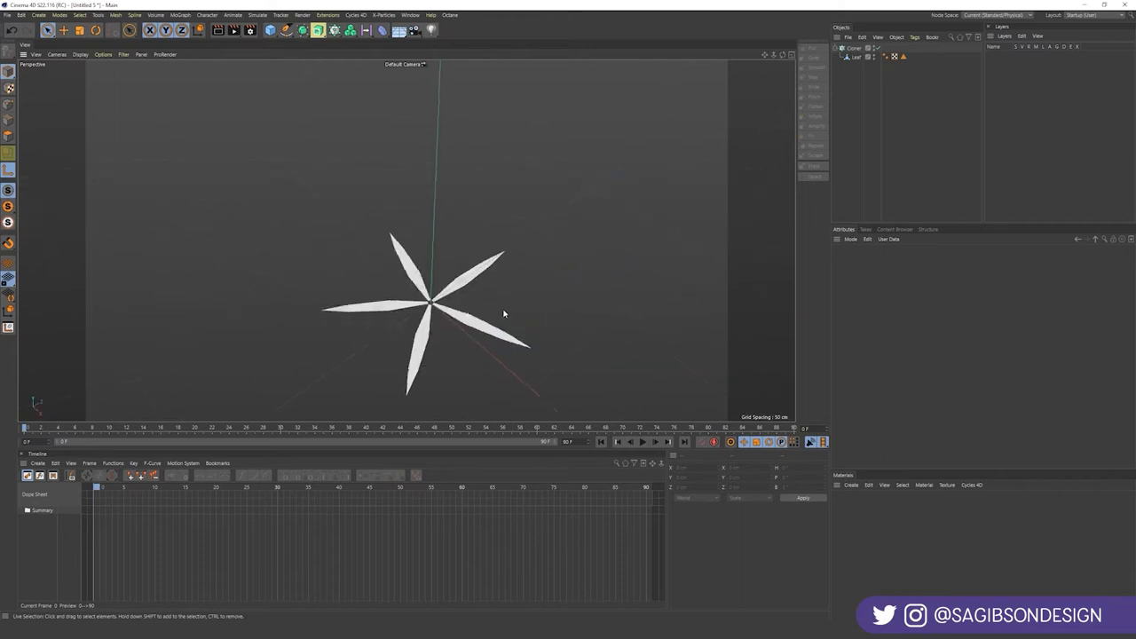
click(271, 29)
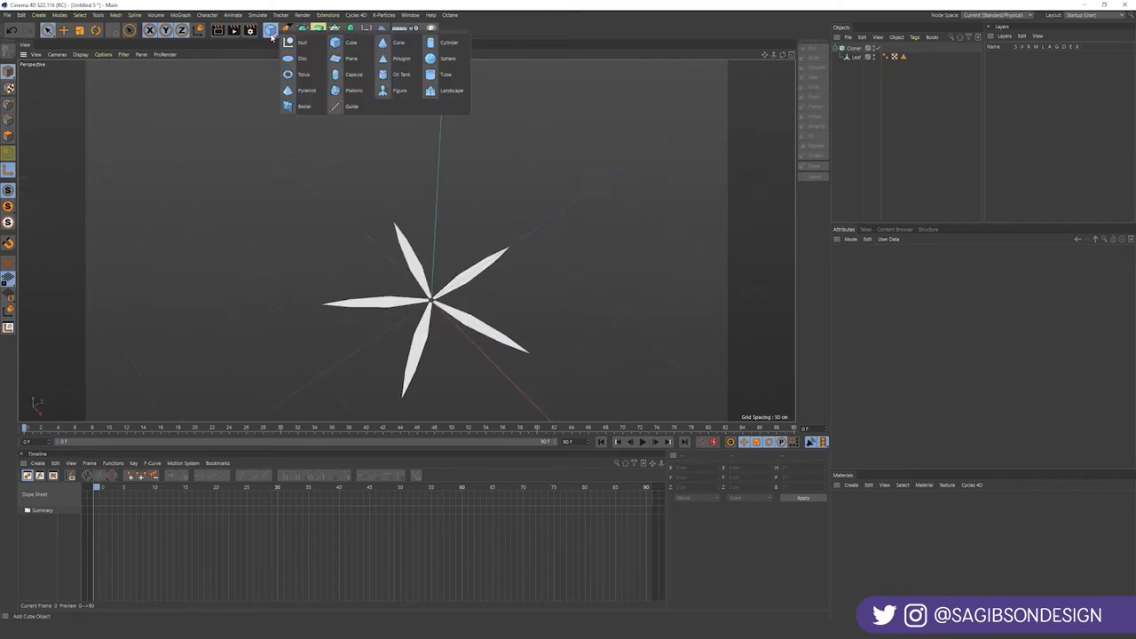
- Add a Cylinder stem with 1 cm radius and about 400 cm height, then deselect it
click(449, 42)
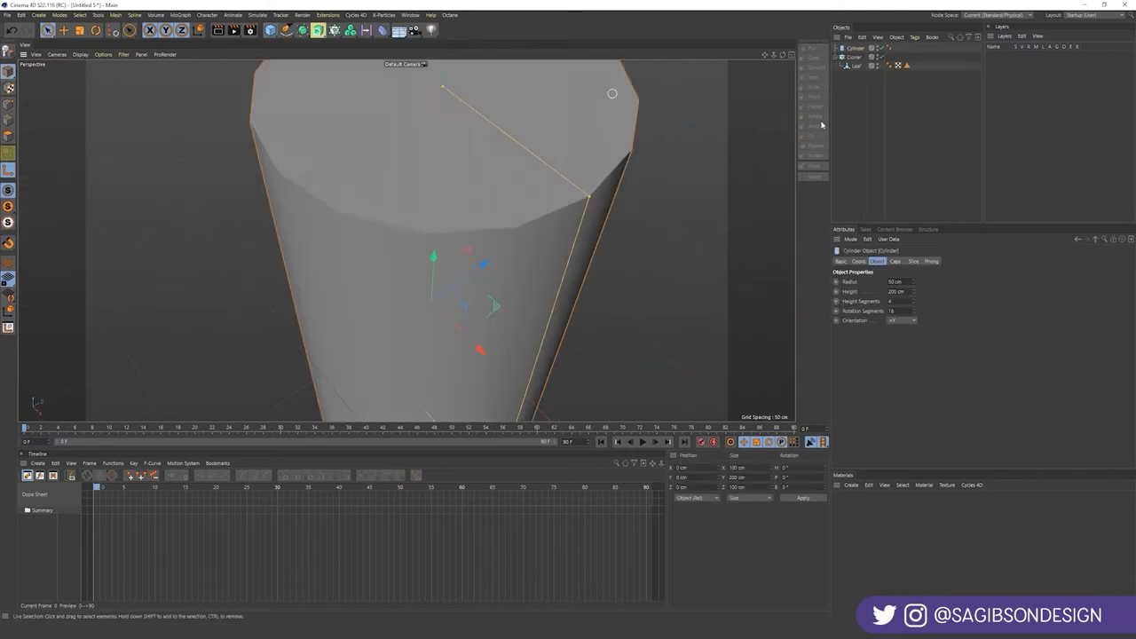
click(897, 281)
text(1)
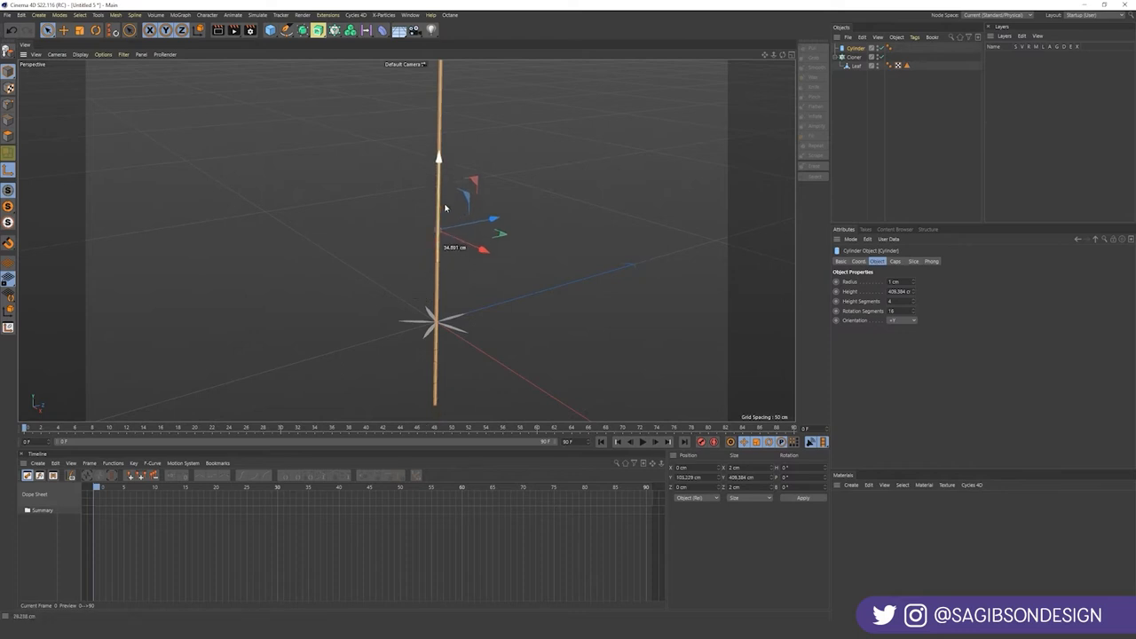
click(576, 318)
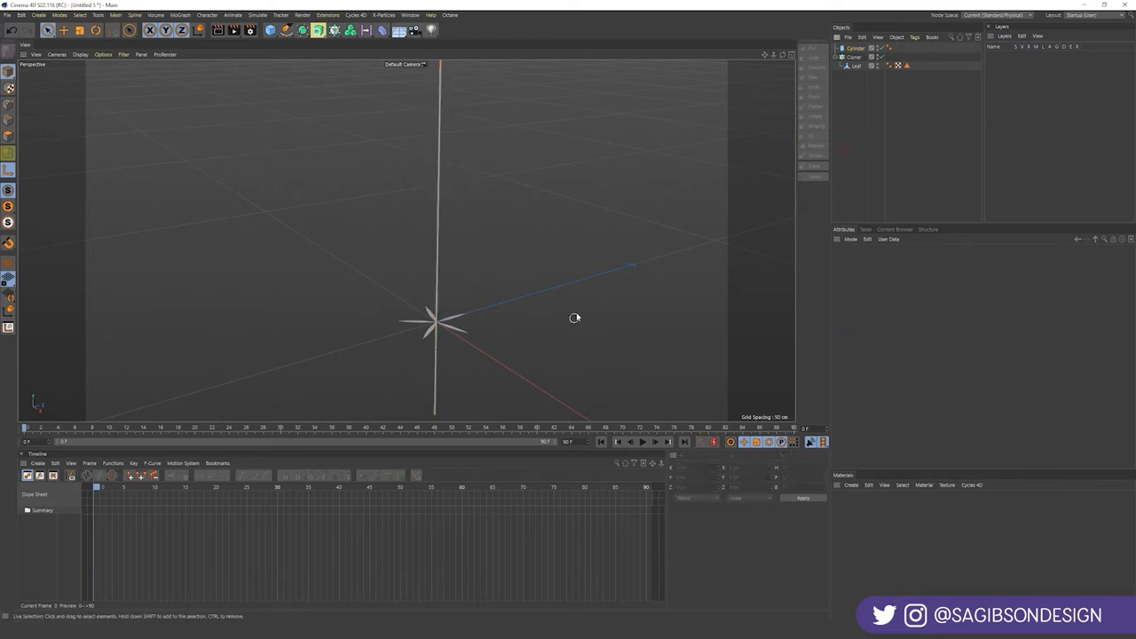
click(854, 57)
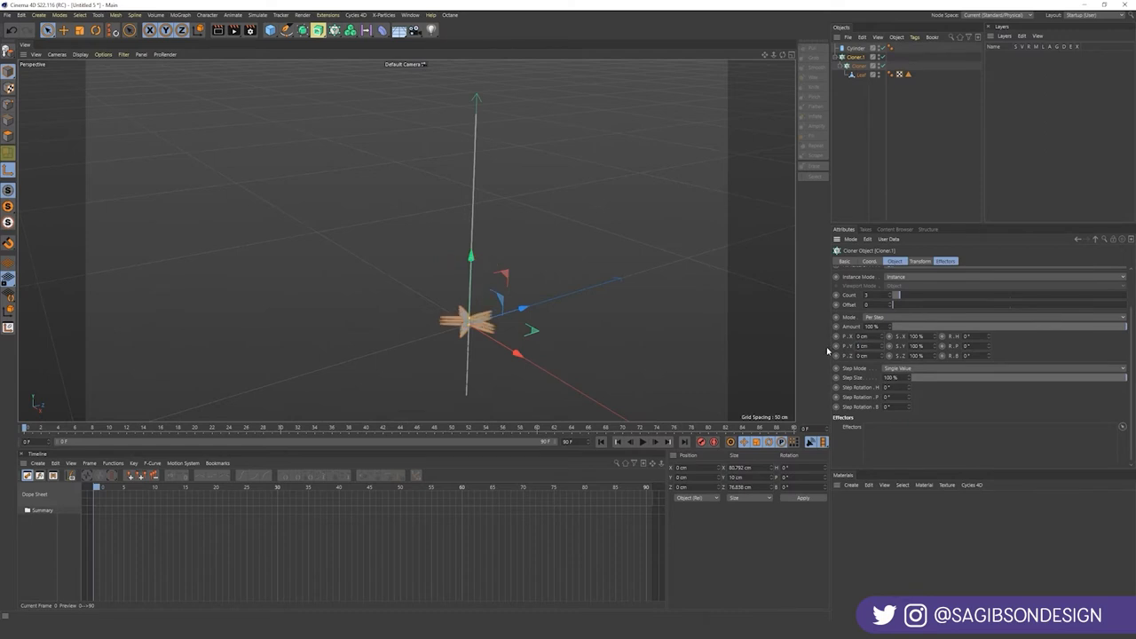
- Raise the linear Cloner's Count above 3 to stack more leaf stars upward
click(897, 295)
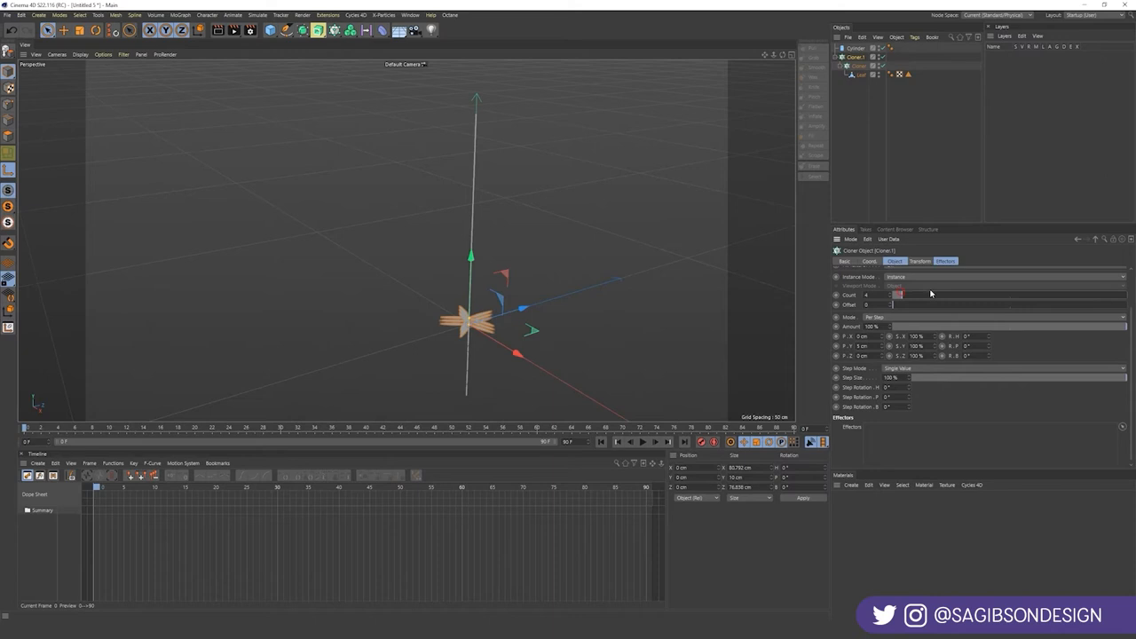
drag(897, 295, 1030, 304)
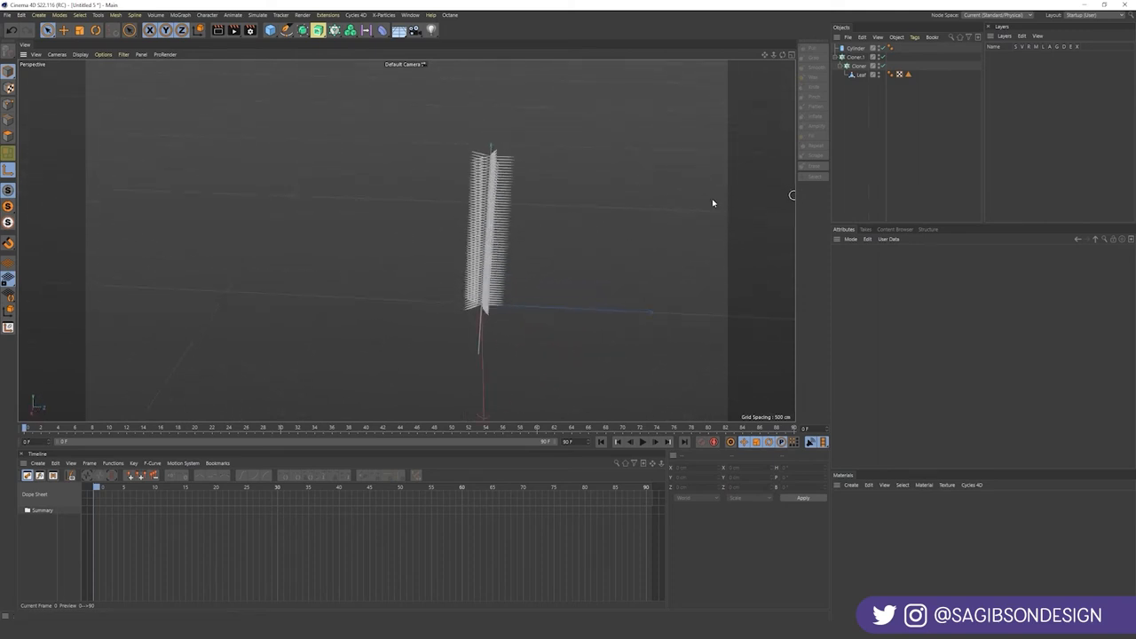
- Add a Random effector to Cloner.1 and disable its position randomisation
click(859, 56)
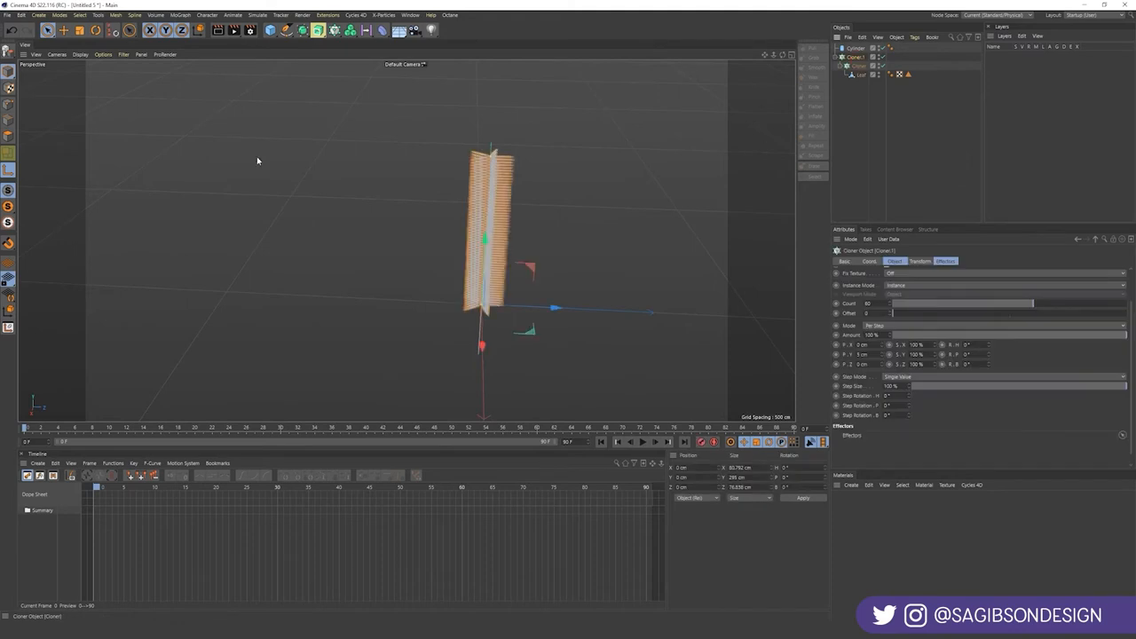
mouse_move(194, 20)
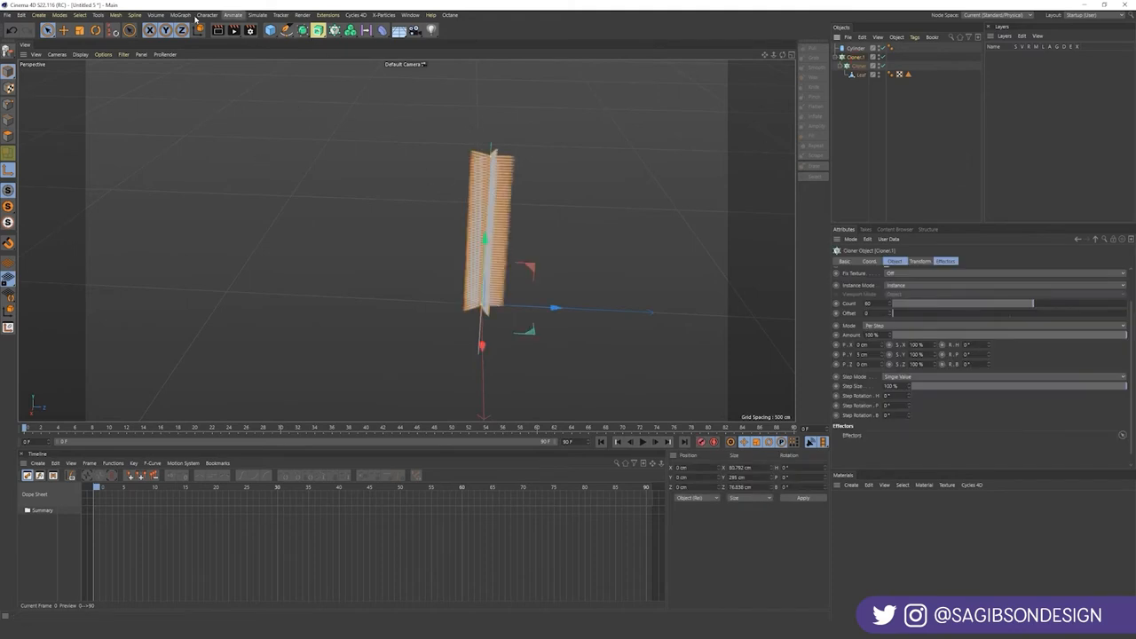
click(181, 15)
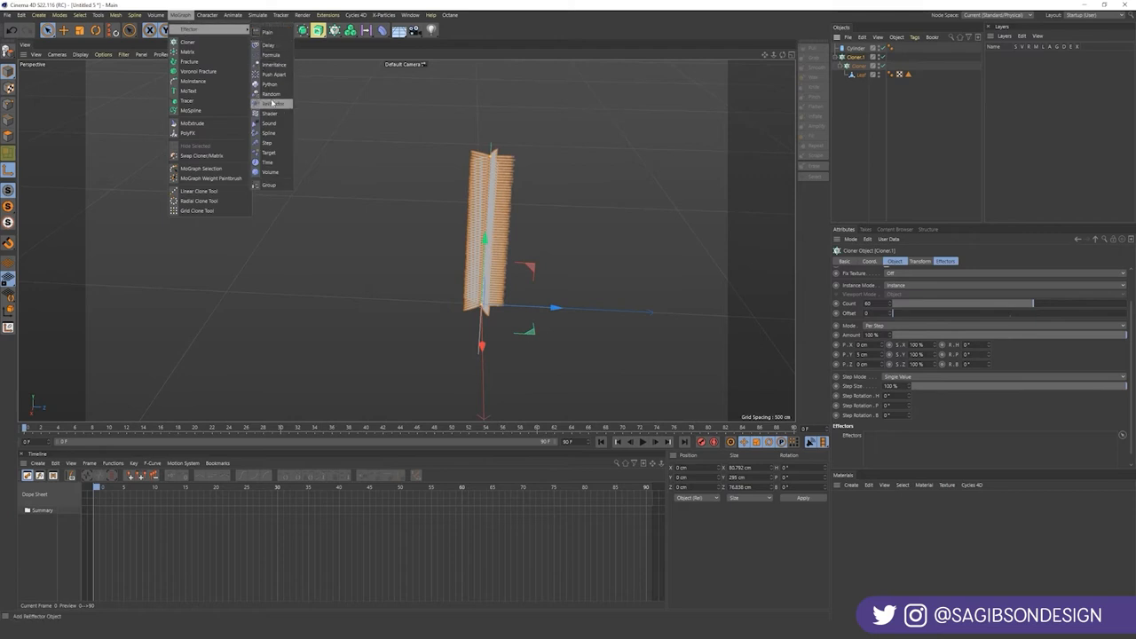
click(272, 104)
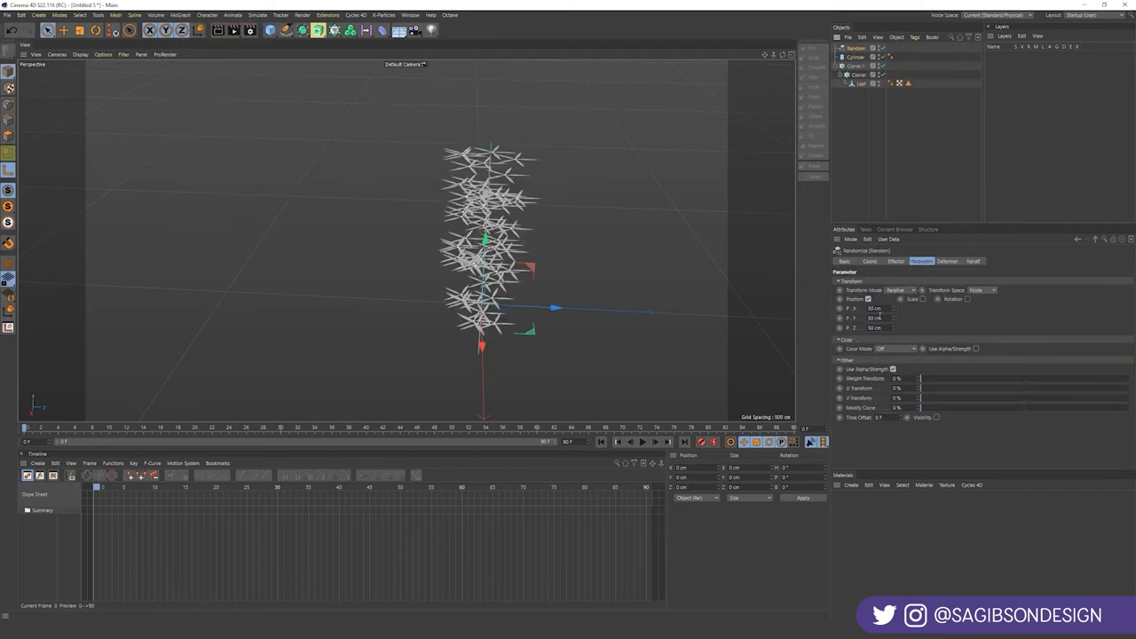
click(869, 299)
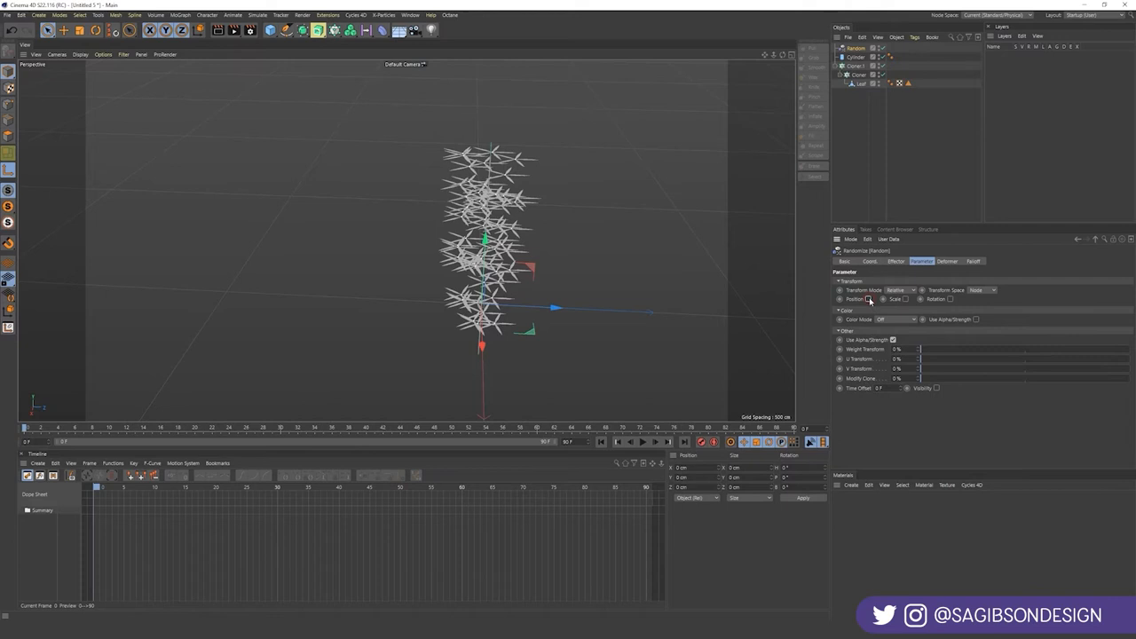
click(951, 299)
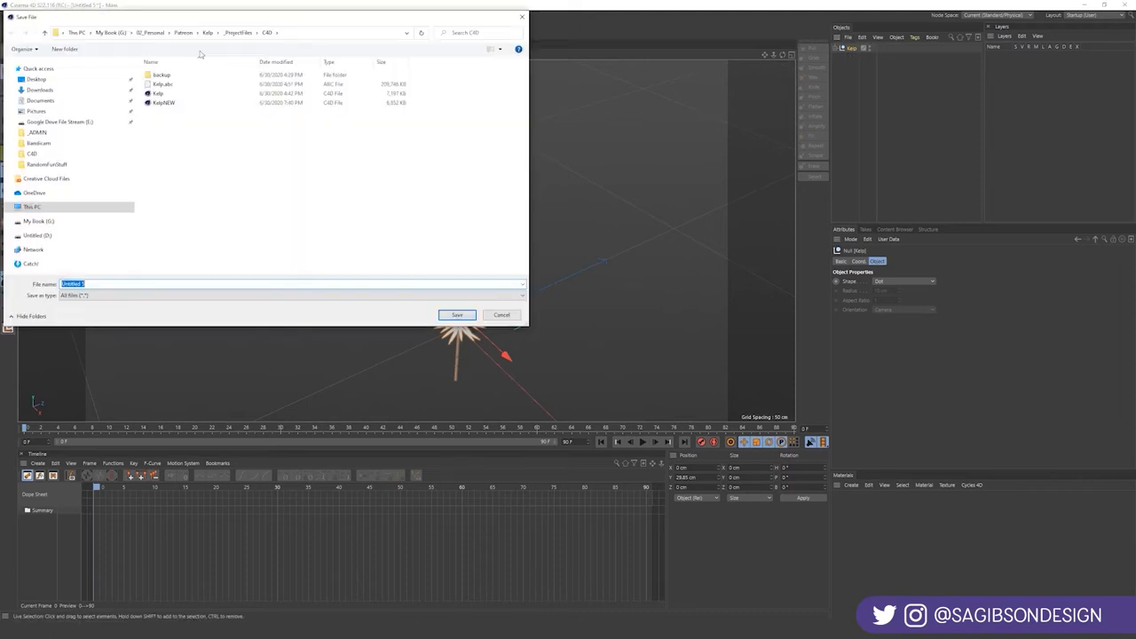
- Save the scene over the existing KelpNEW file and select the Kelp group to duplicate
click(457, 314)
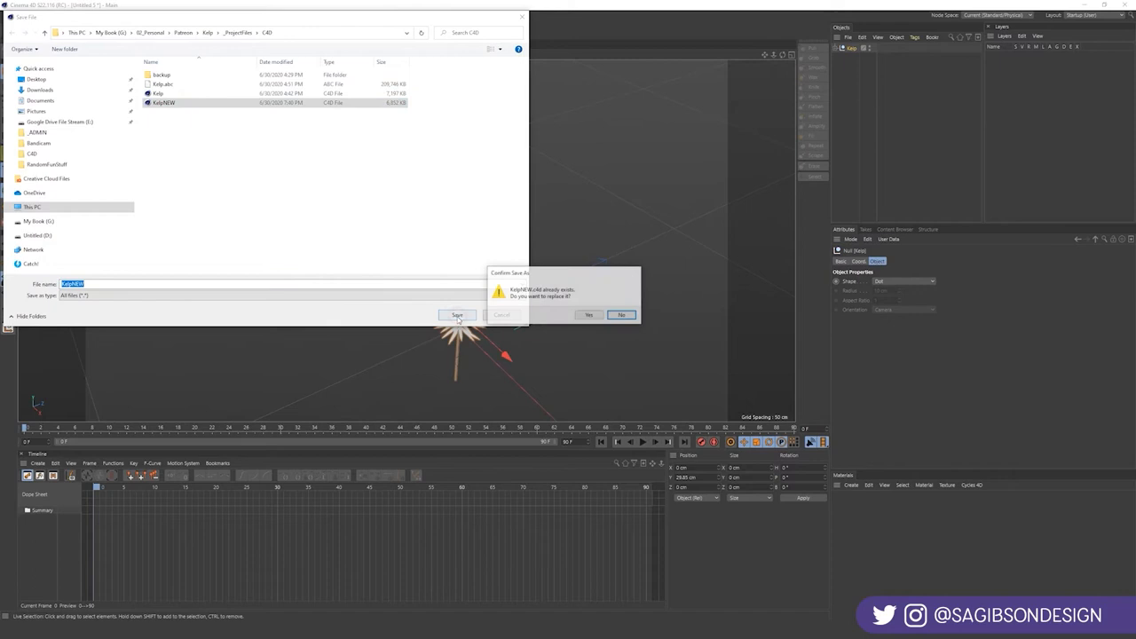
click(589, 314)
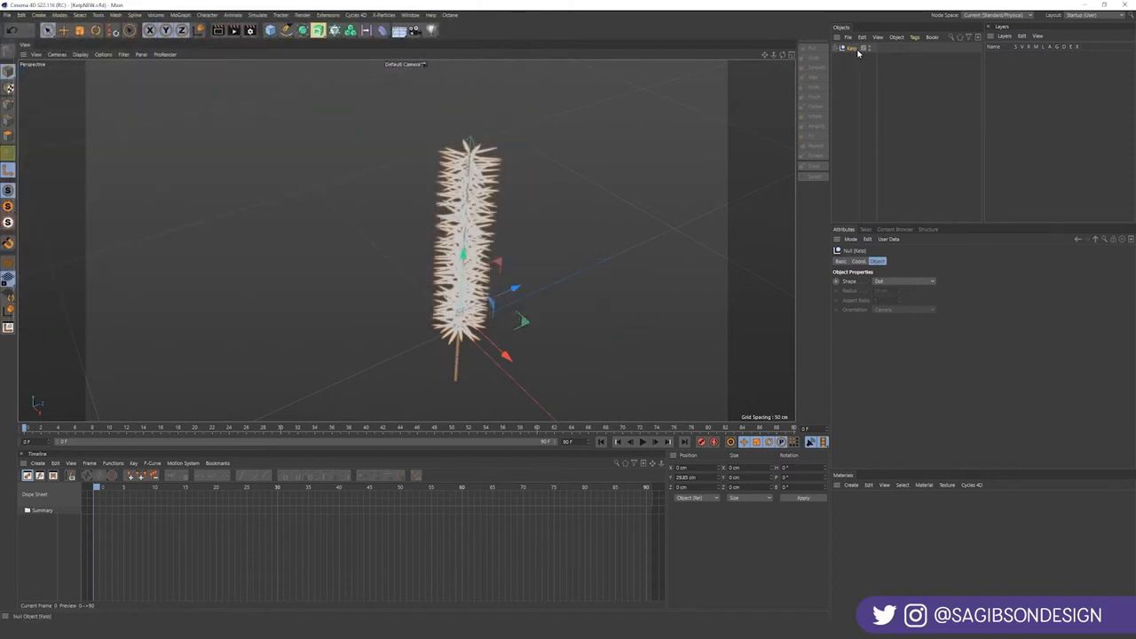
click(843, 48)
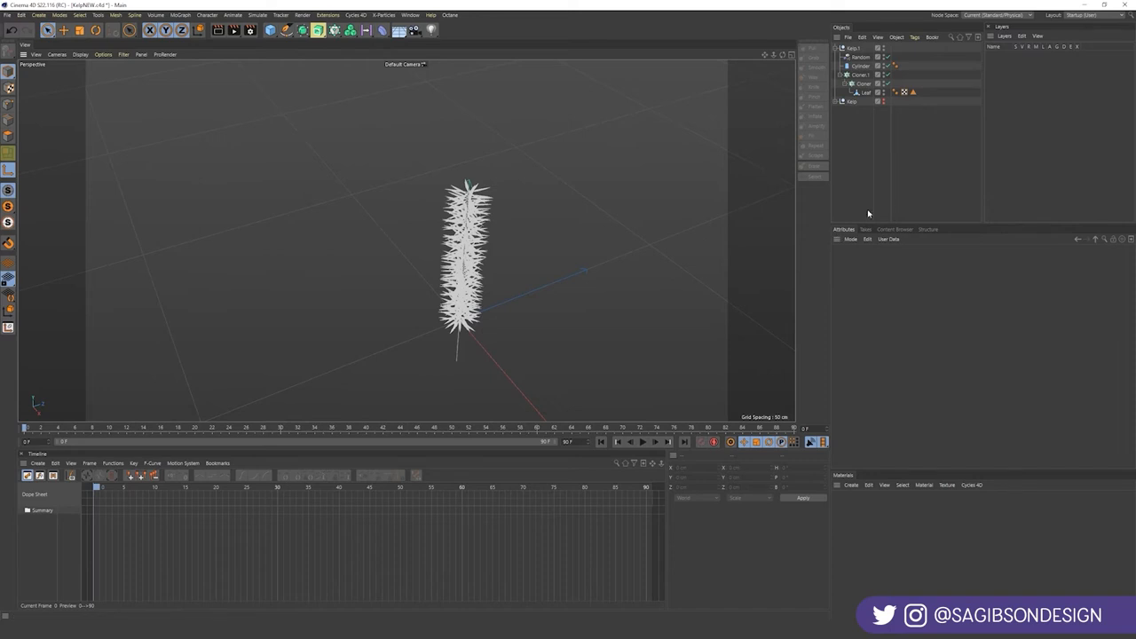
- Make the leaf cloners editable, select all children, and connect them into one Leaves mesh
right_click(859, 84)
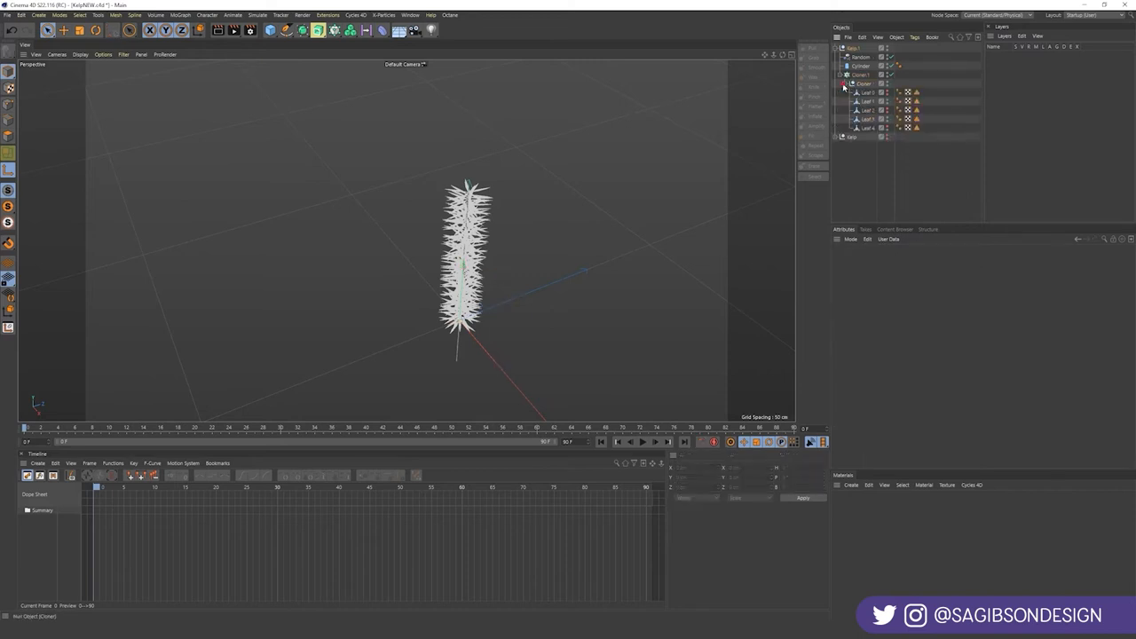
click(868, 119)
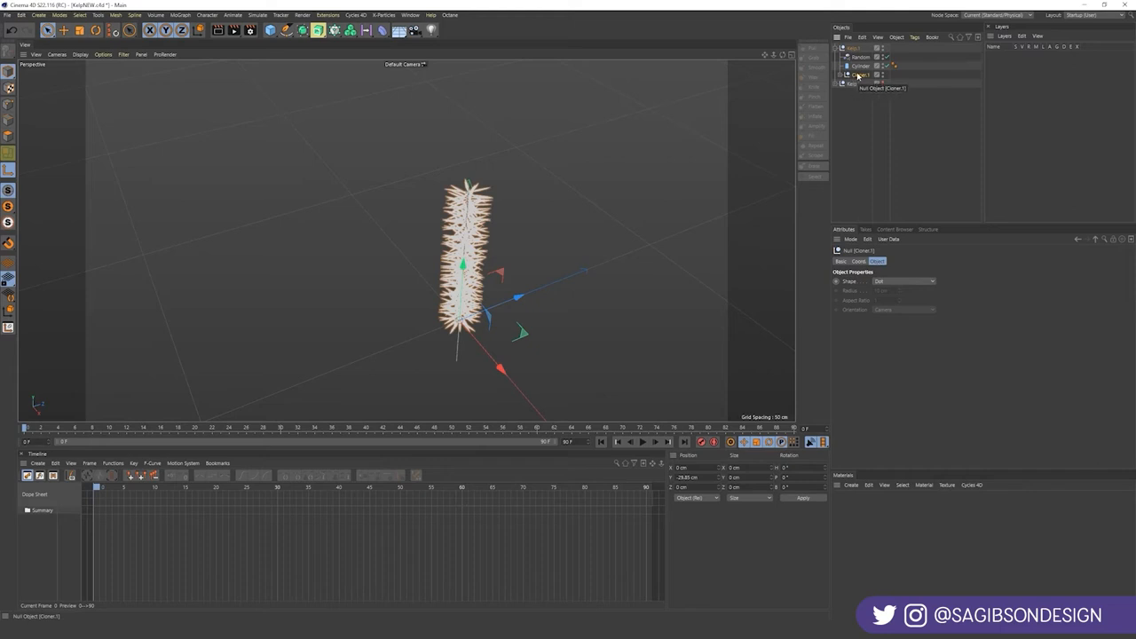
right_click(856, 75)
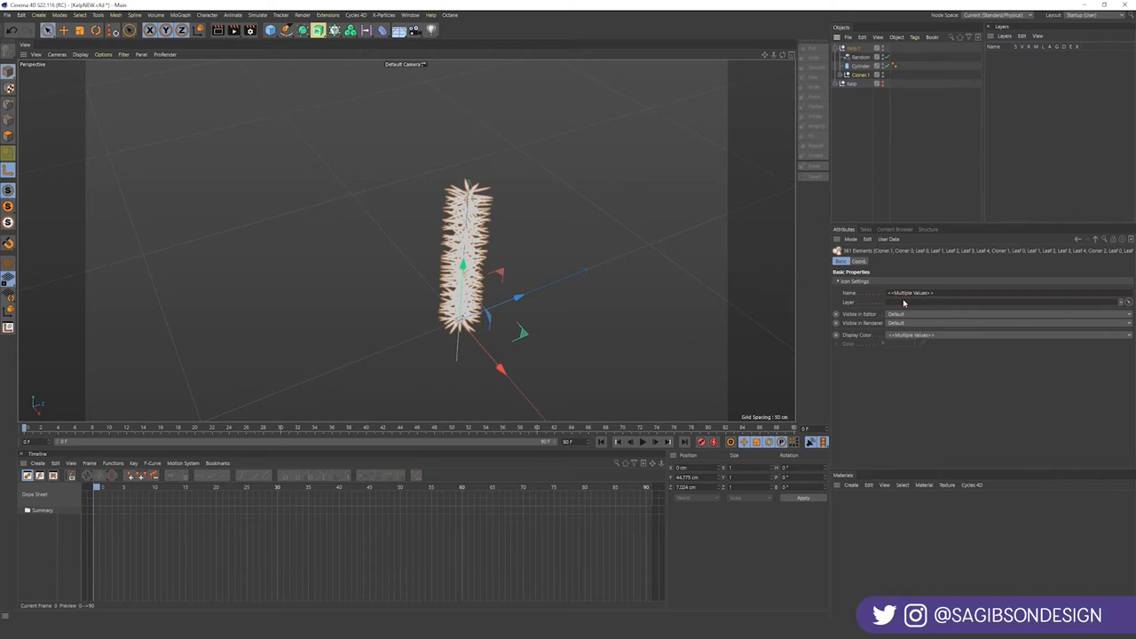
right_click(860, 75)
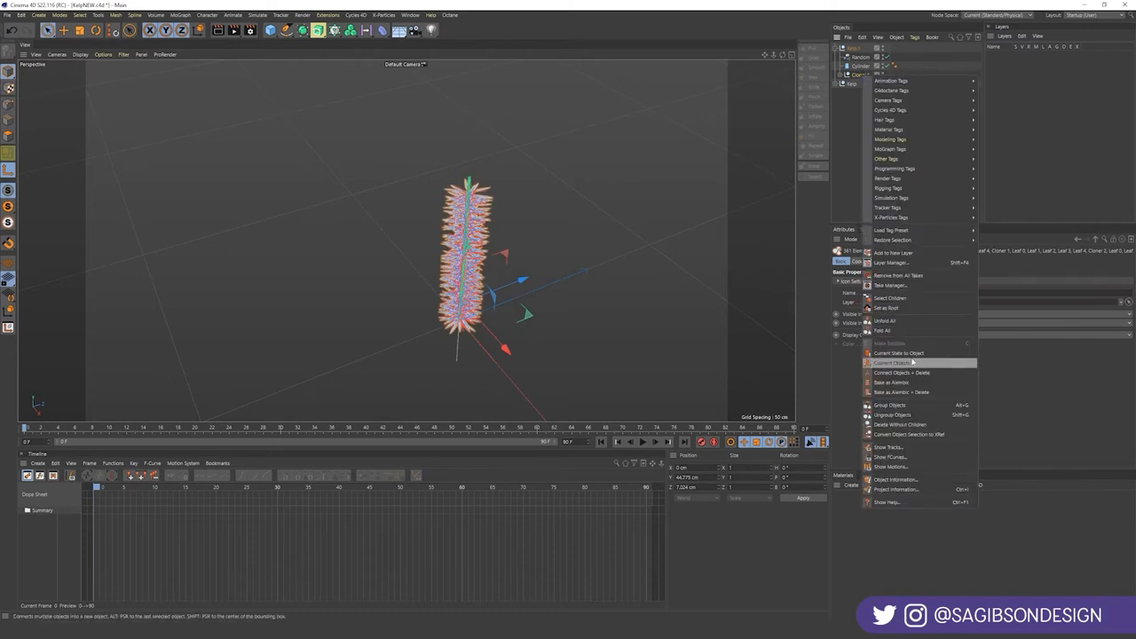
click(900, 353)
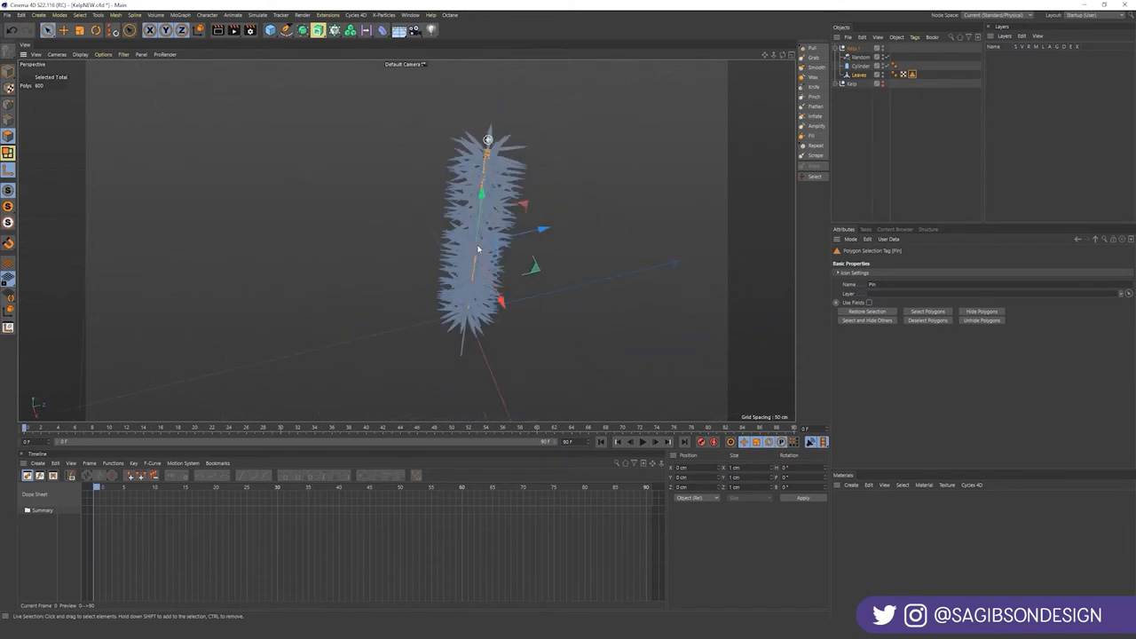
- Delete the Random effector and turn the cylinder into an editable mesh named Stem
click(814, 116)
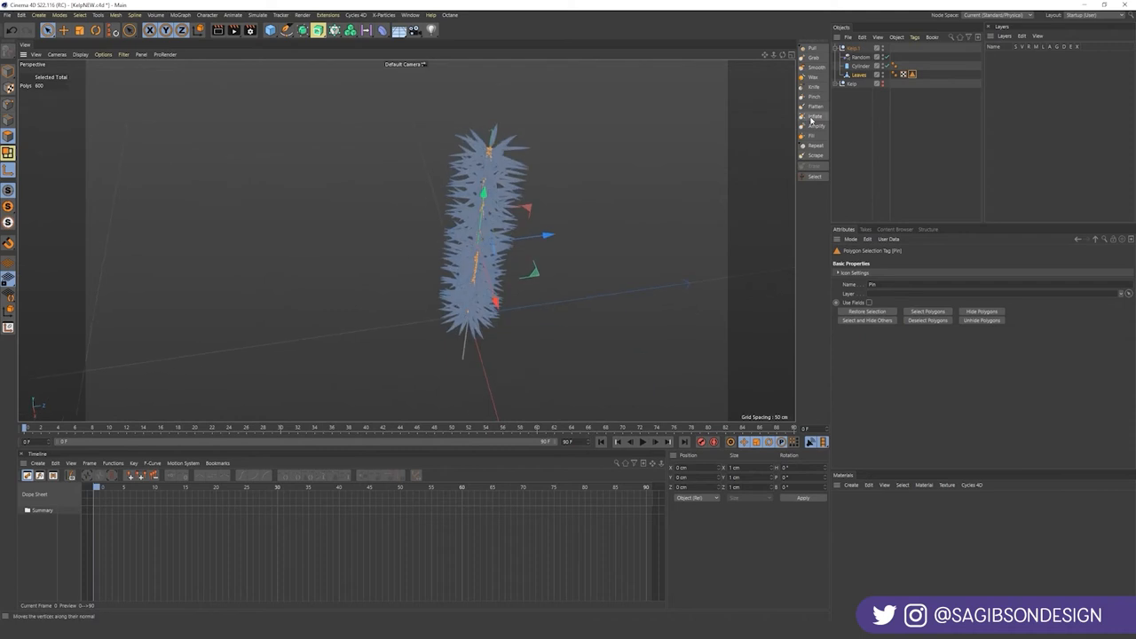
click(860, 57)
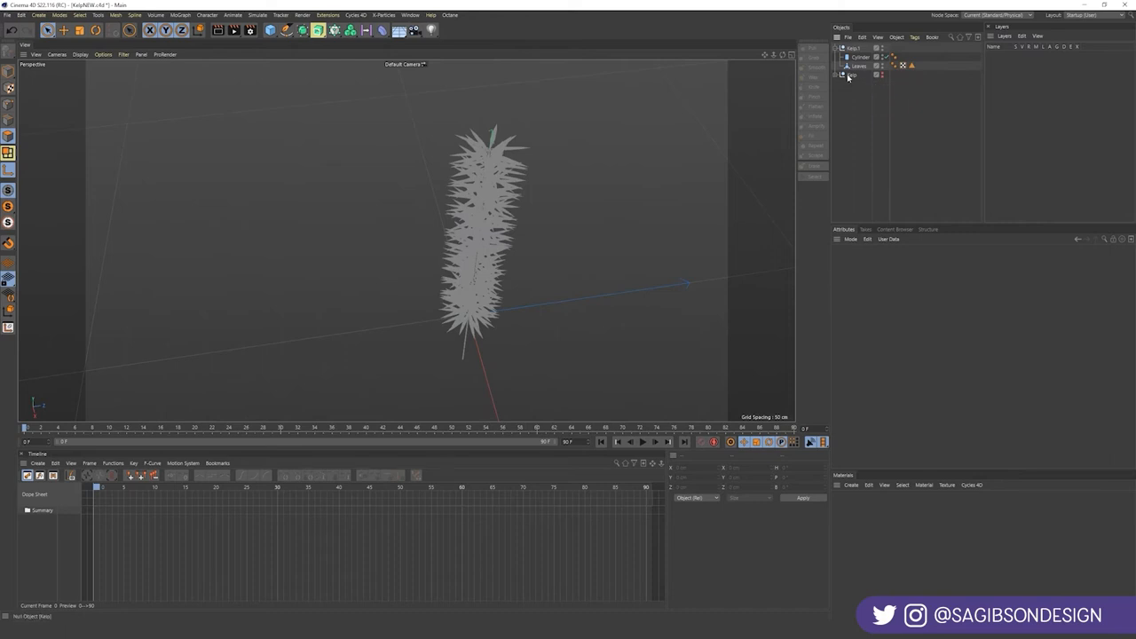
click(860, 57)
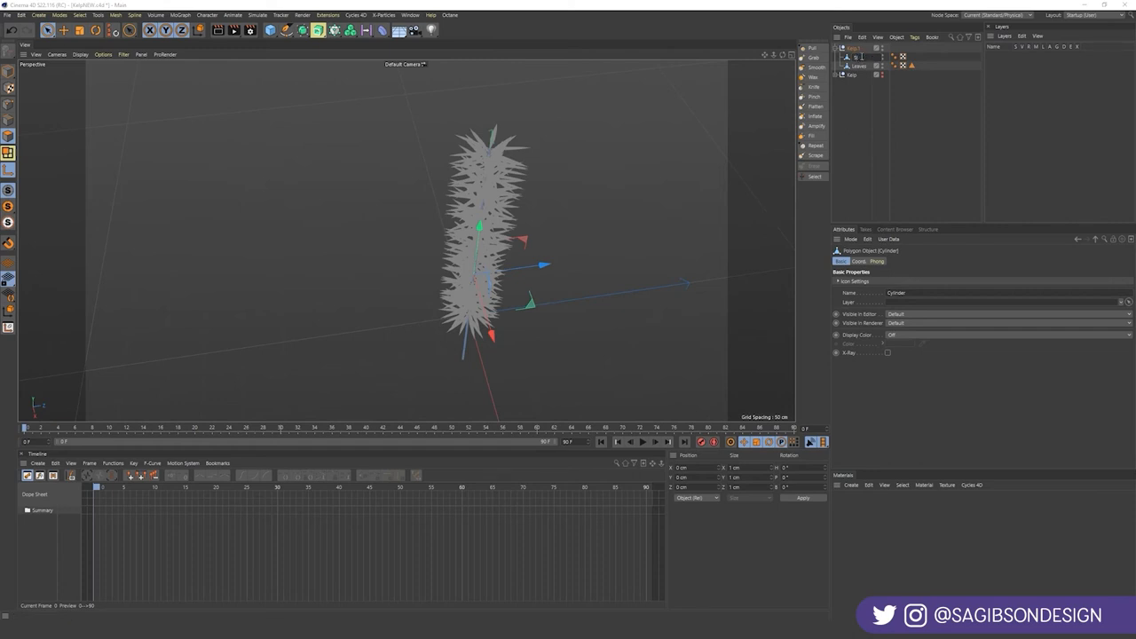
click(857, 57)
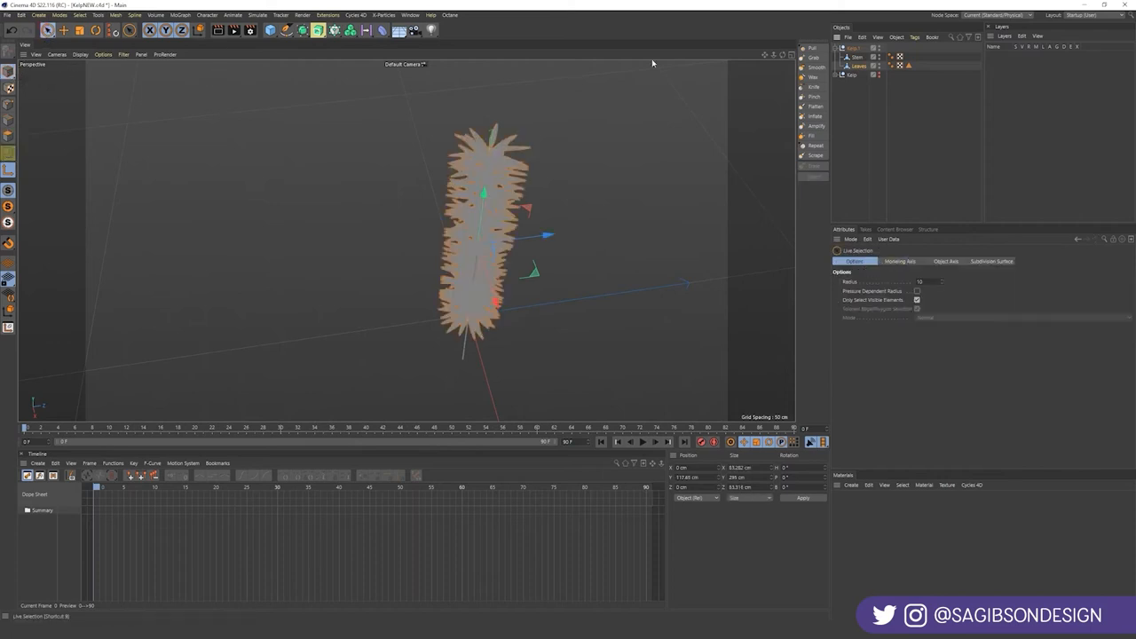
- Give Leaves an xpCloth tag with constraints, gravity, emitter, cloth modifier and Advanced pin options
click(386, 15)
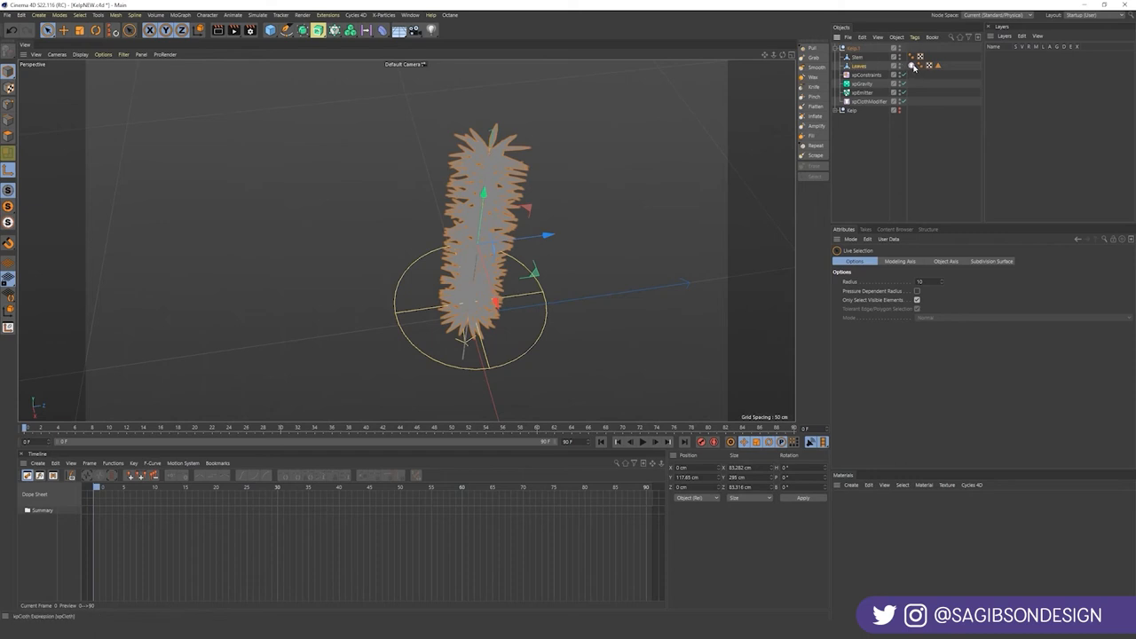
click(913, 67)
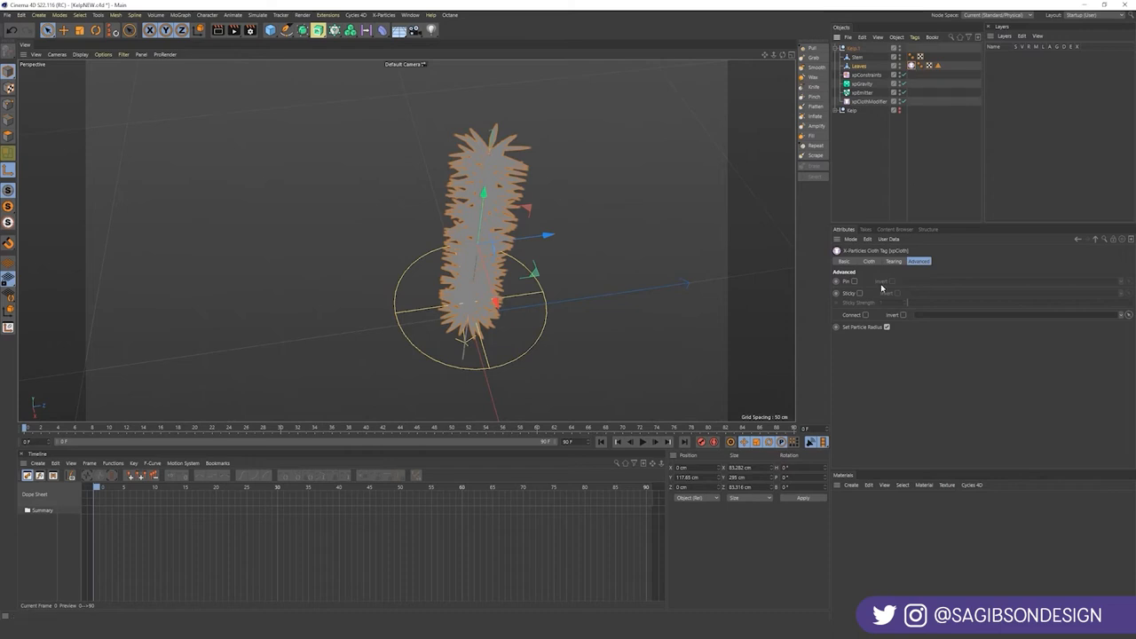
click(854, 282)
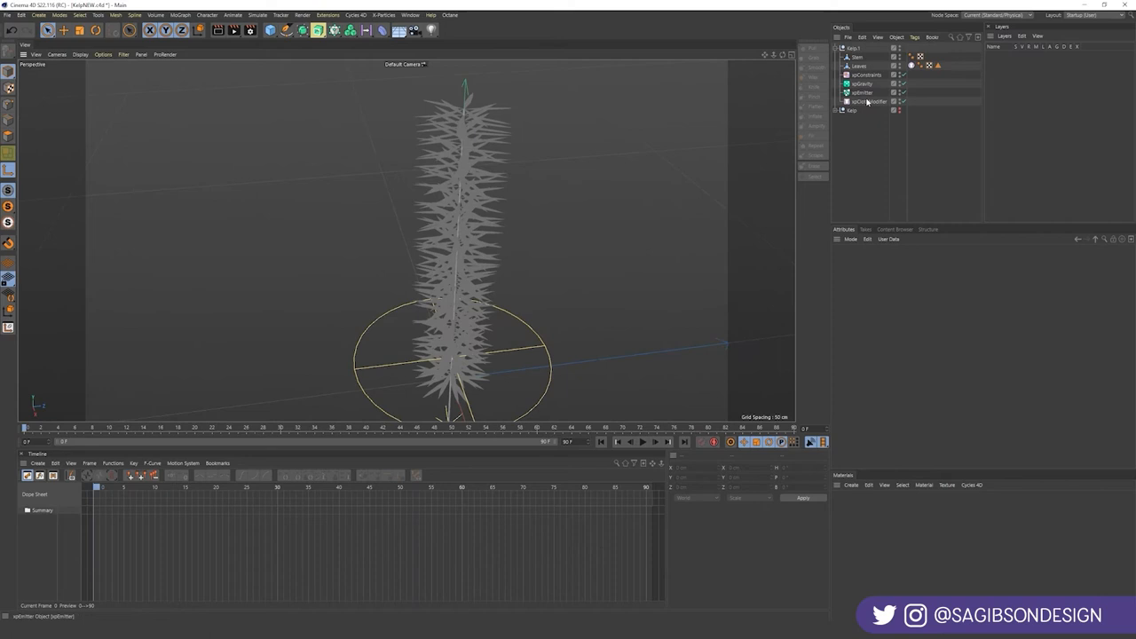
- Play and stop the cloth simulation, then select the constraints object
click(642, 442)
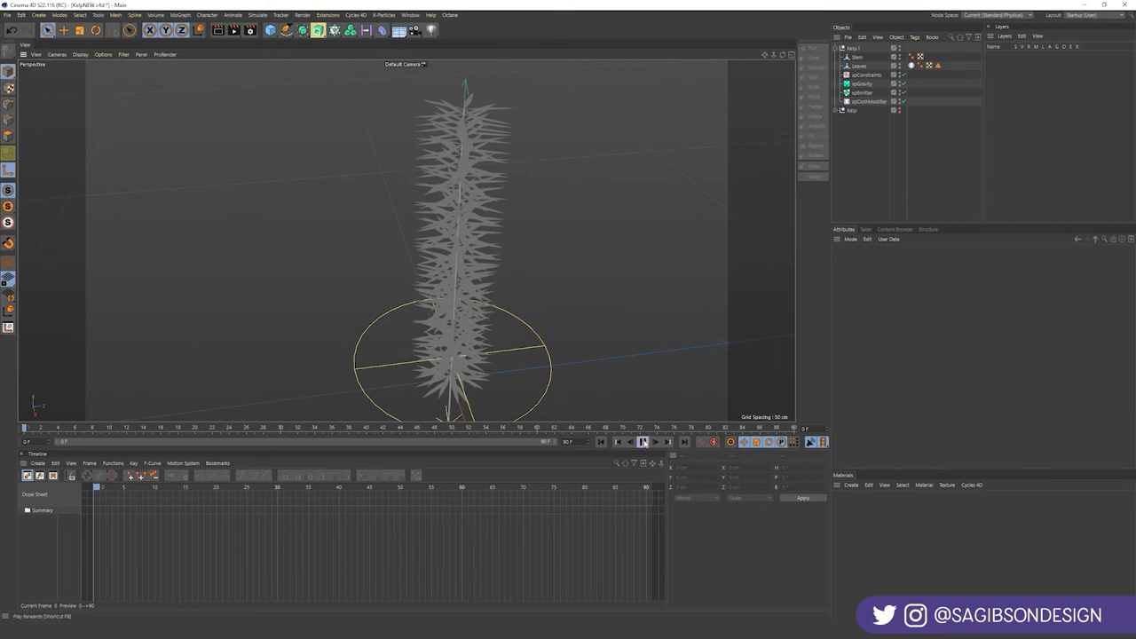
click(644, 442)
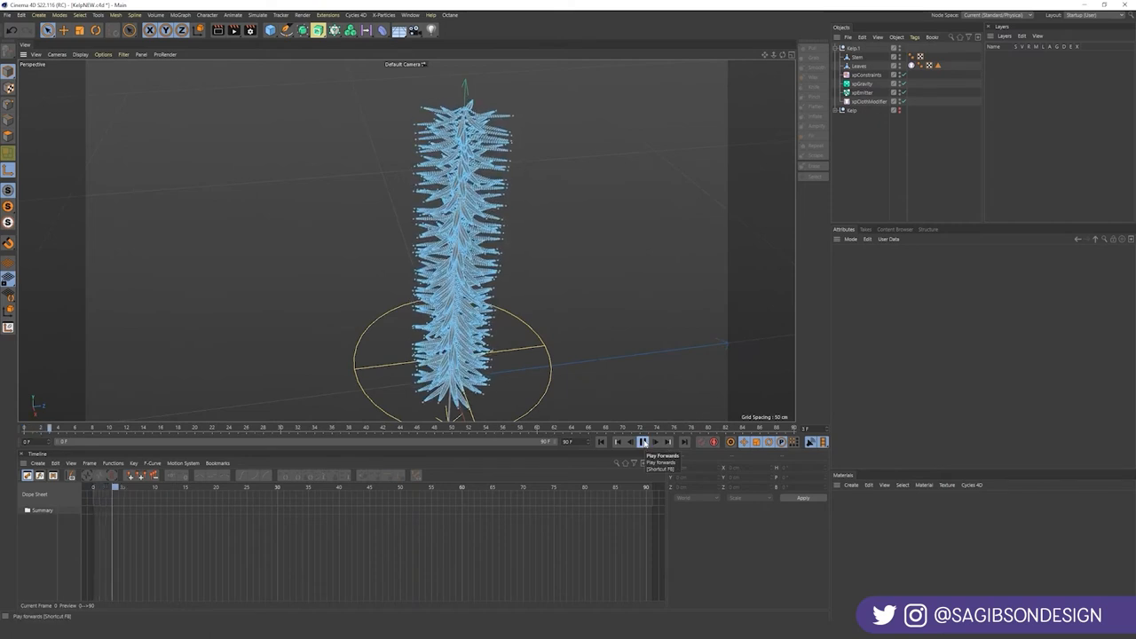
click(644, 441)
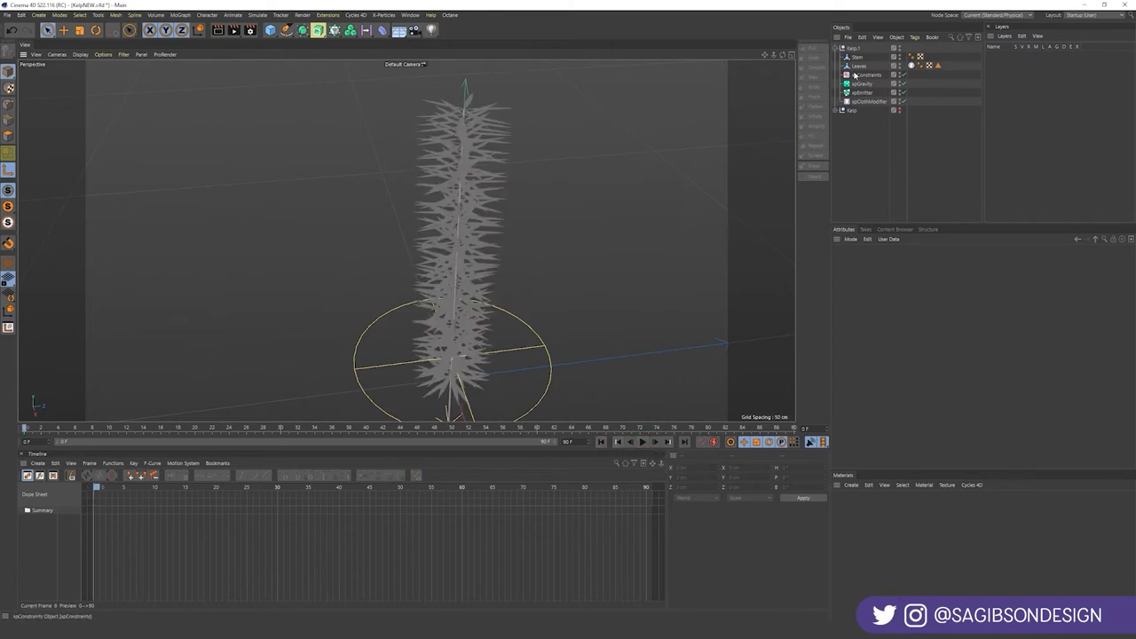
click(862, 92)
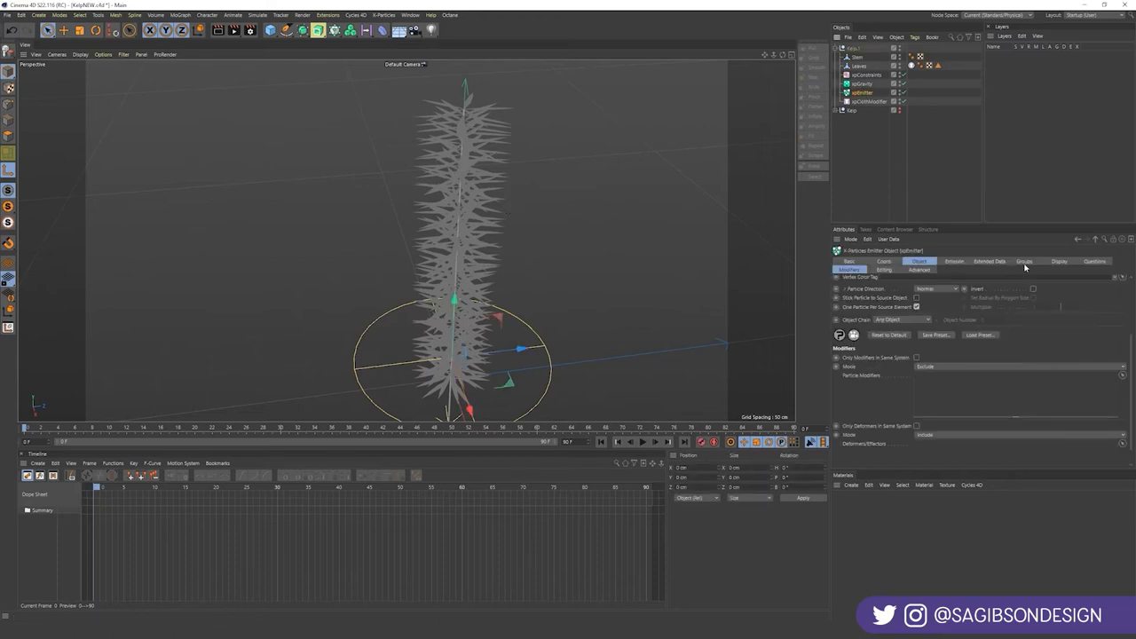
- Show the xpEmitter particles as green spheres and play the simulation to preview them
click(1059, 261)
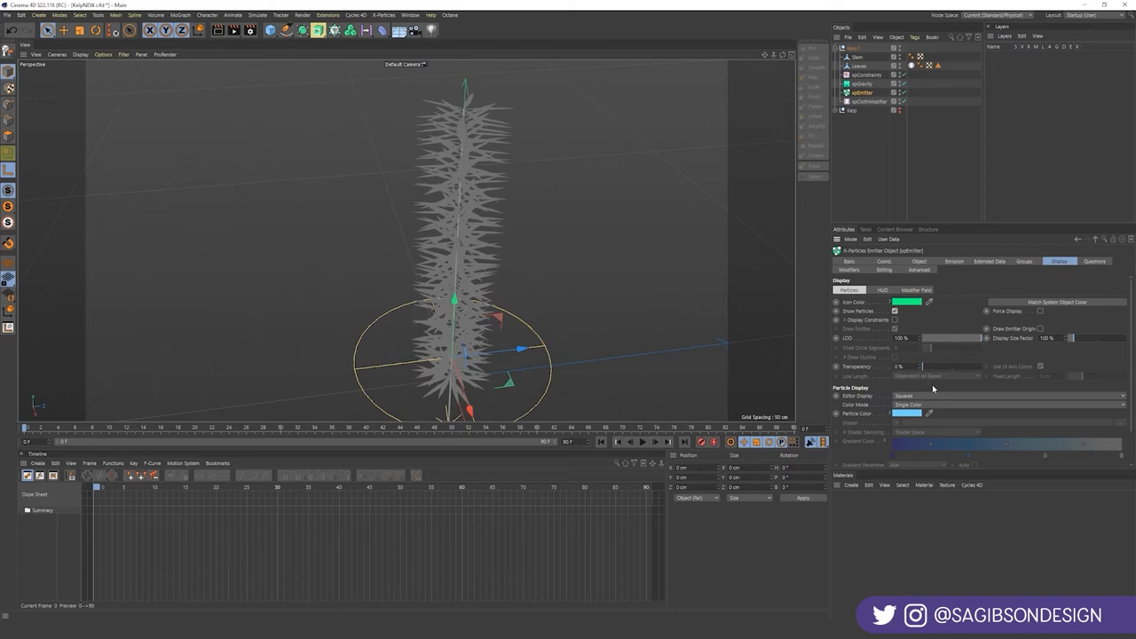
click(927, 395)
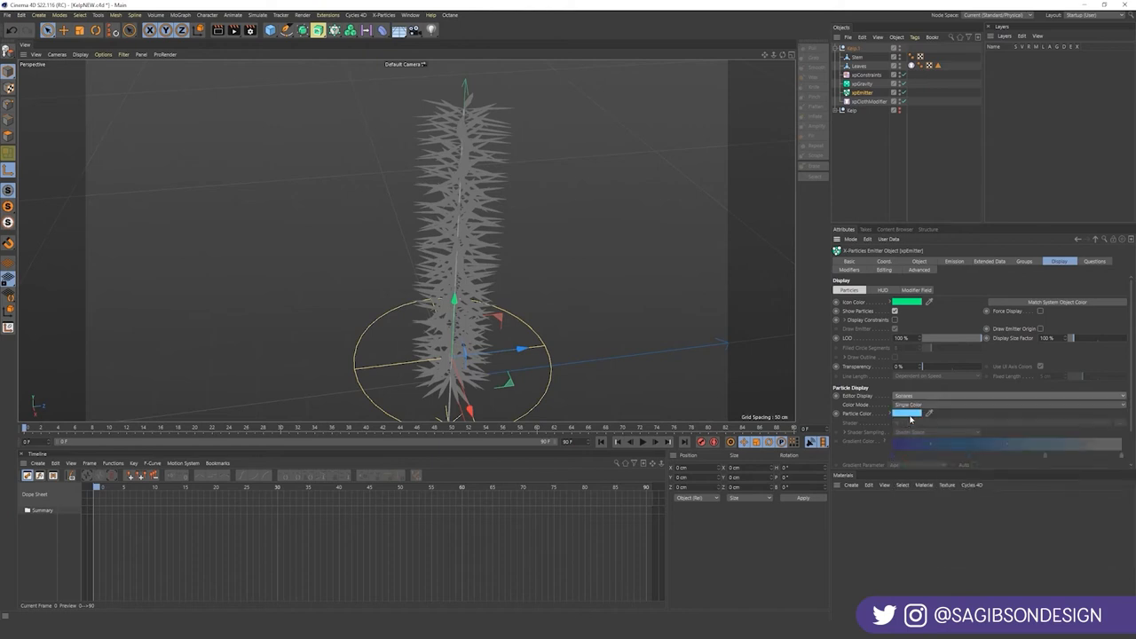
click(910, 413)
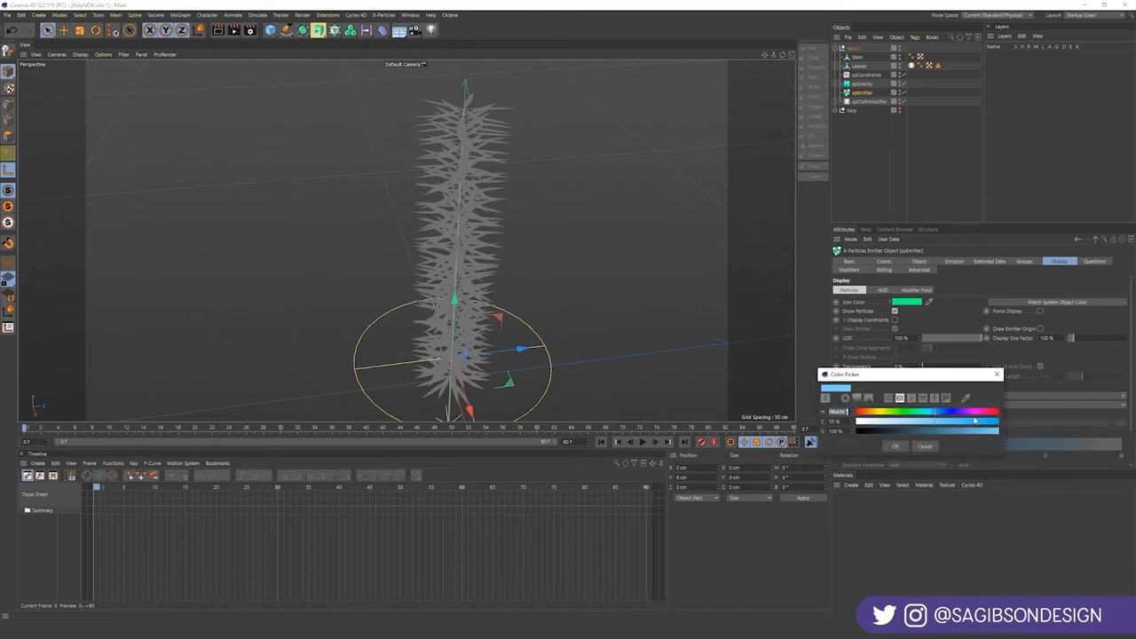
drag(972, 420, 923, 424)
text(113)
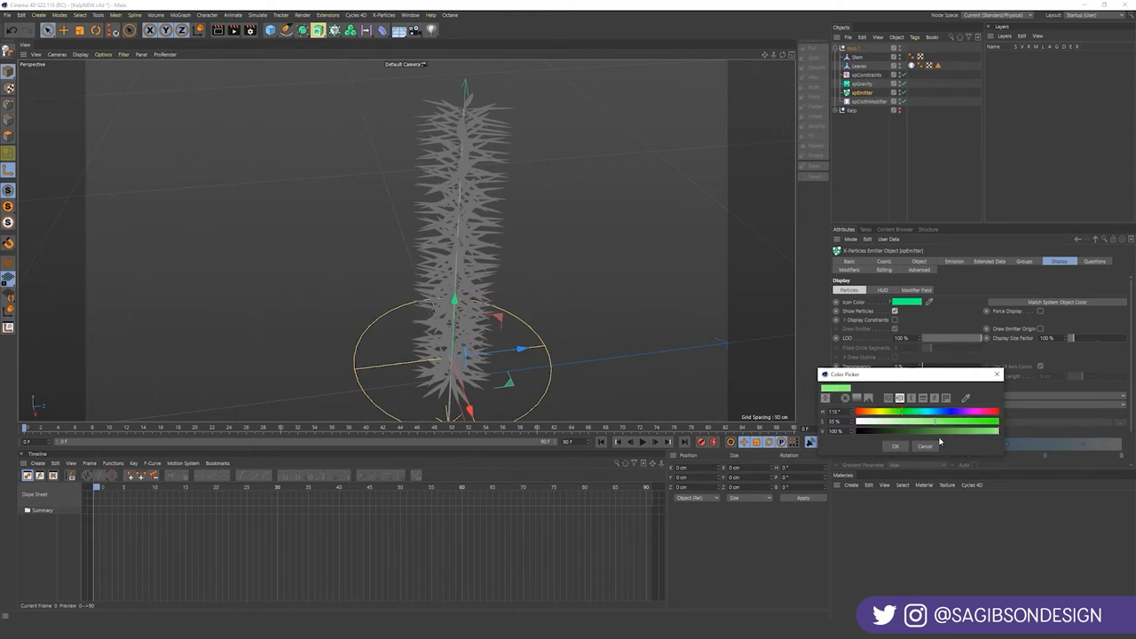
click(895, 445)
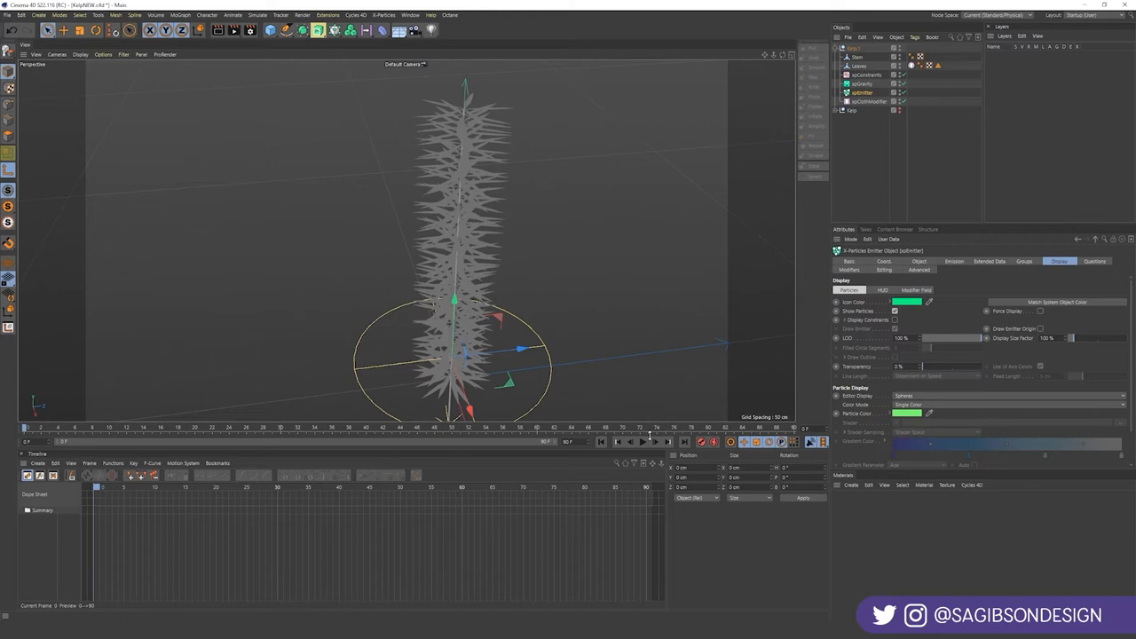
click(643, 442)
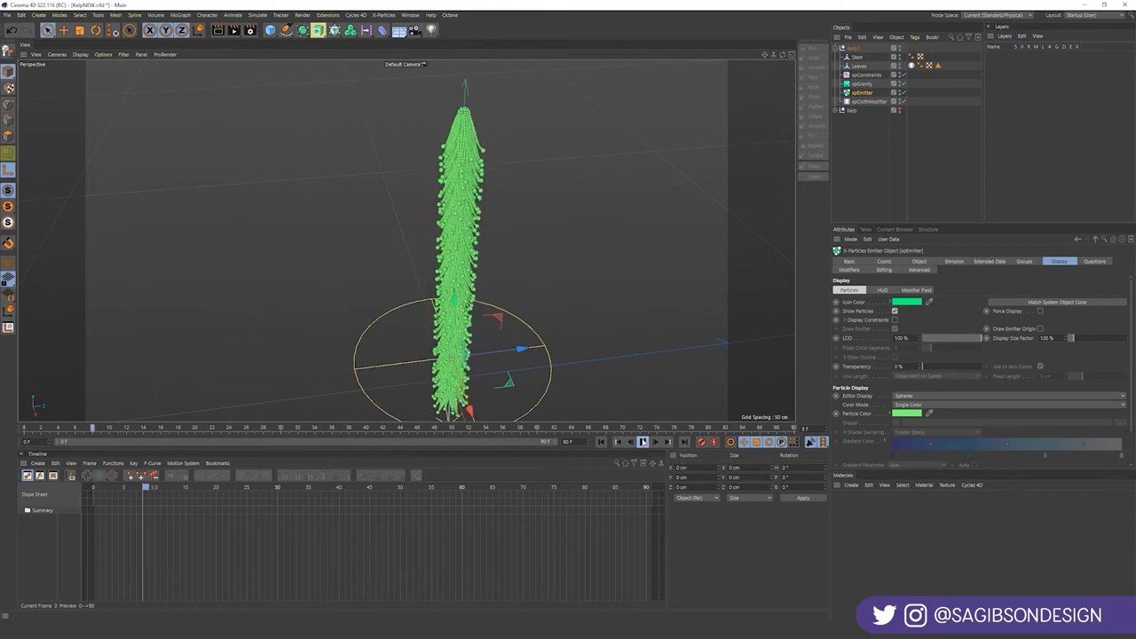
click(644, 442)
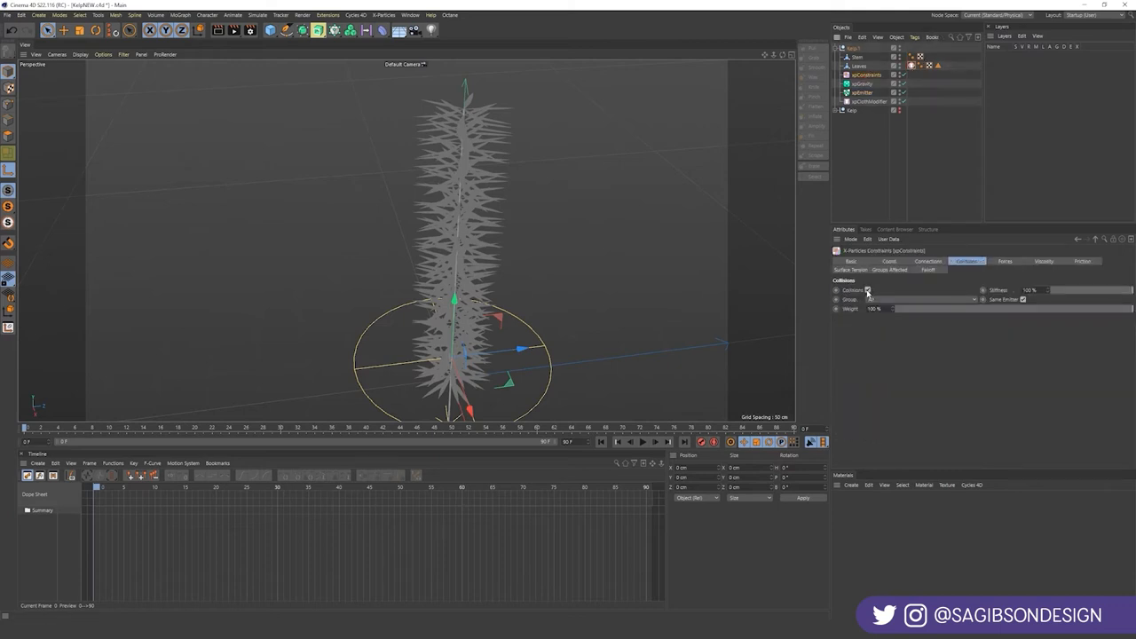
- Toggle constraint collisions and sort emitter, dynamics, Stem and Leaves into the xpSystem groups
click(862, 83)
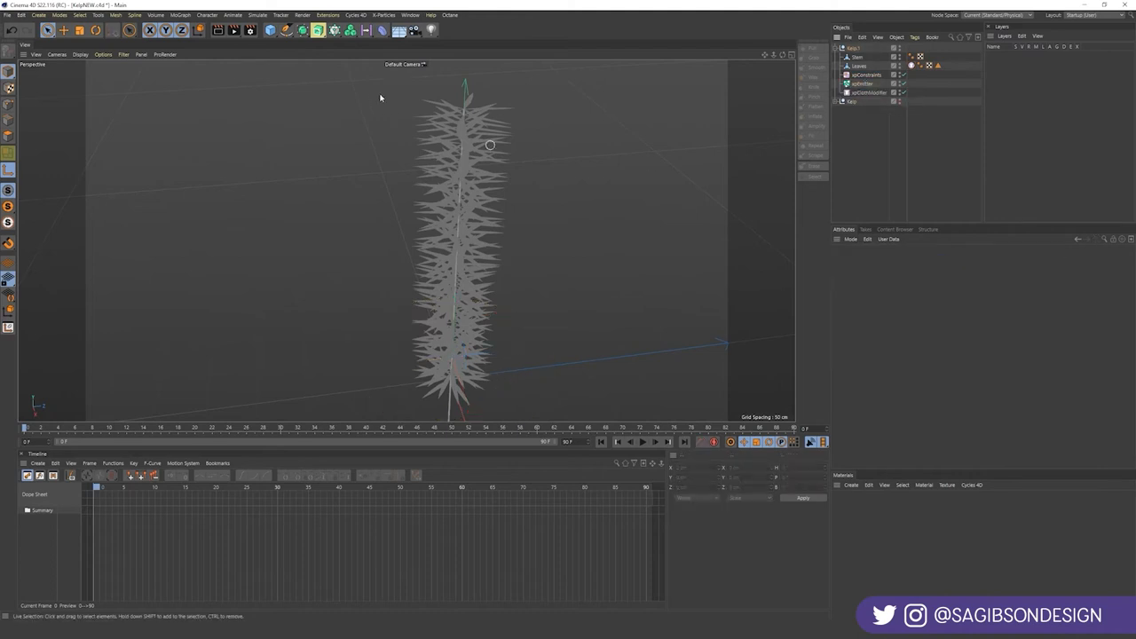
click(382, 15)
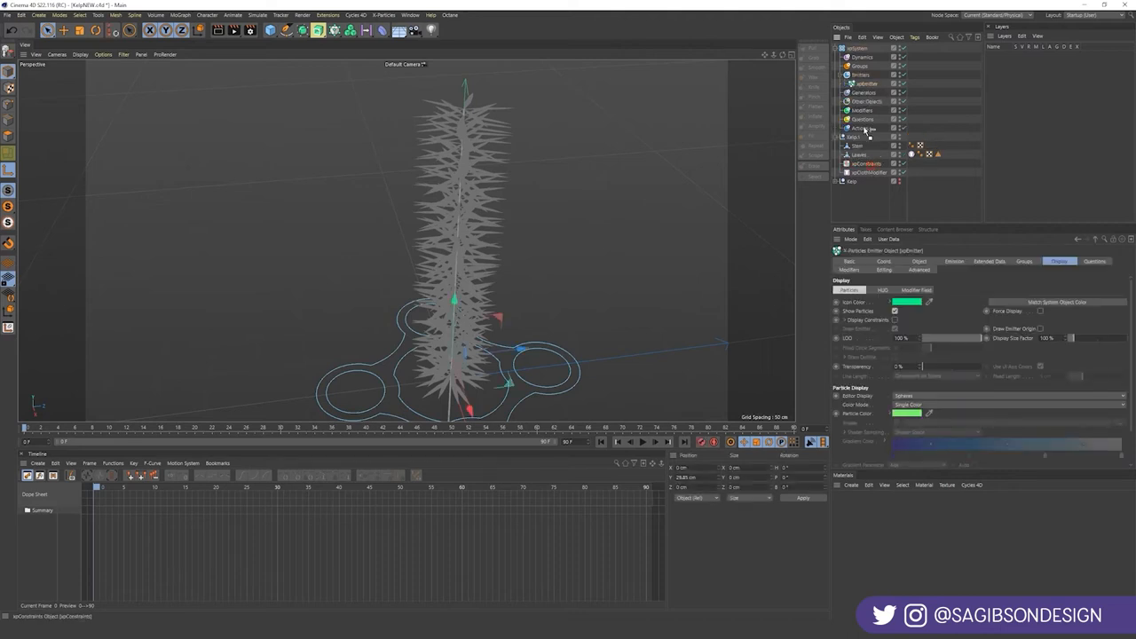
click(875, 172)
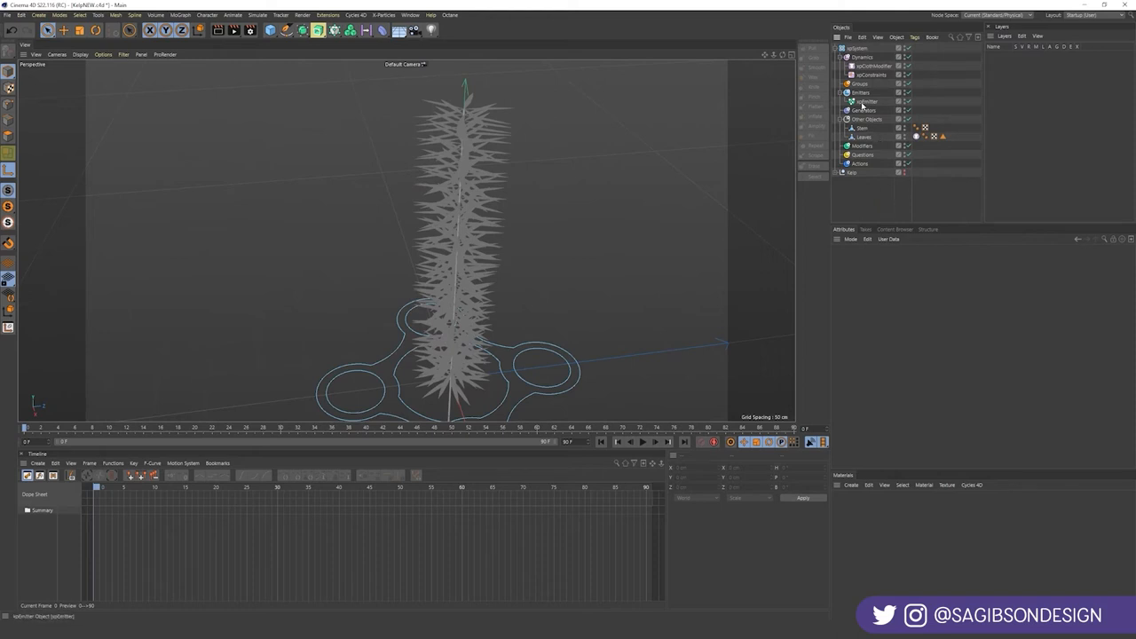
click(861, 145)
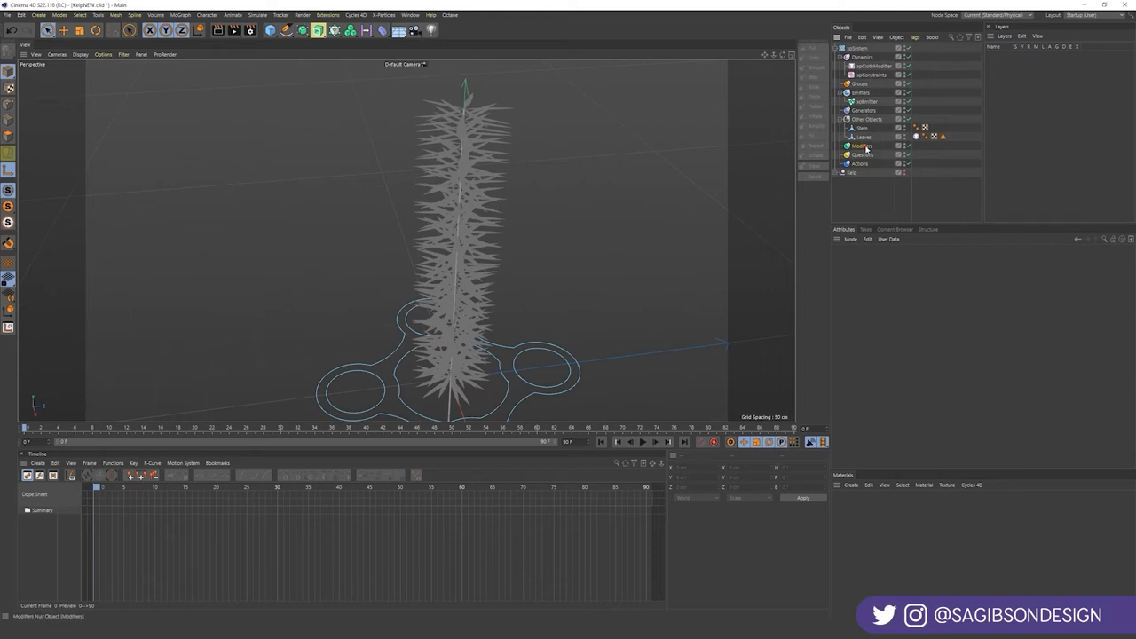
click(862, 146)
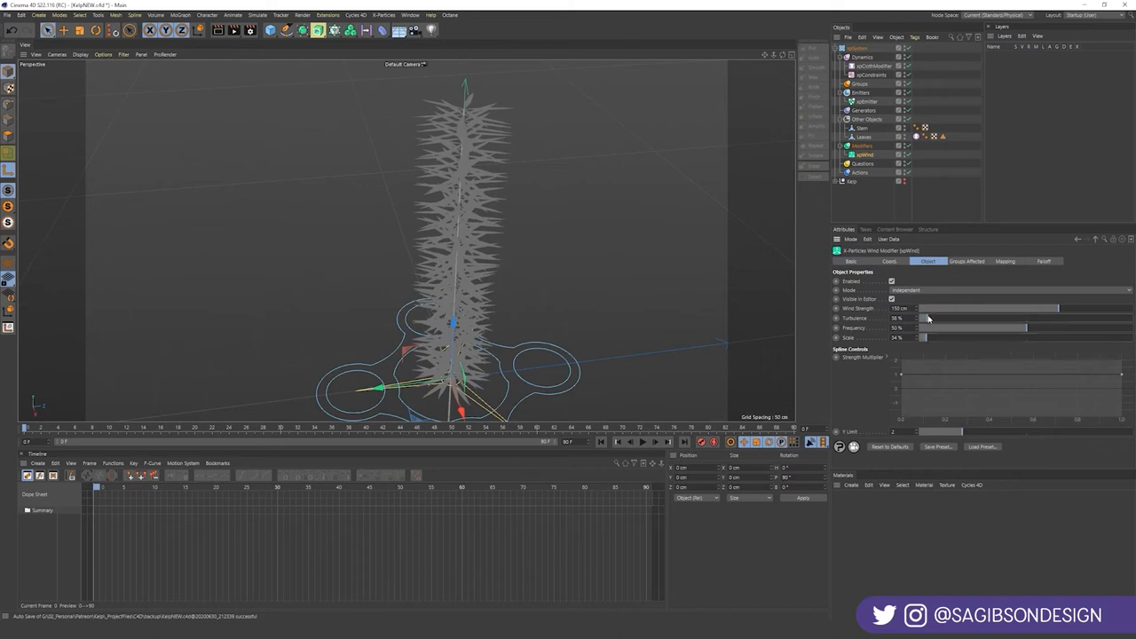
- Set the xpWind modifier's turbulence to 56% and wind strength to 150 cm
drag(928, 308, 1043, 308)
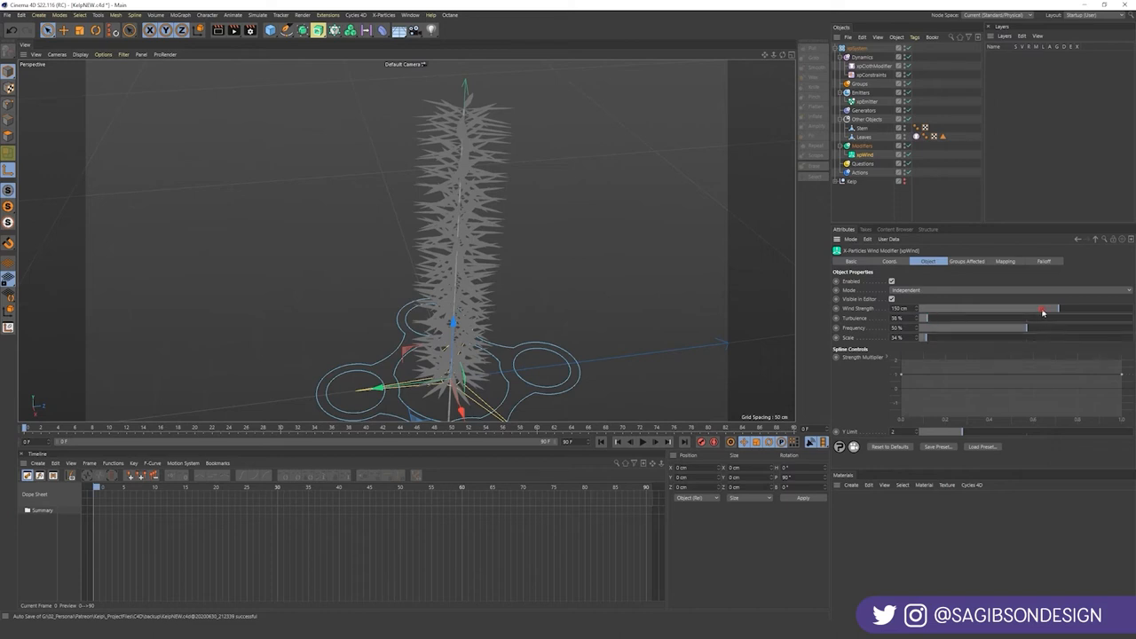
drag(1043, 309, 1036, 309)
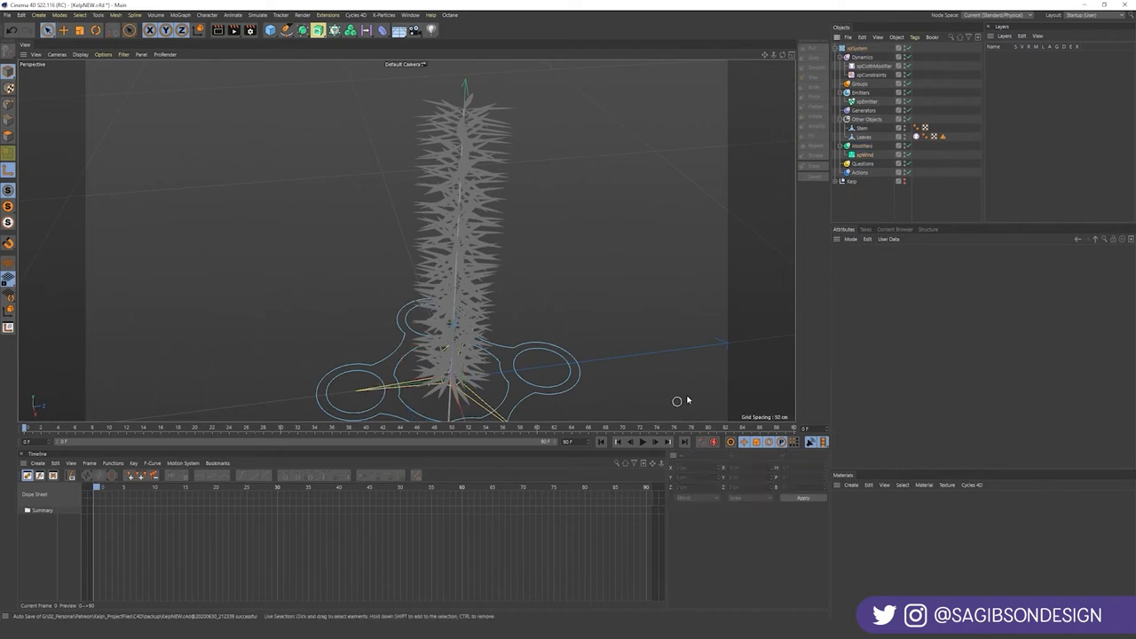
- Deselect the wind, play the timeline to watch the kelp sway, then stop playback
click(642, 443)
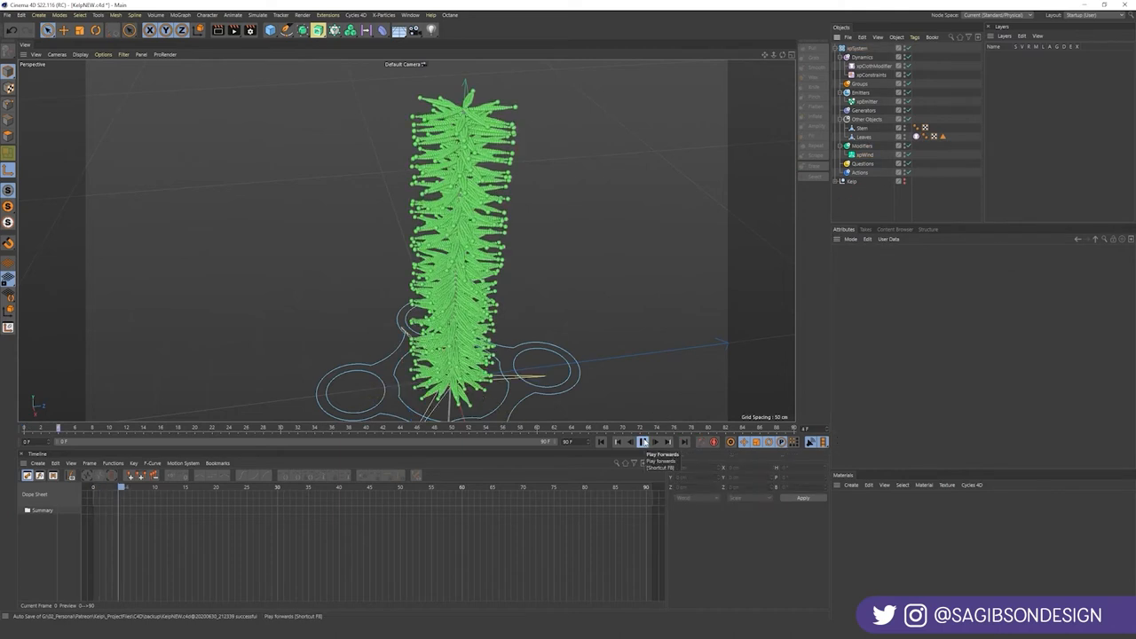
click(642, 442)
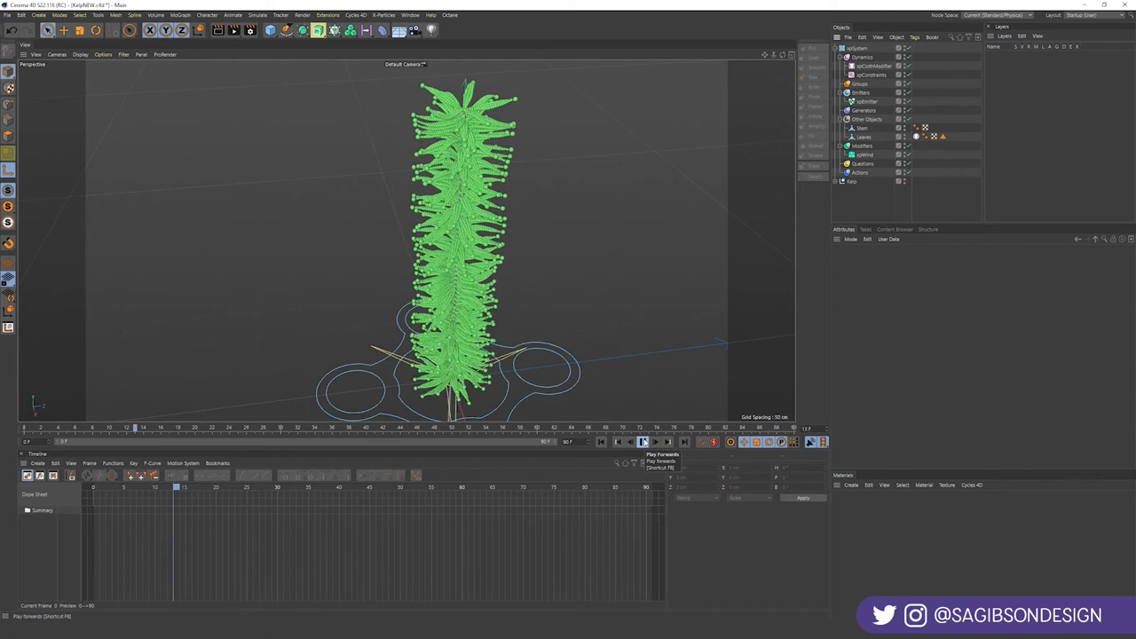
click(643, 441)
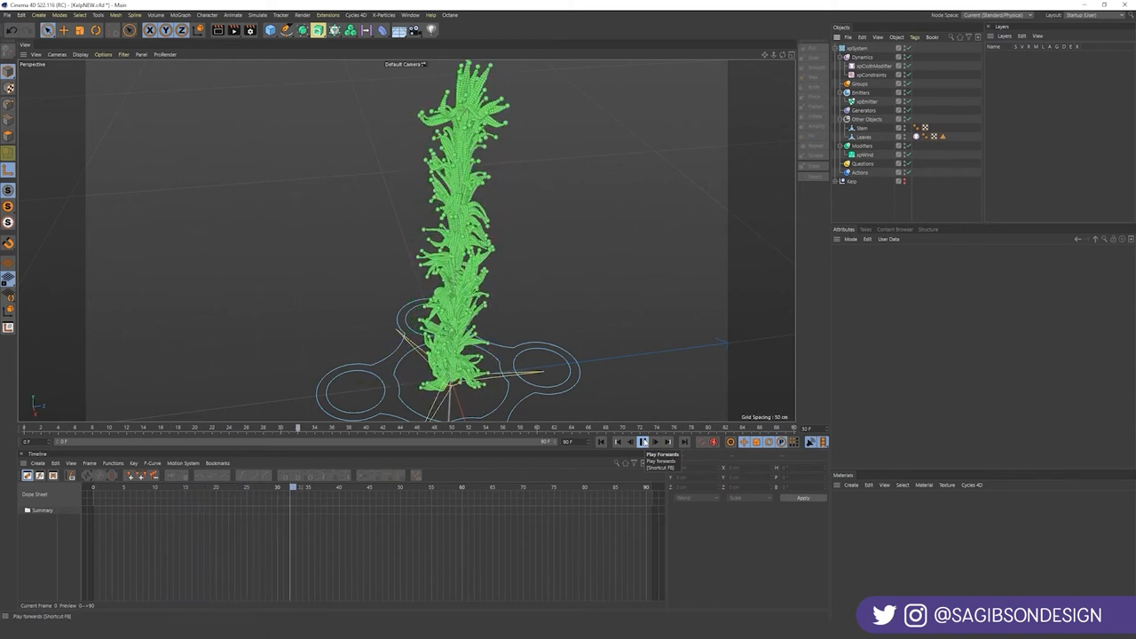
click(643, 441)
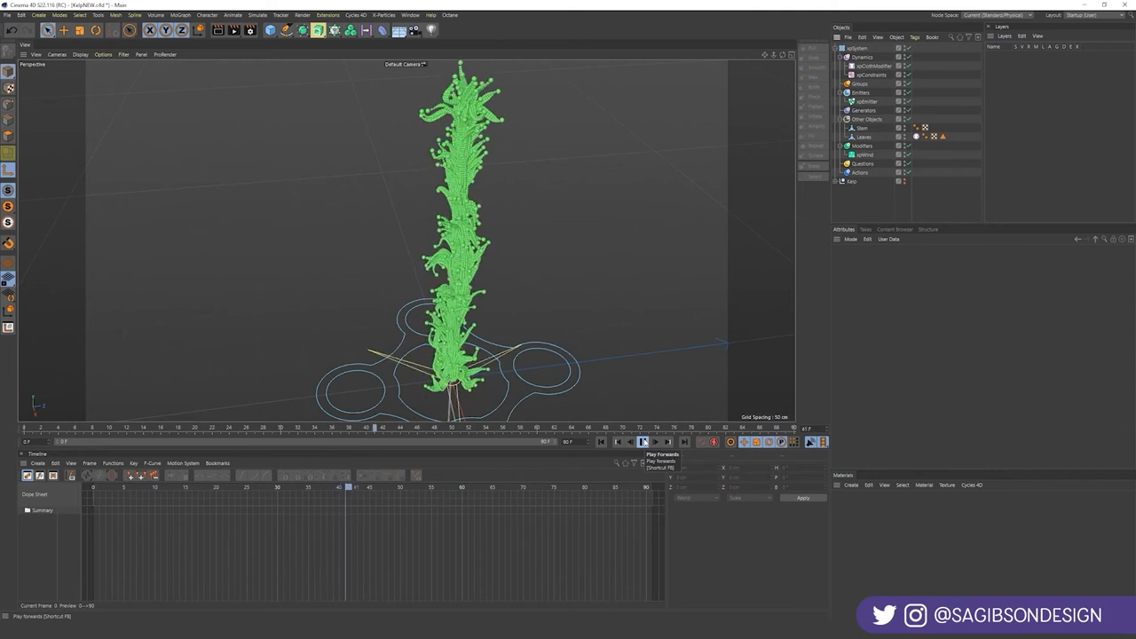
click(641, 442)
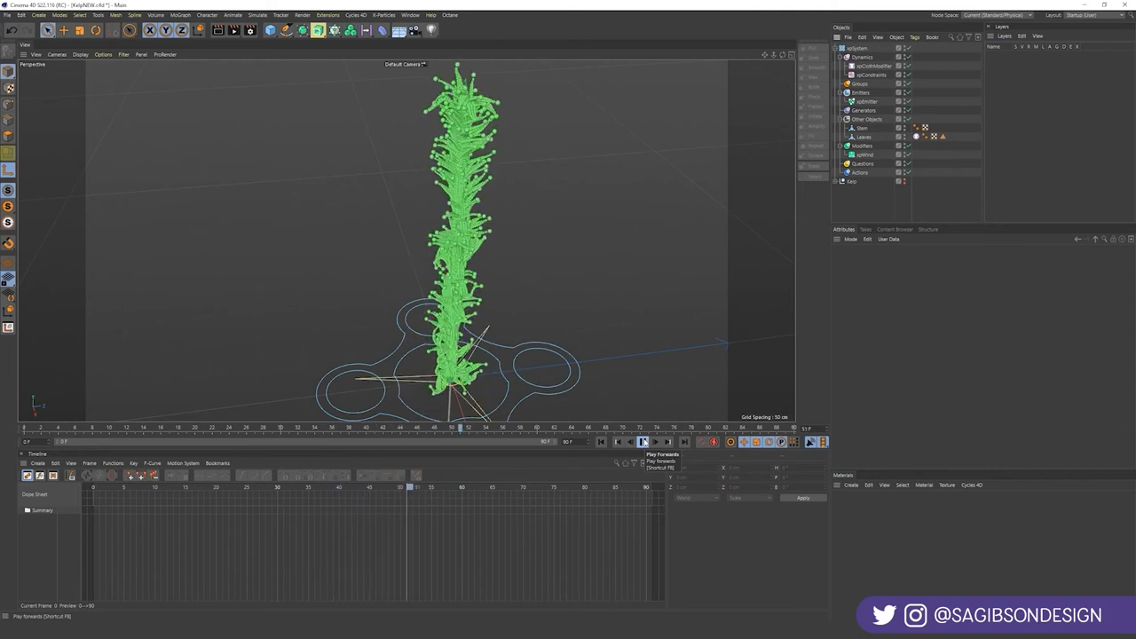
click(641, 441)
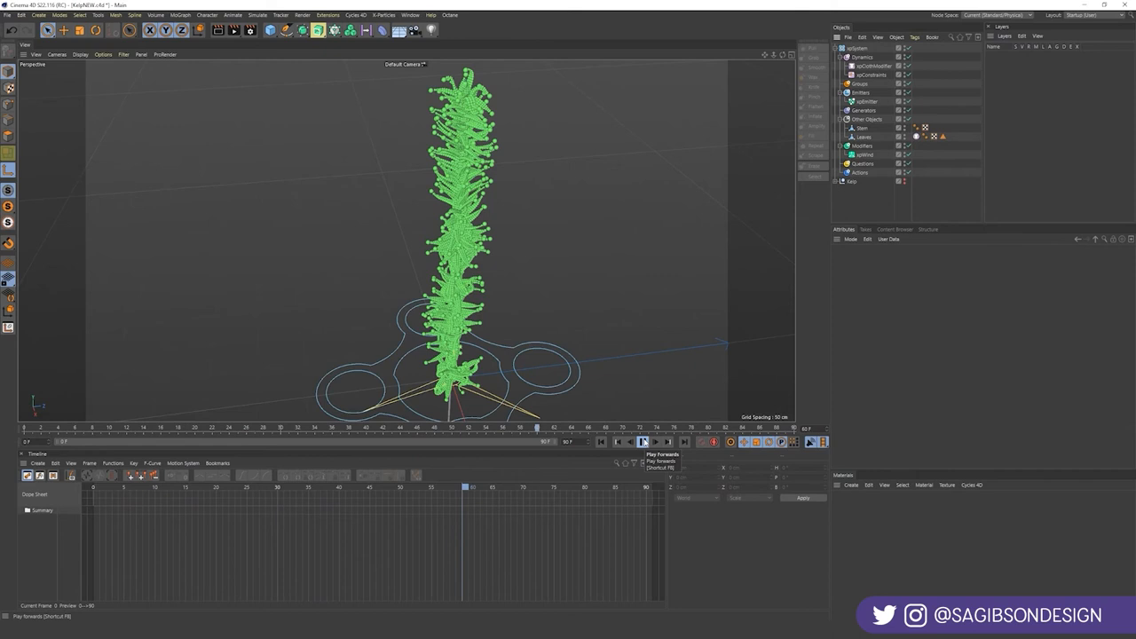
click(642, 441)
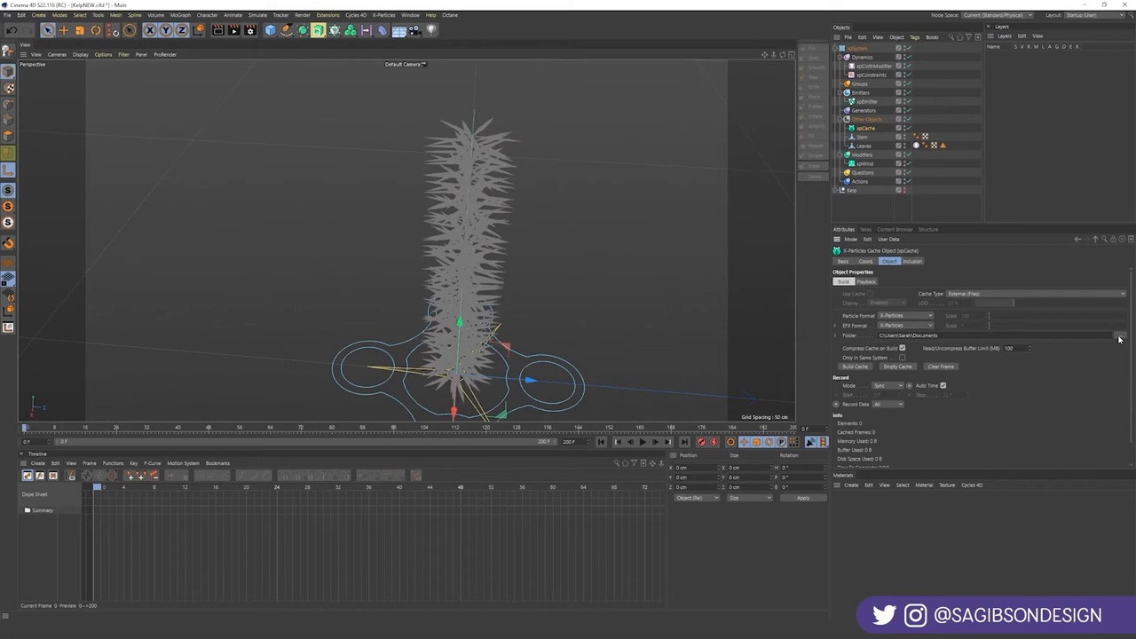
- Set the 200-frame xpCache's external folder to XP_KelpCacheNEW, then select Stem
click(1118, 335)
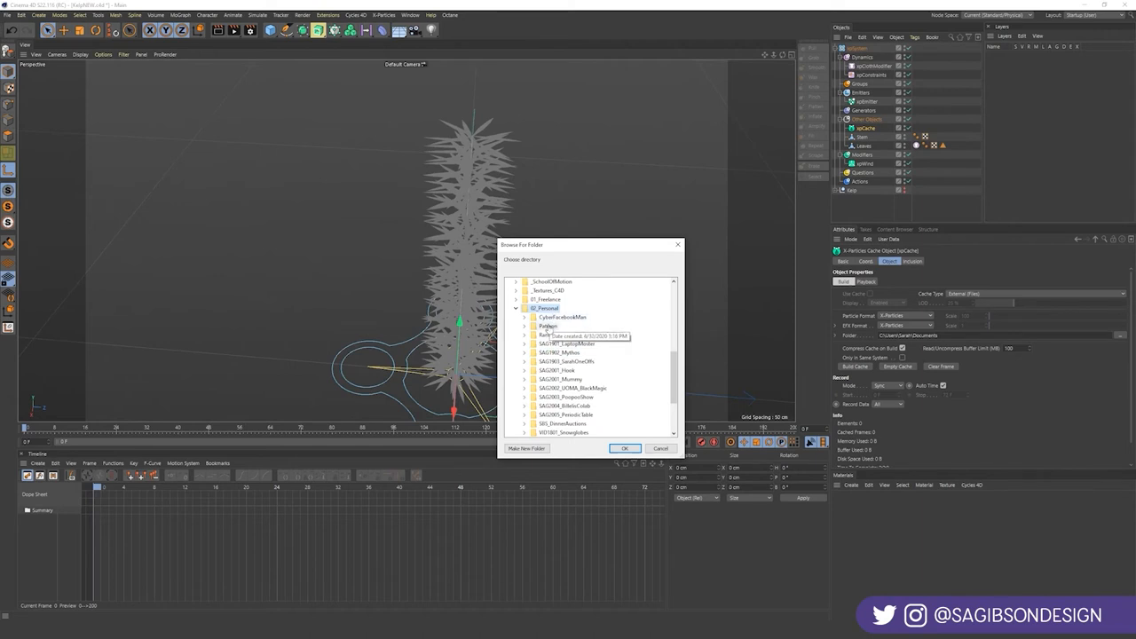
click(524, 308)
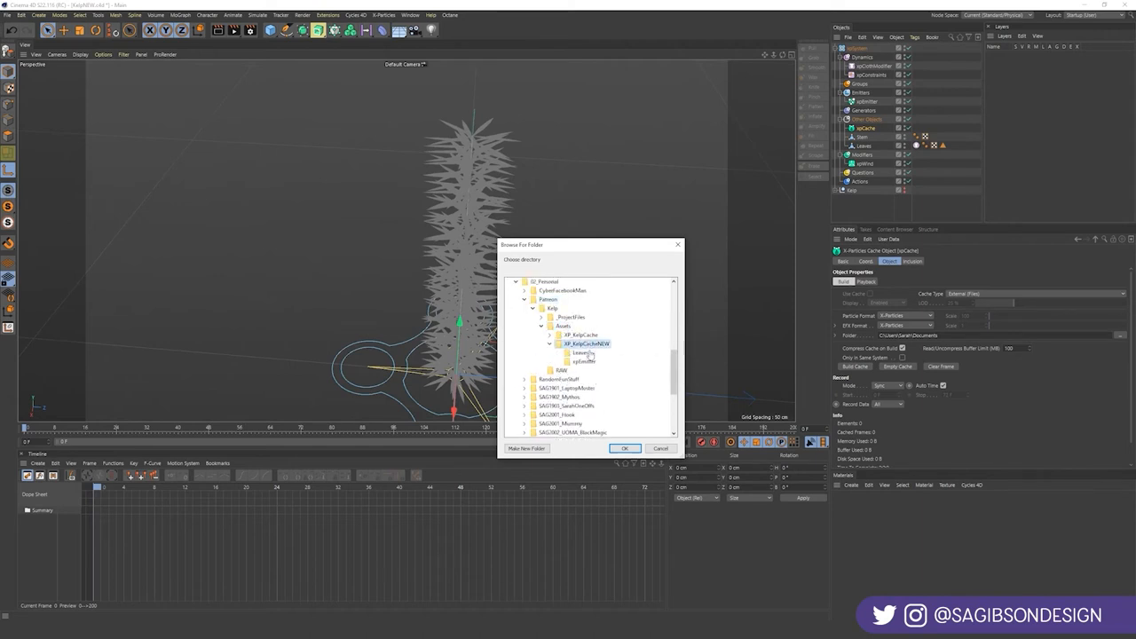
click(625, 449)
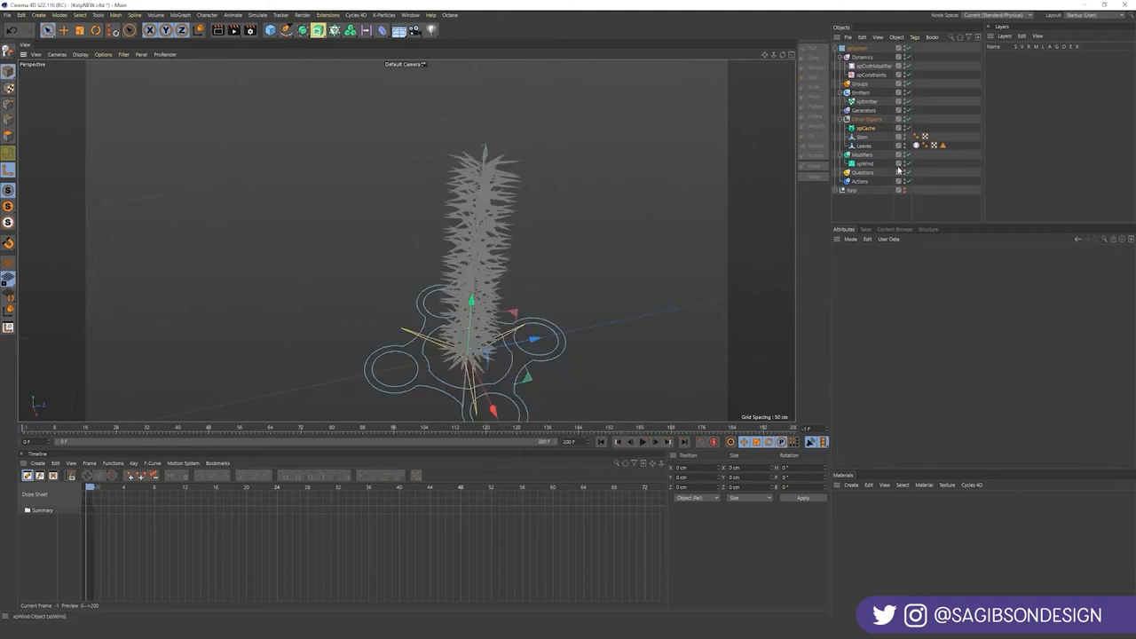
click(866, 128)
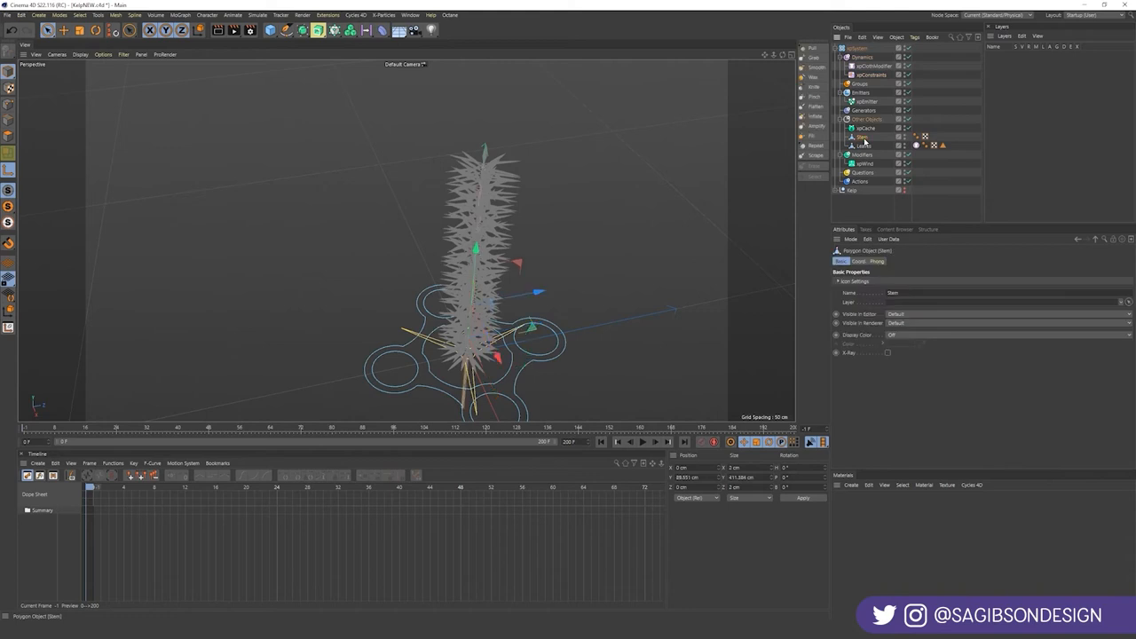
- Add an xpCollider tag to Stem, then reselect the cache object
right_click(859, 138)
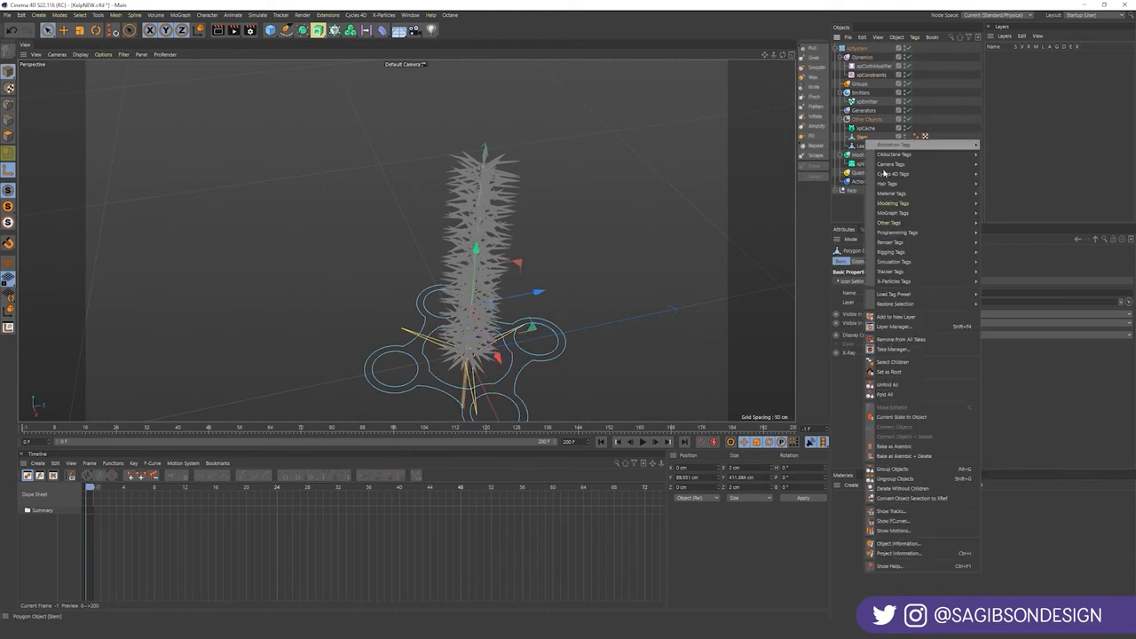
mouse_move(892, 281)
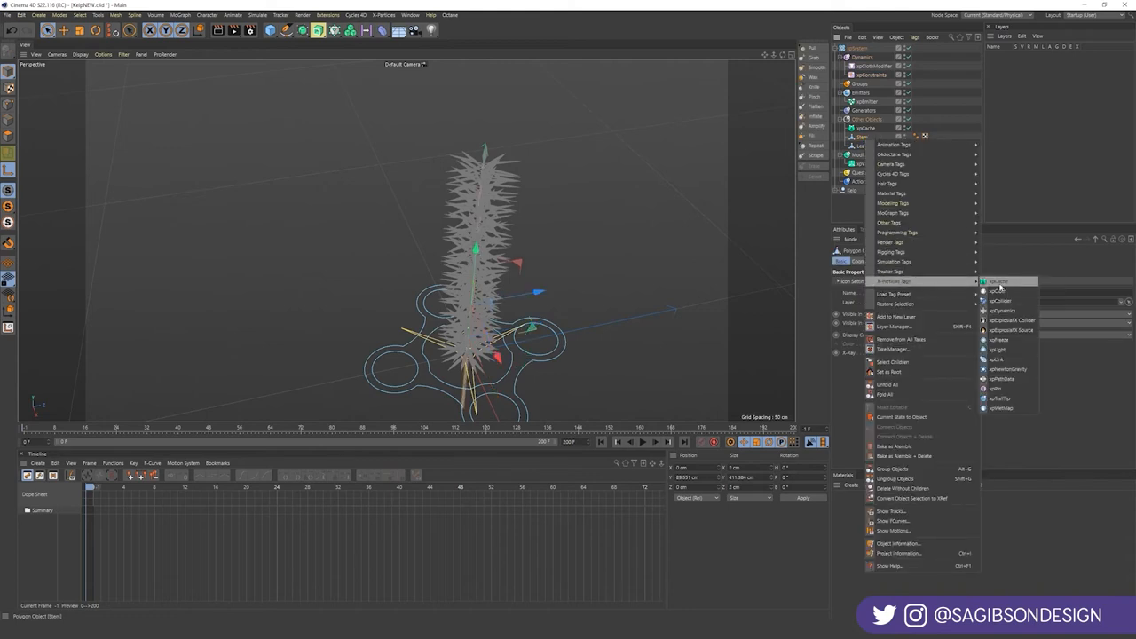
click(1001, 300)
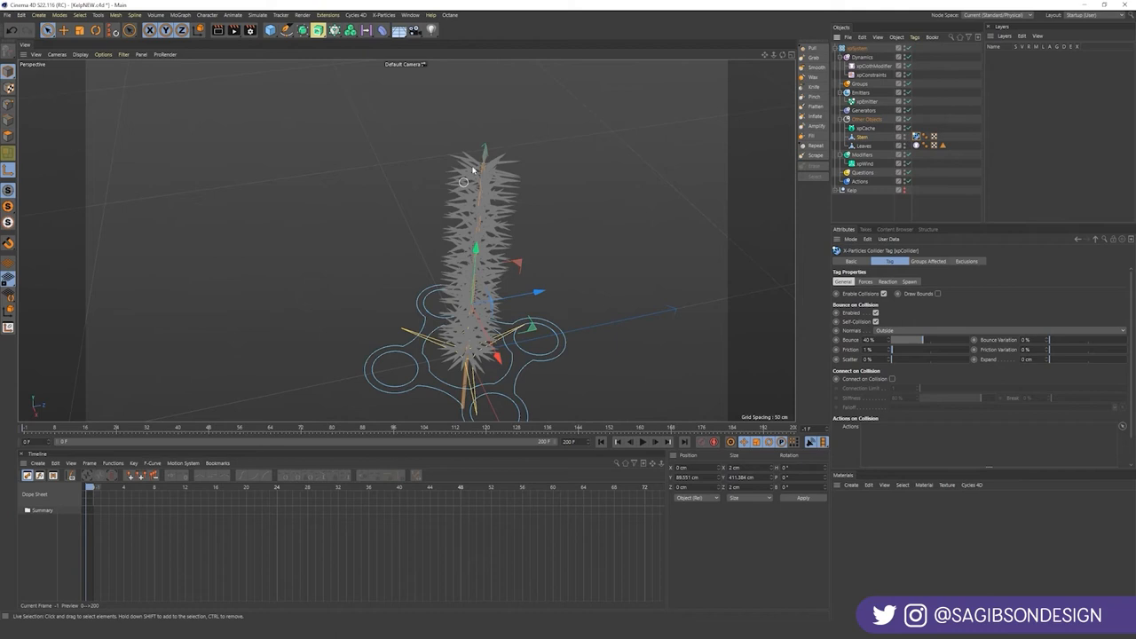
mouse_move(571, 240)
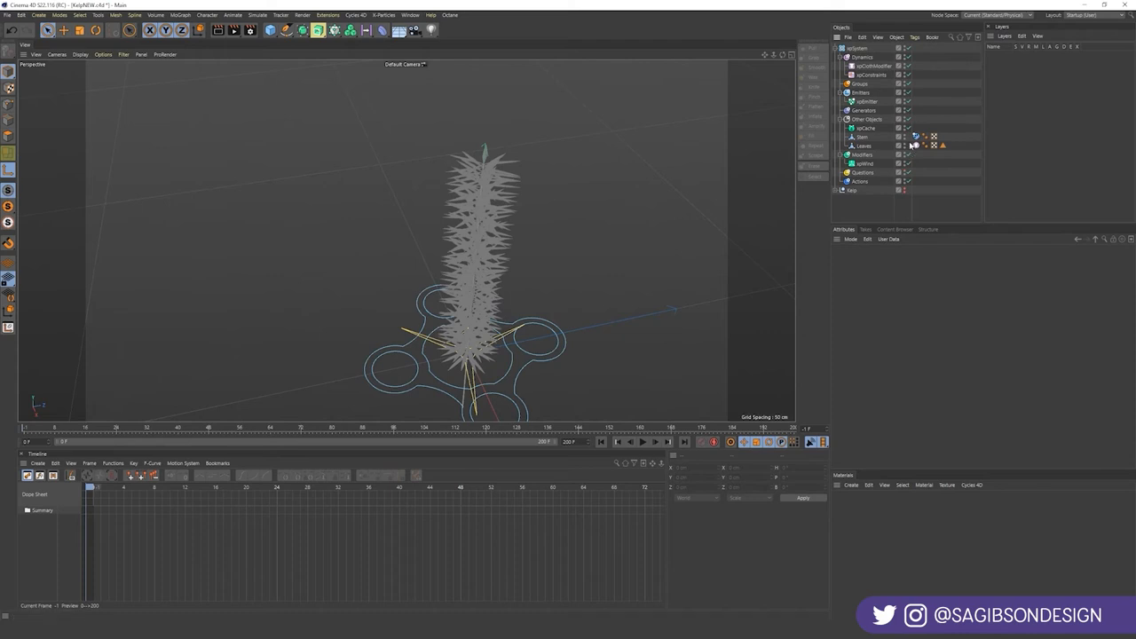
click(865, 128)
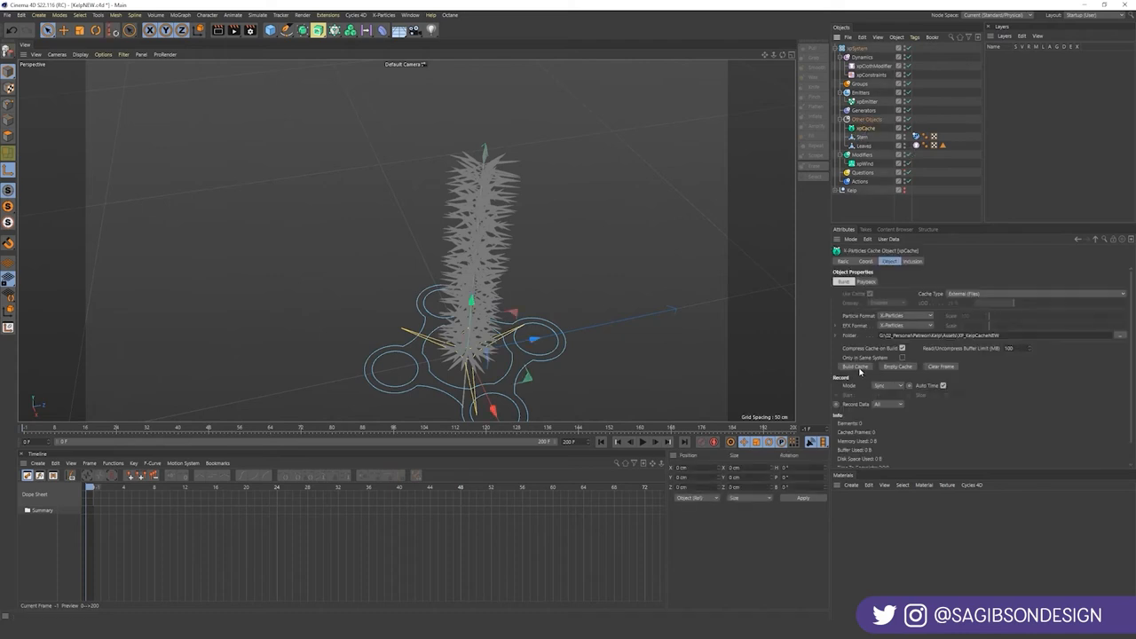
- Build the xpCache, rewind to frame 0 and play through the 200 cached frames
click(854, 366)
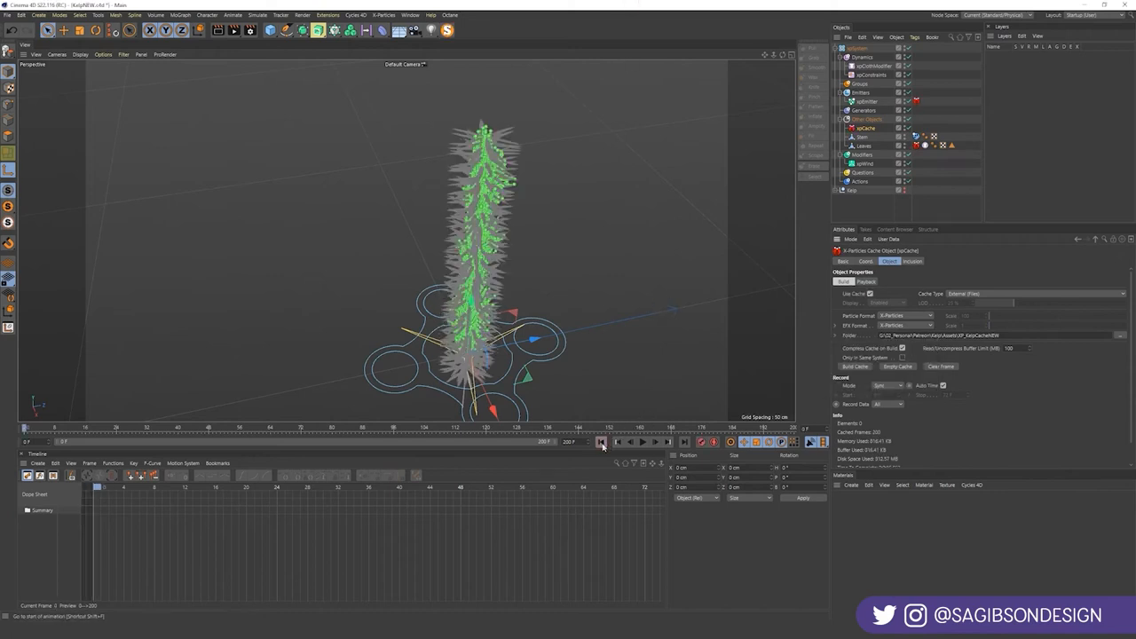
click(644, 442)
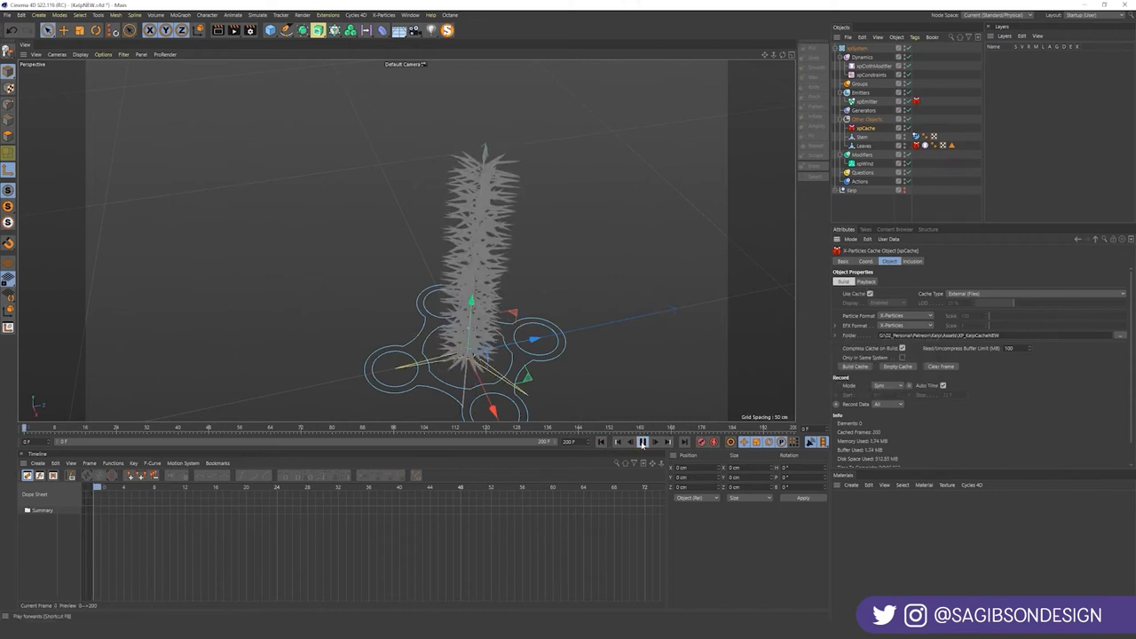
click(642, 442)
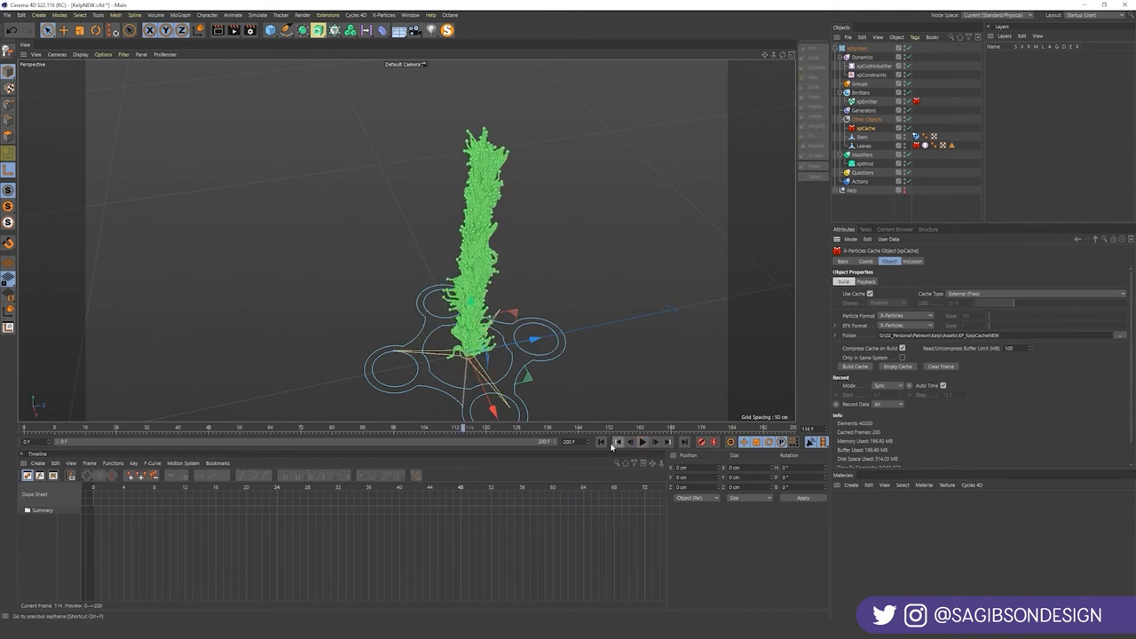
- Select xpEmitter, replay from frame 0 to watch the leaves grow, then stop playback
click(867, 102)
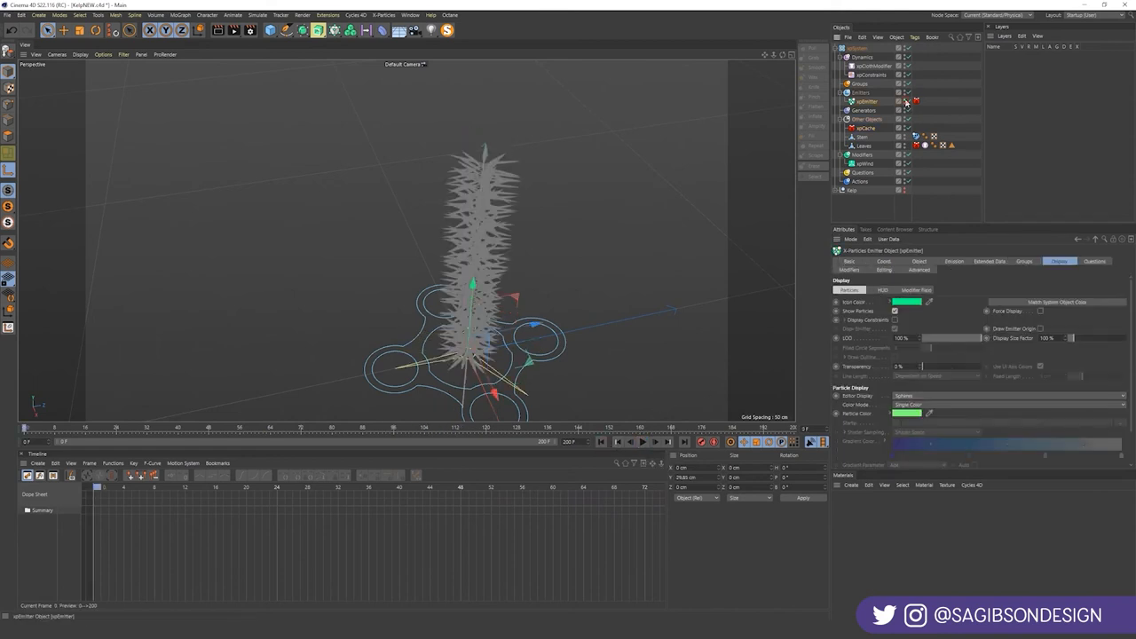
click(643, 442)
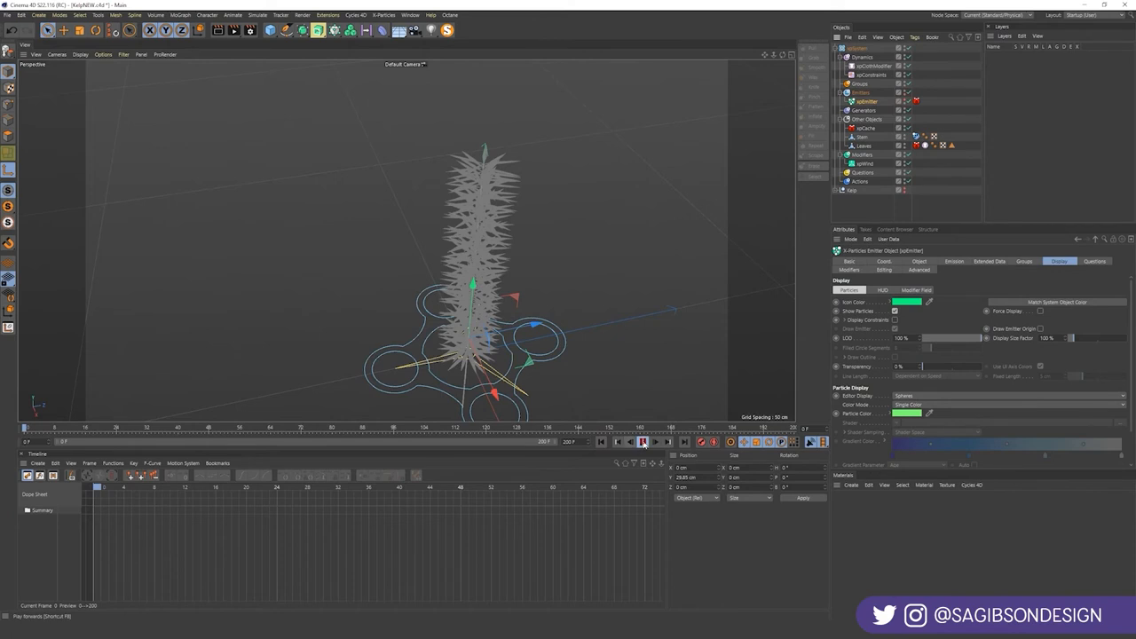
click(642, 442)
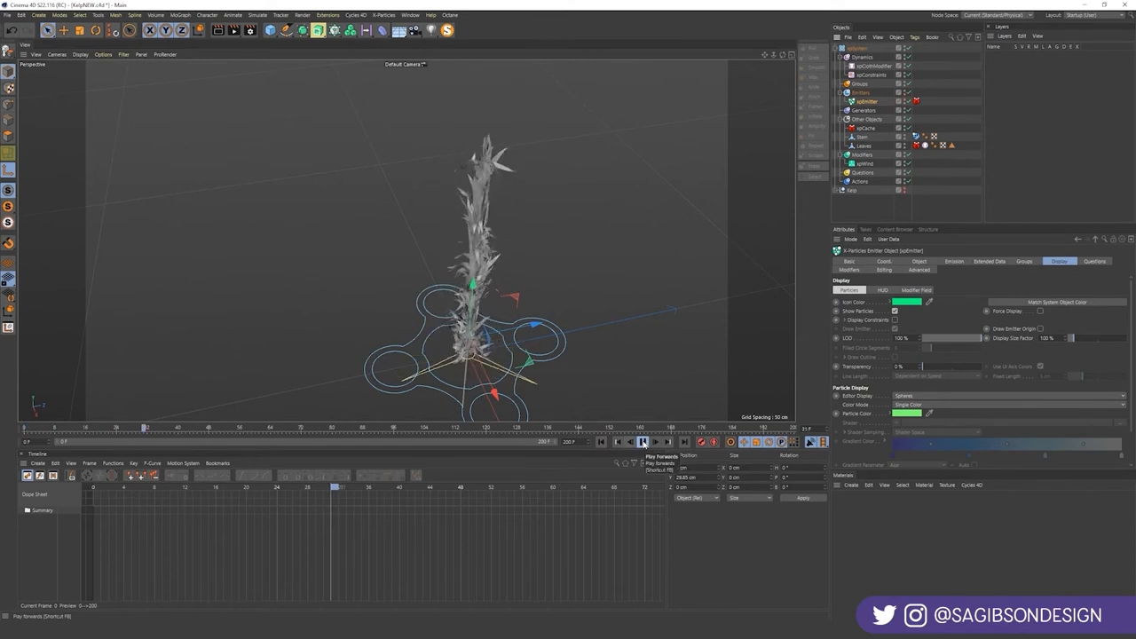
click(644, 441)
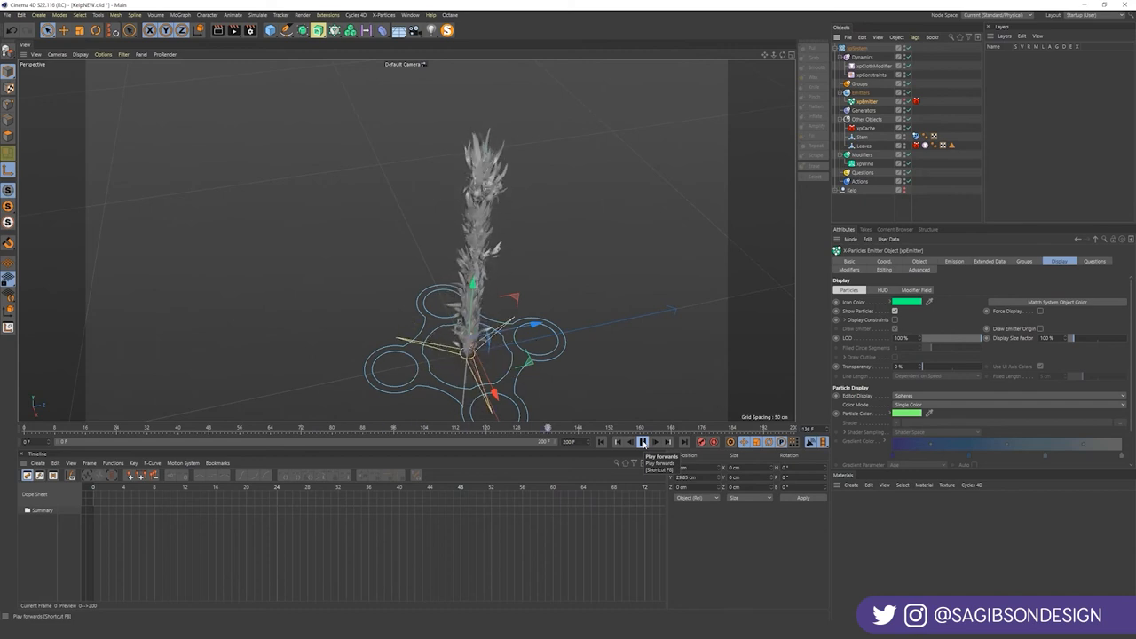
click(642, 442)
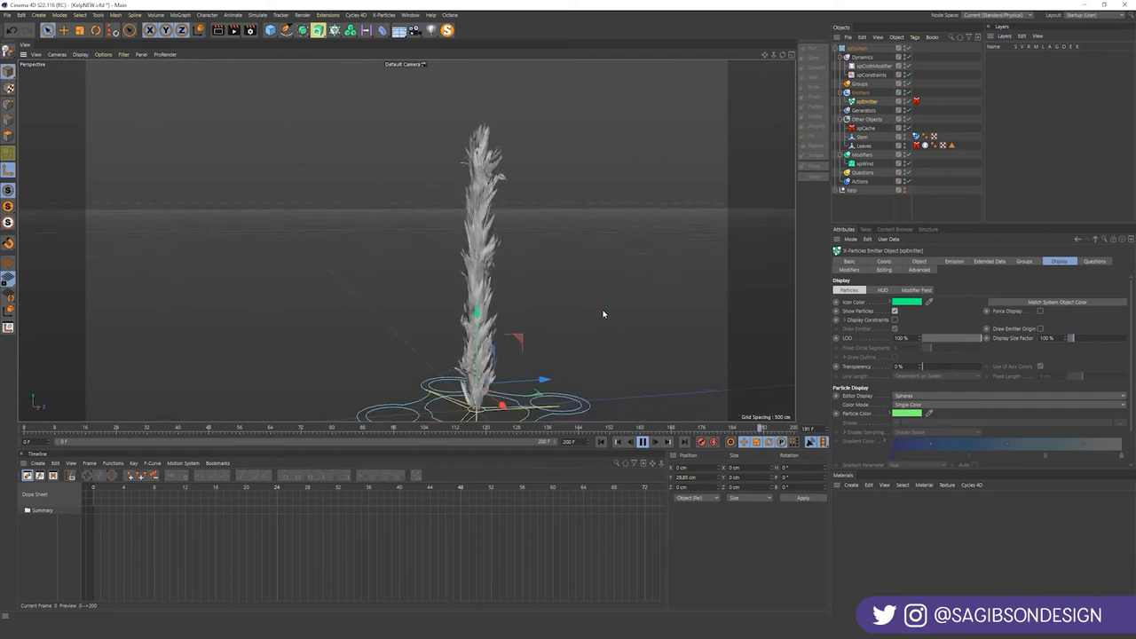
click(857, 48)
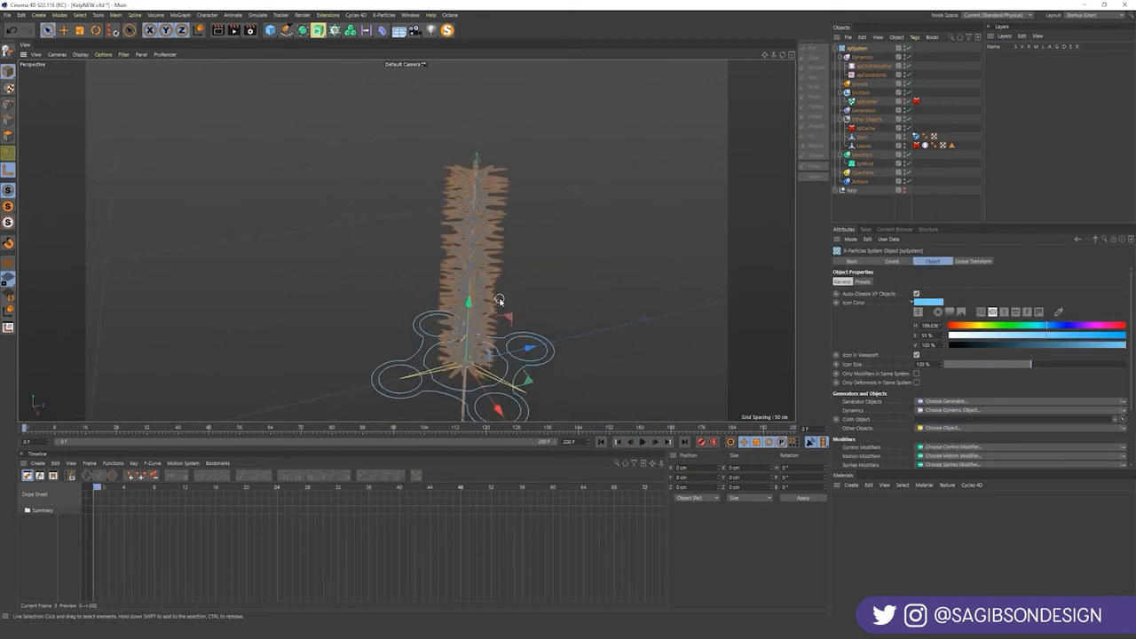
- Export the scene as Alembic file KelpNEW with End Frame 200
click(8, 15)
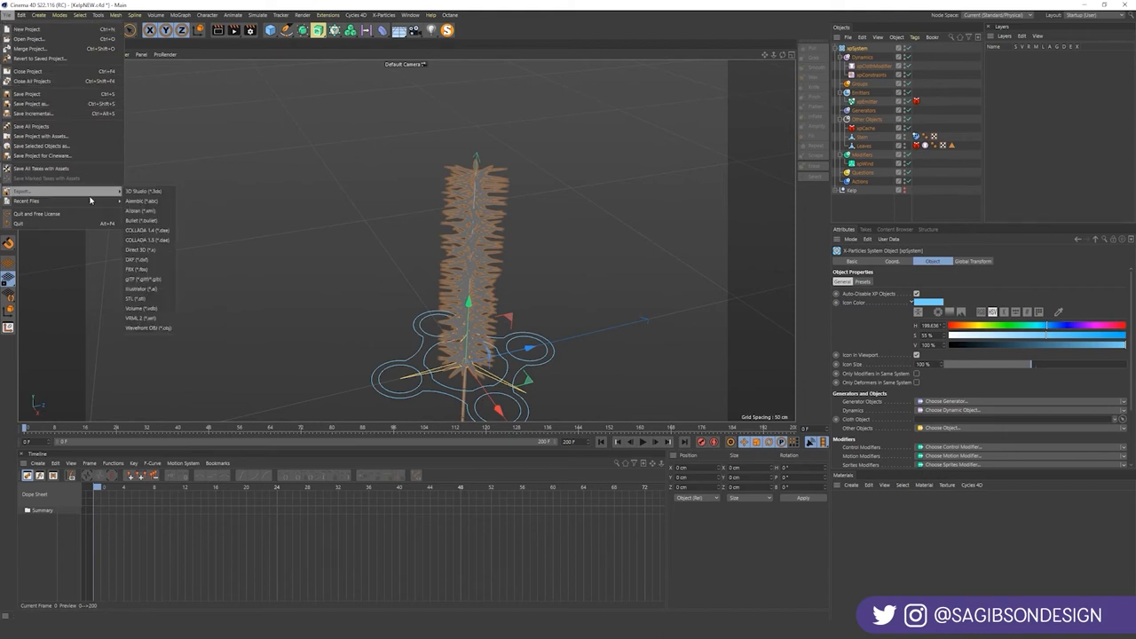
click(140, 200)
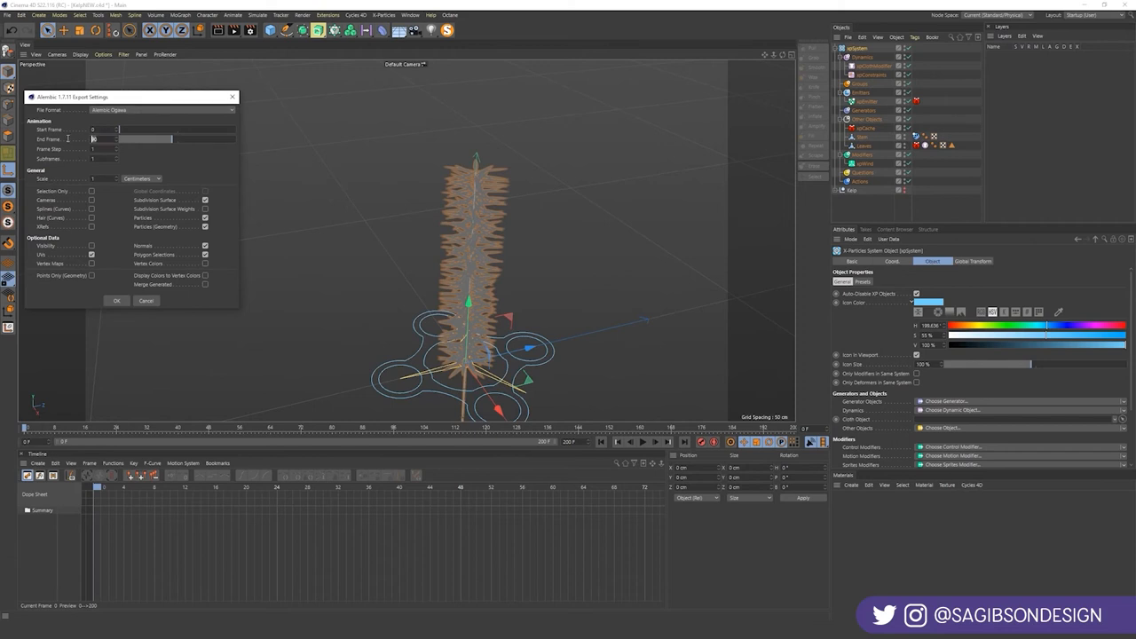
text(200)
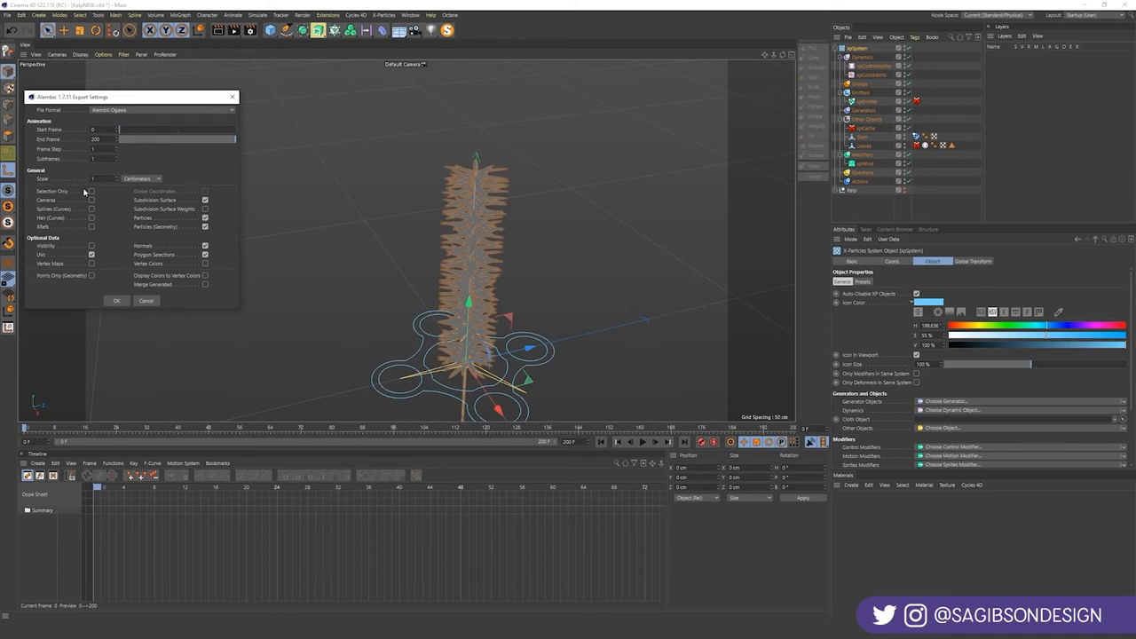
mouse_move(229, 238)
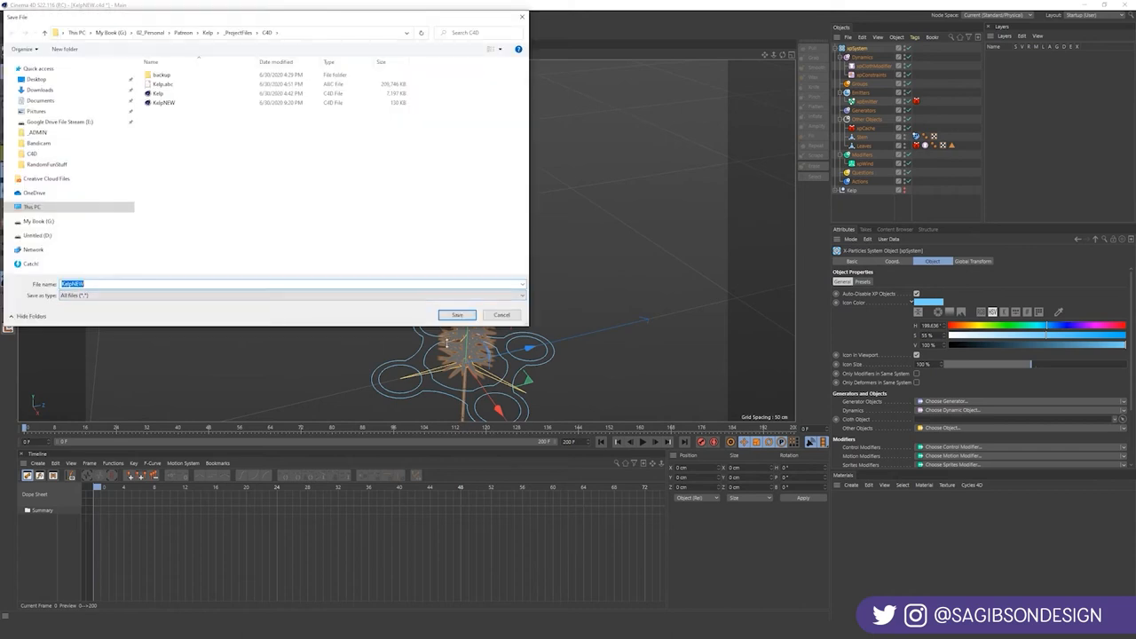
click(458, 314)
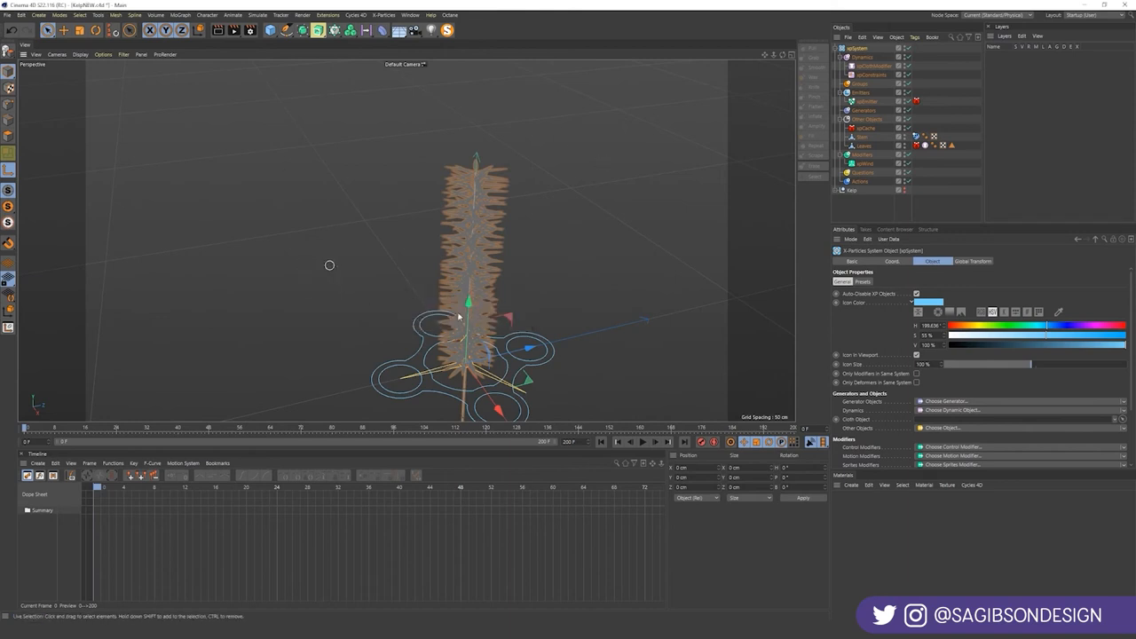
- Open KelpNEW.abc and accept the default Alembic import settings
click(8, 16)
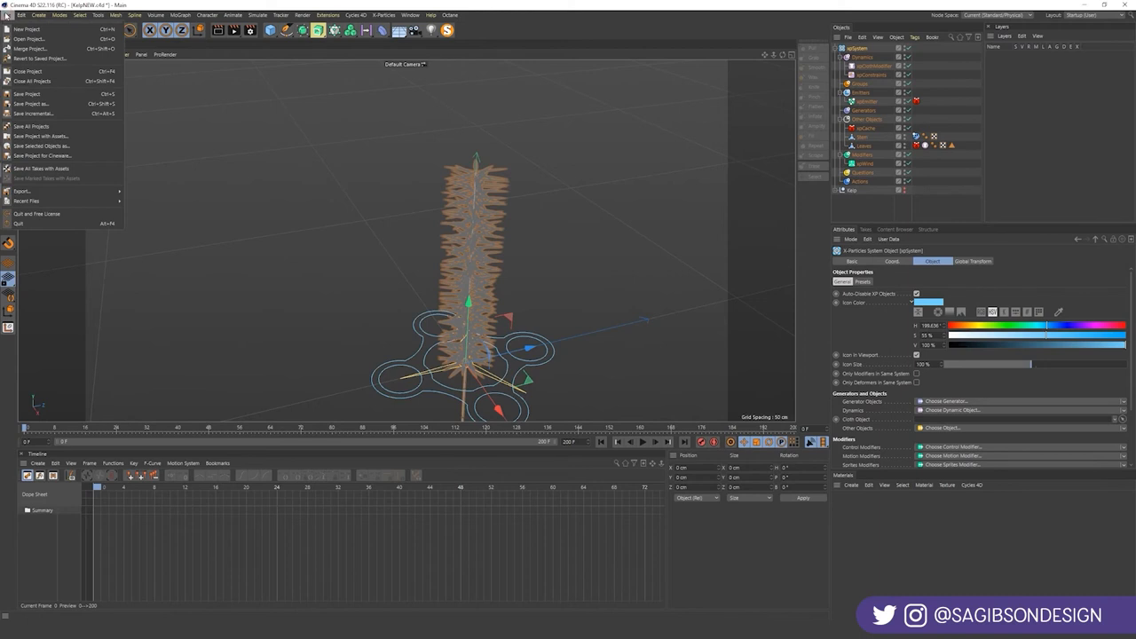
click(26, 38)
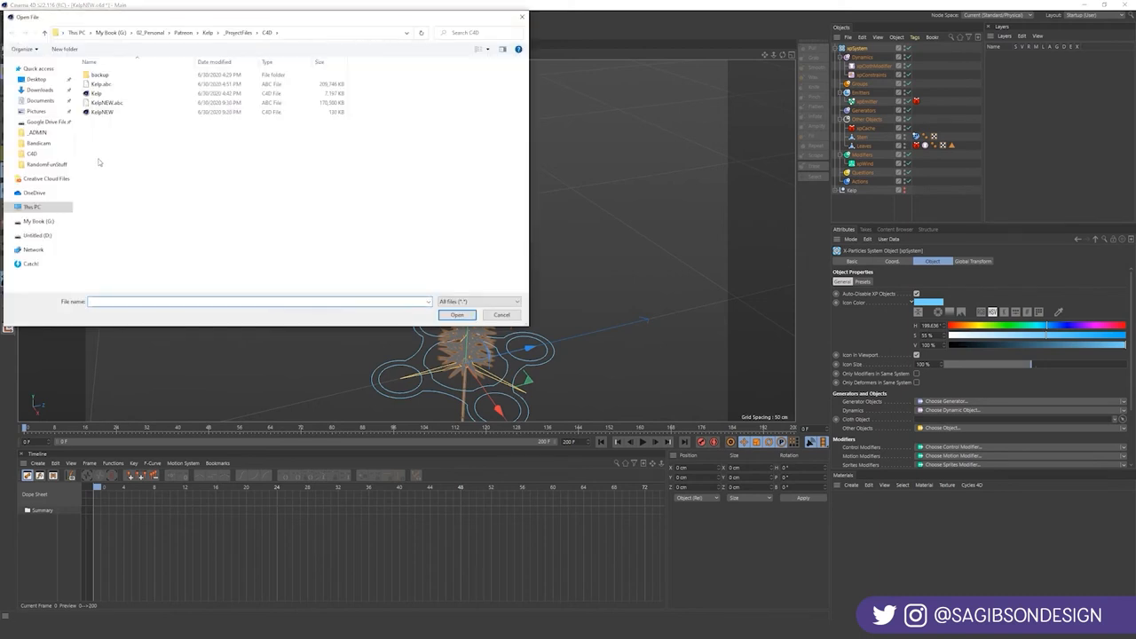
click(457, 316)
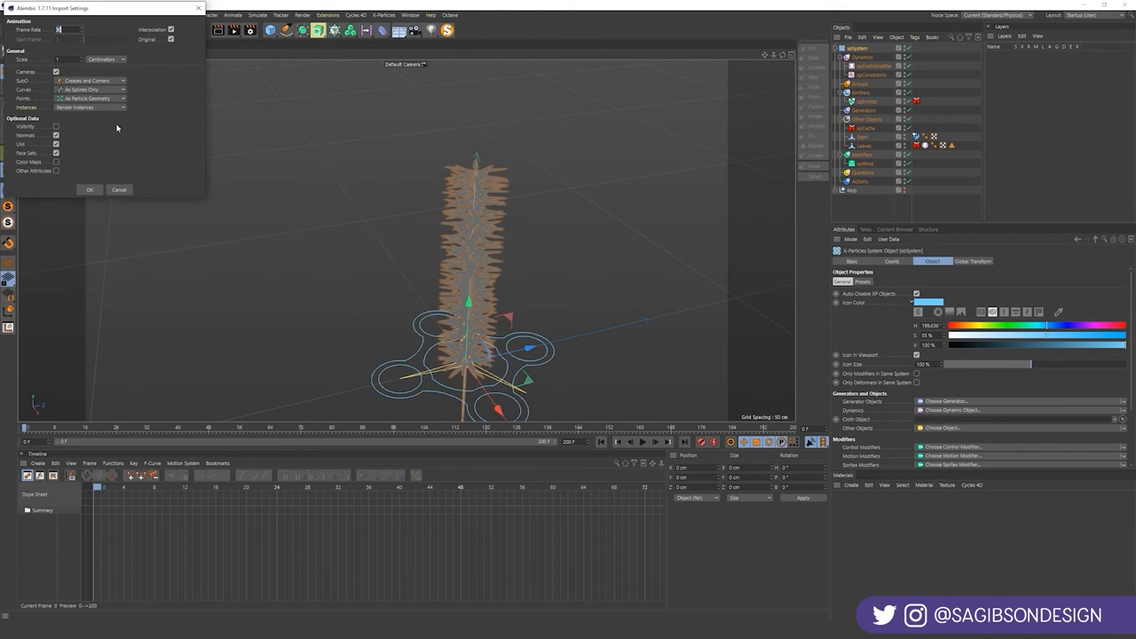
click(89, 189)
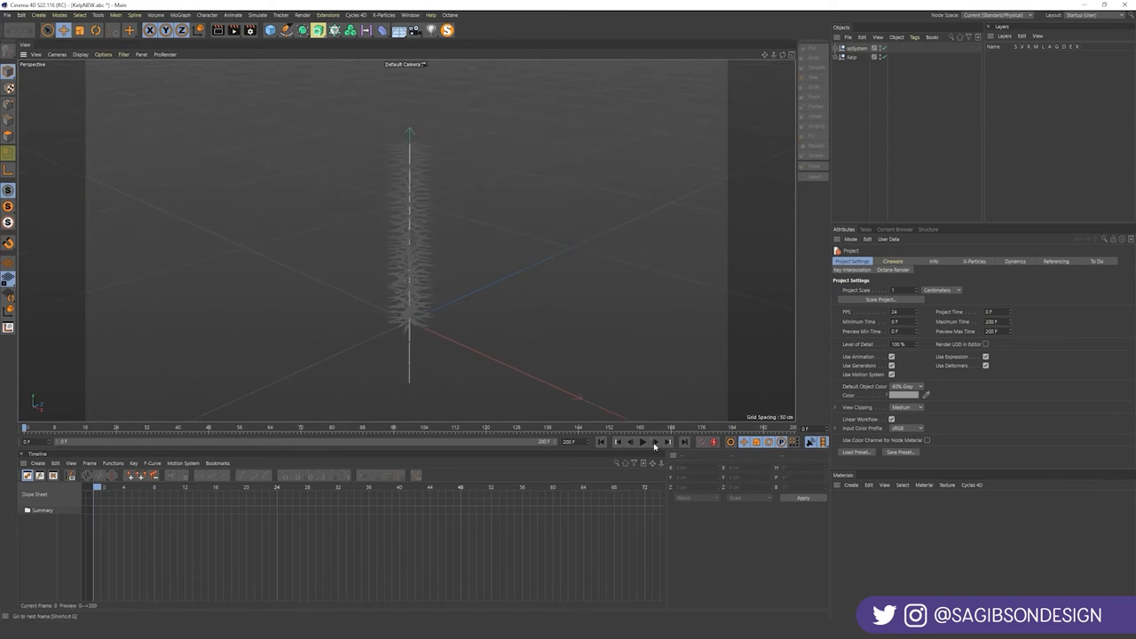
- Play the imported kelp, delete the old Kelp object, then replay from frame 0
click(643, 442)
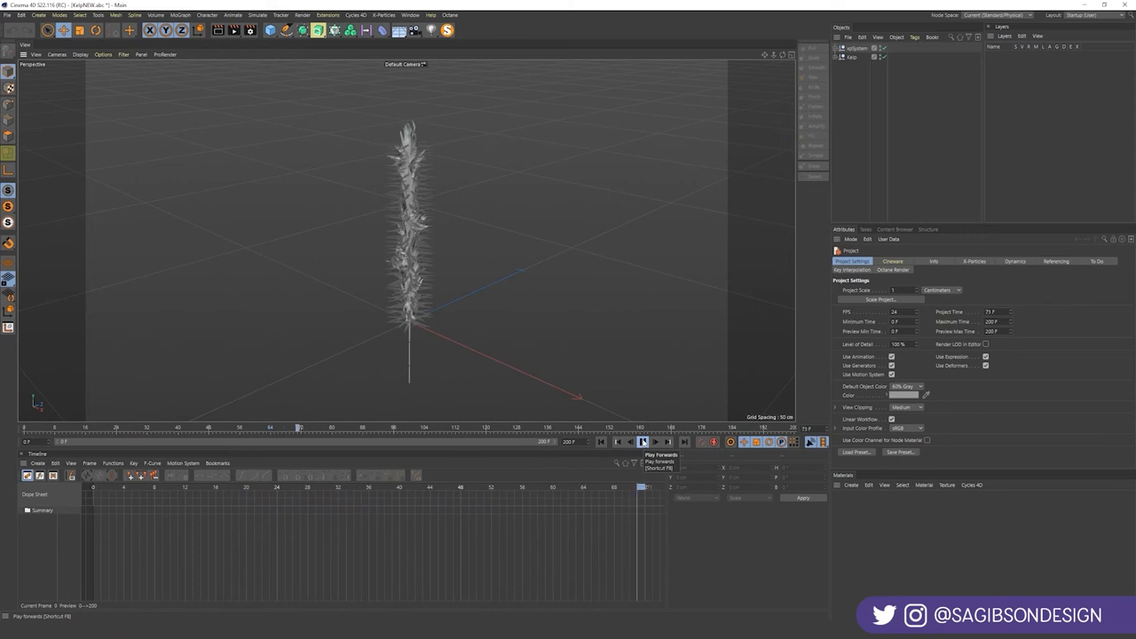
click(856, 48)
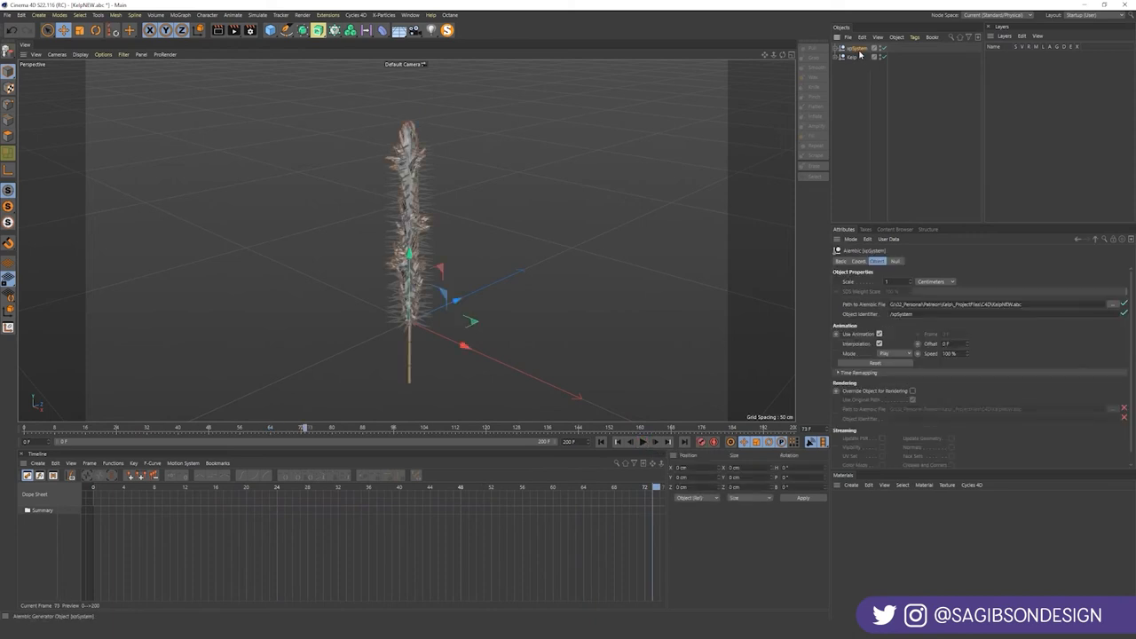
click(852, 57)
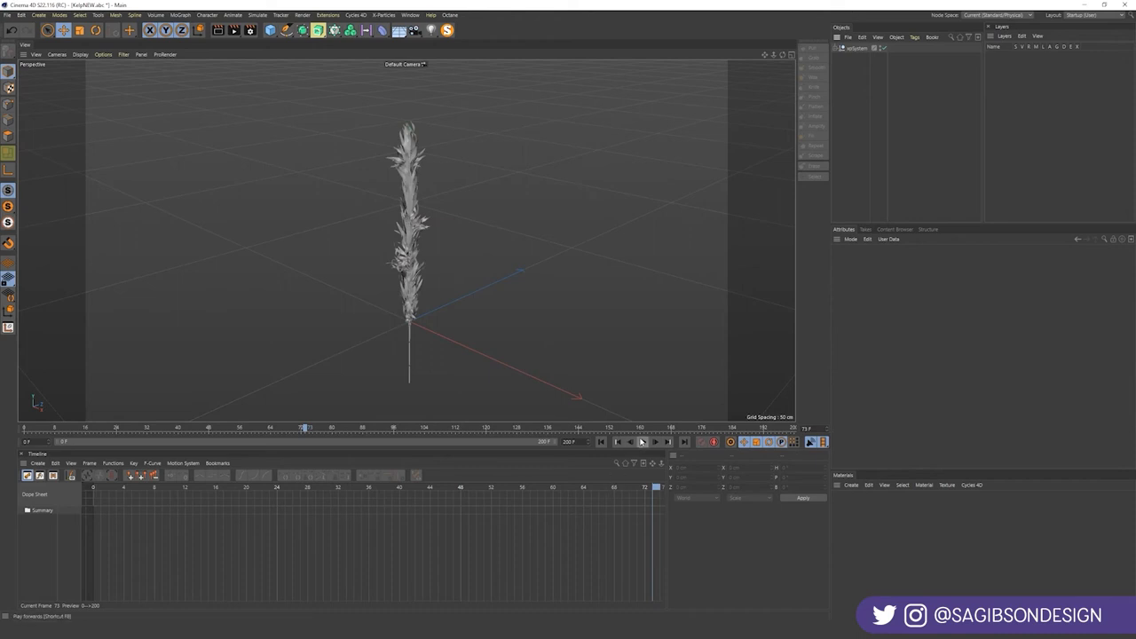
click(641, 442)
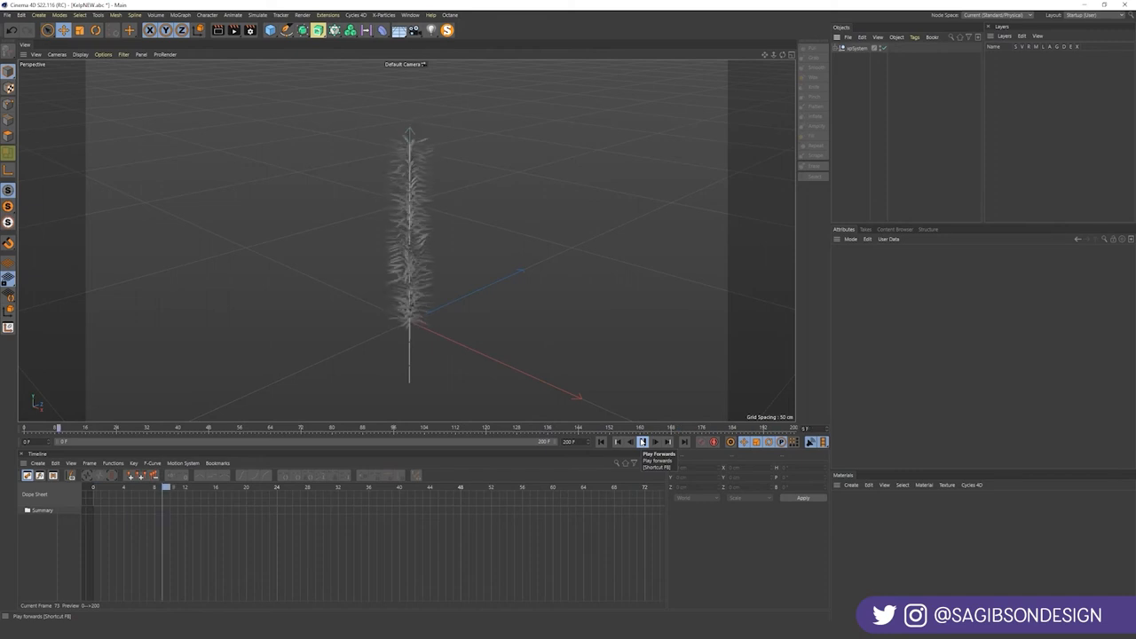
click(643, 442)
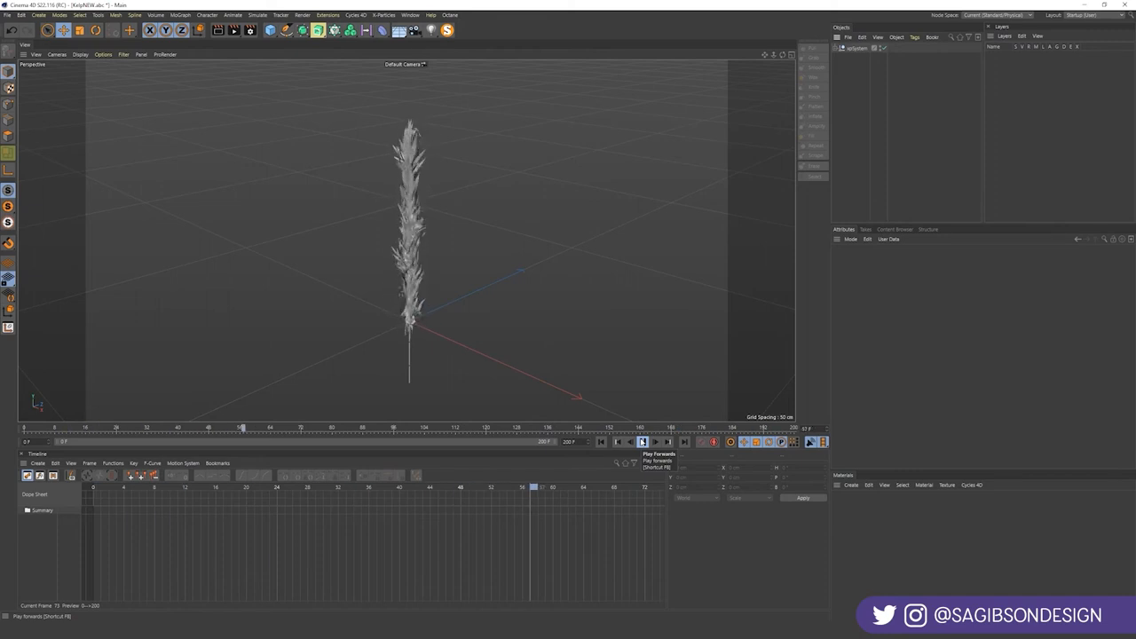
click(642, 442)
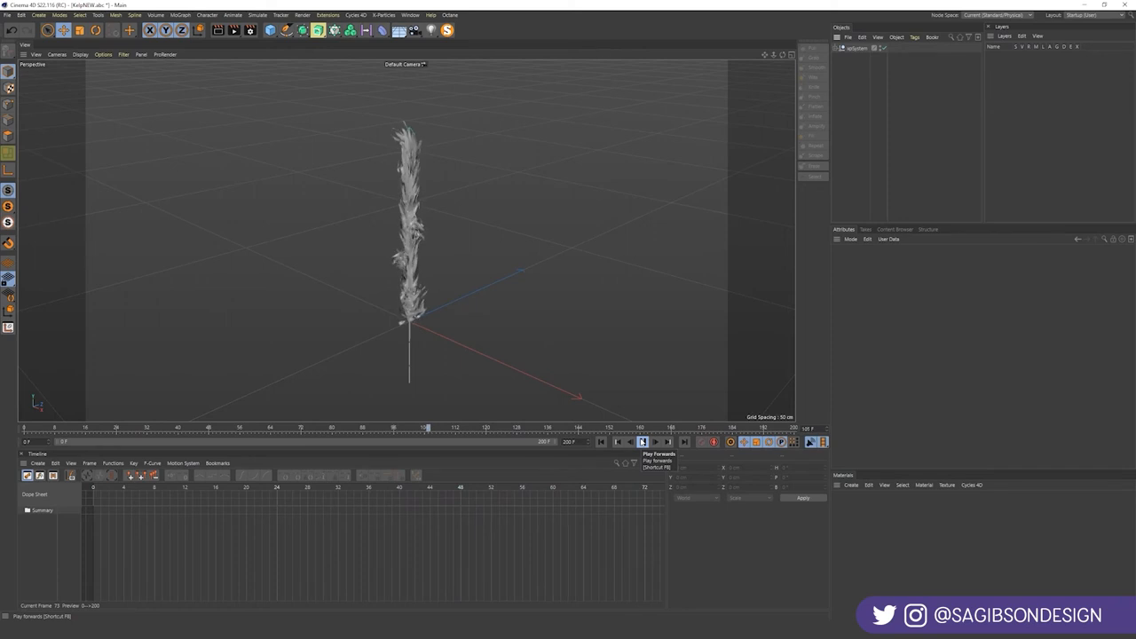
- Stop playback and set the new Cloner holding xpSystem to Grid Array mode
click(642, 442)
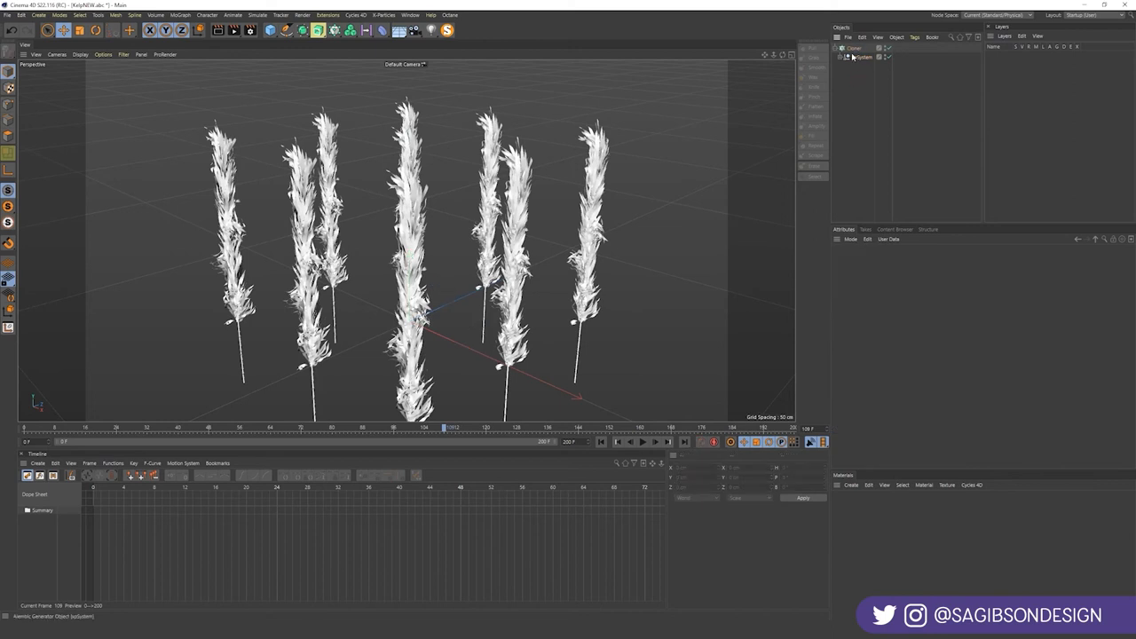
click(854, 48)
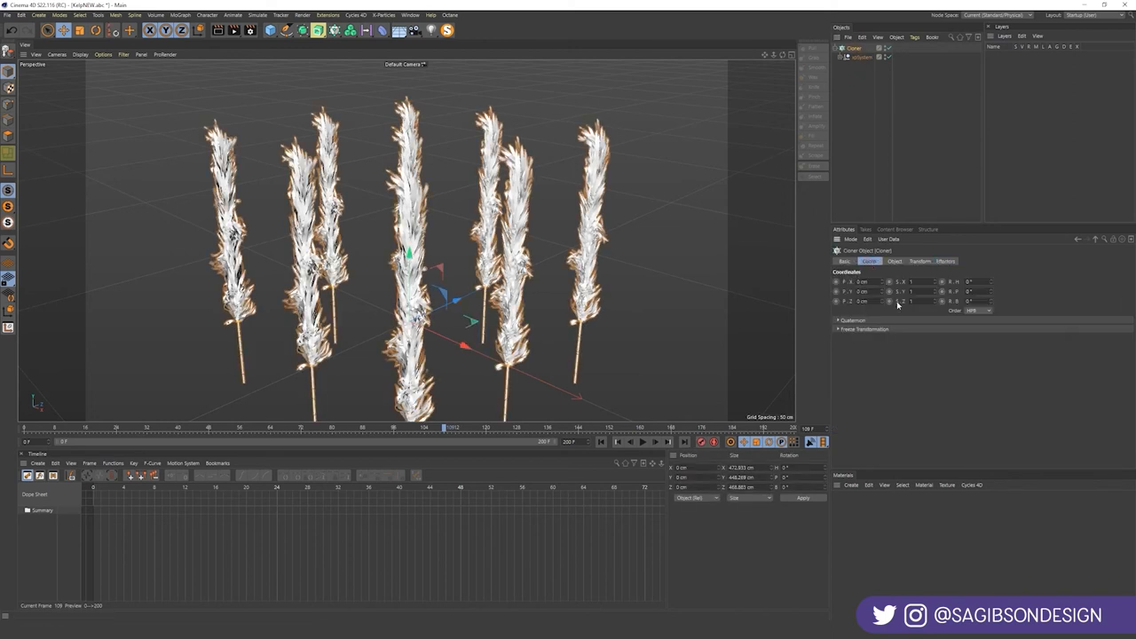
click(895, 261)
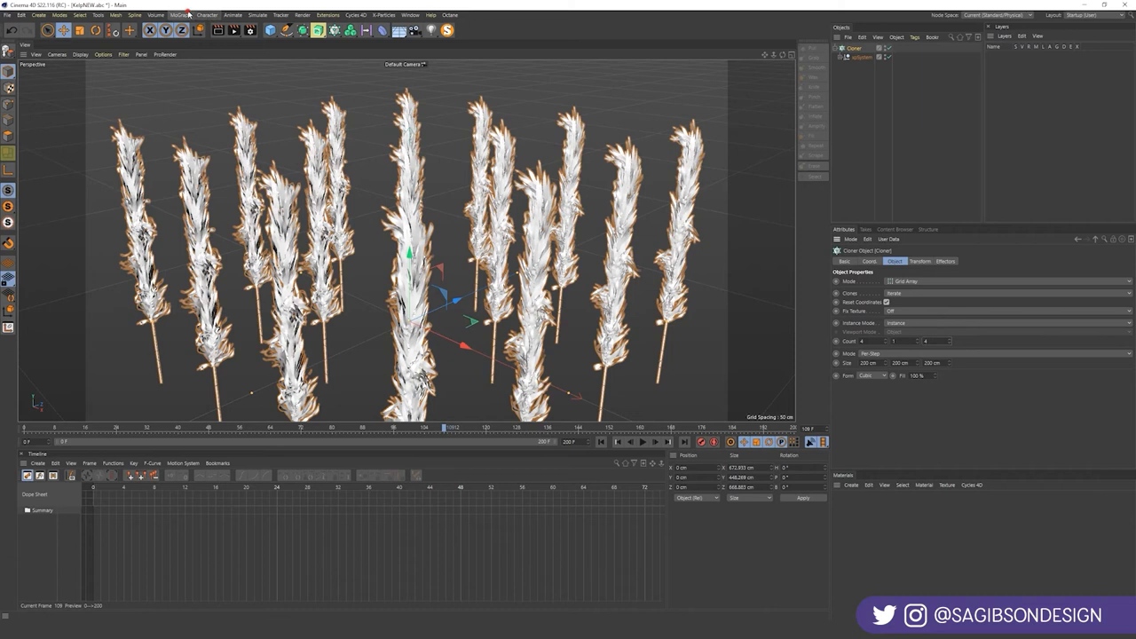
- Add a Random effector varying position, scale and rotation, and reselect the 4×4 Cloner
click(179, 15)
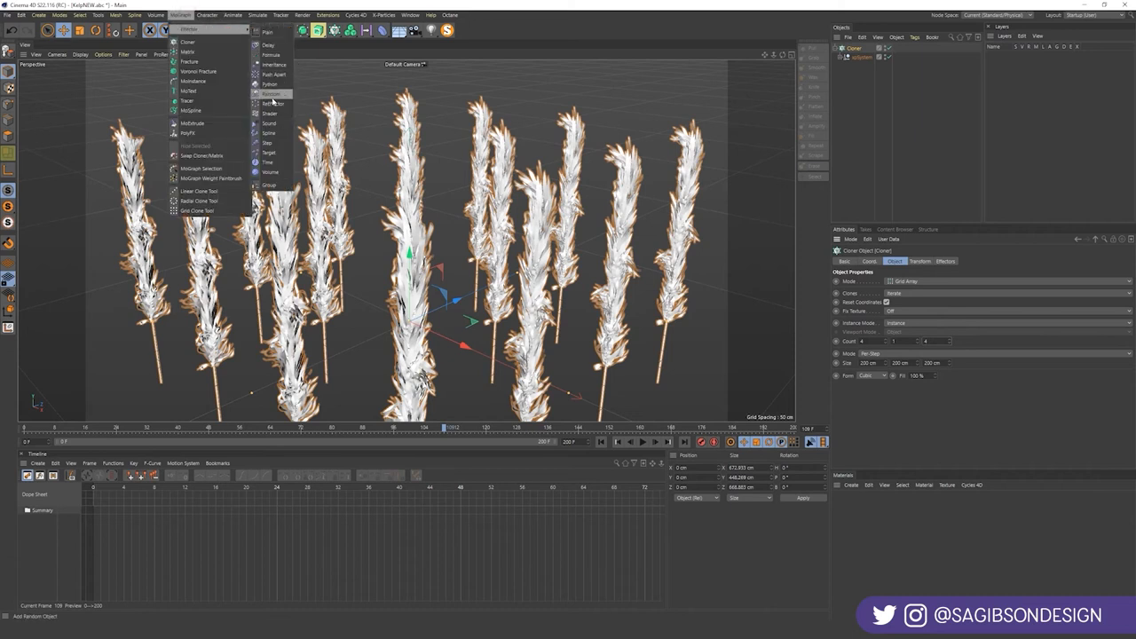
click(272, 93)
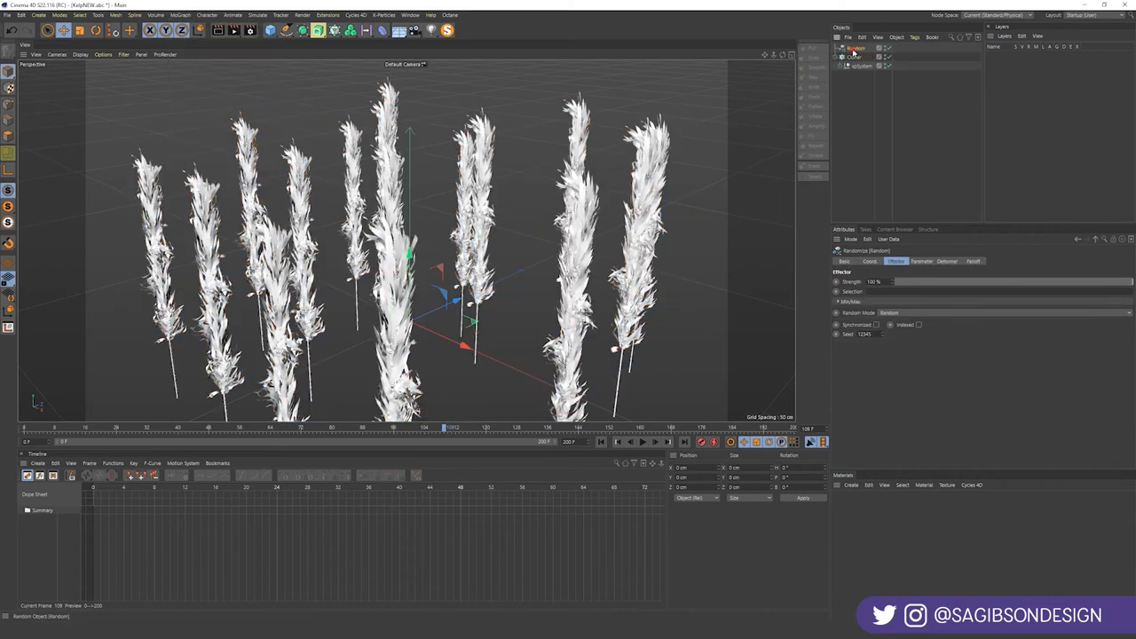
click(921, 261)
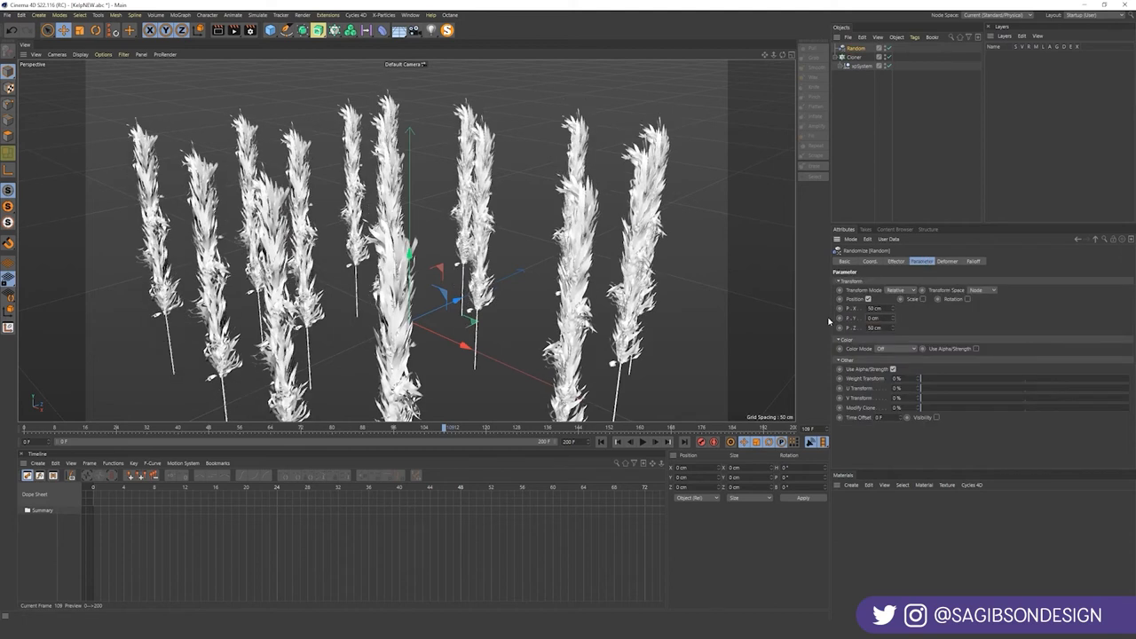
mouse_move(951, 301)
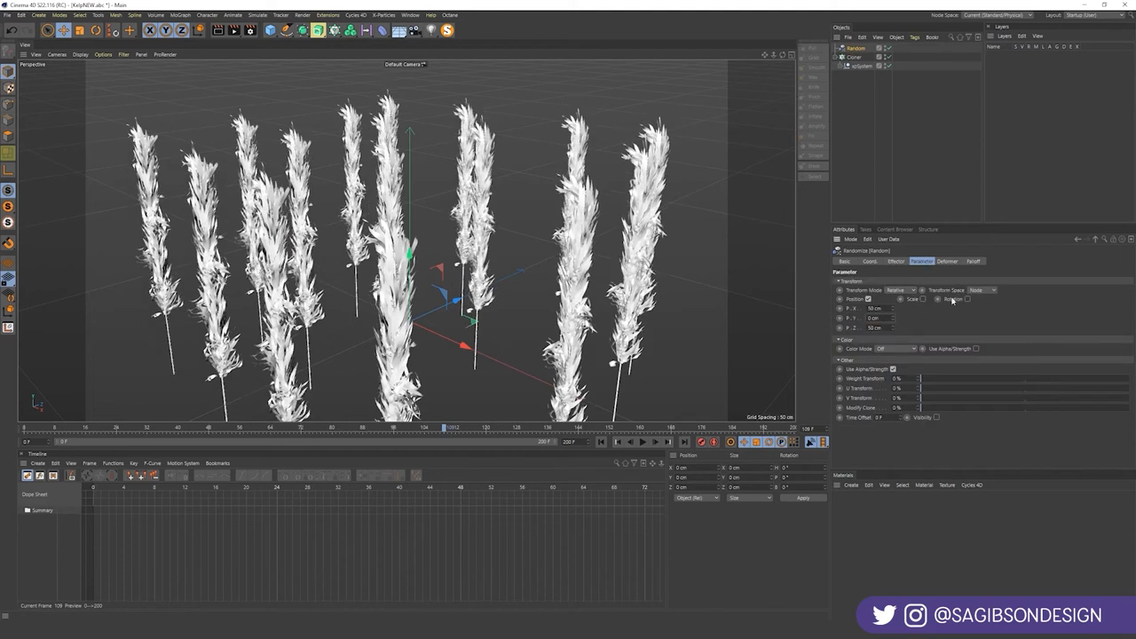
click(944, 299)
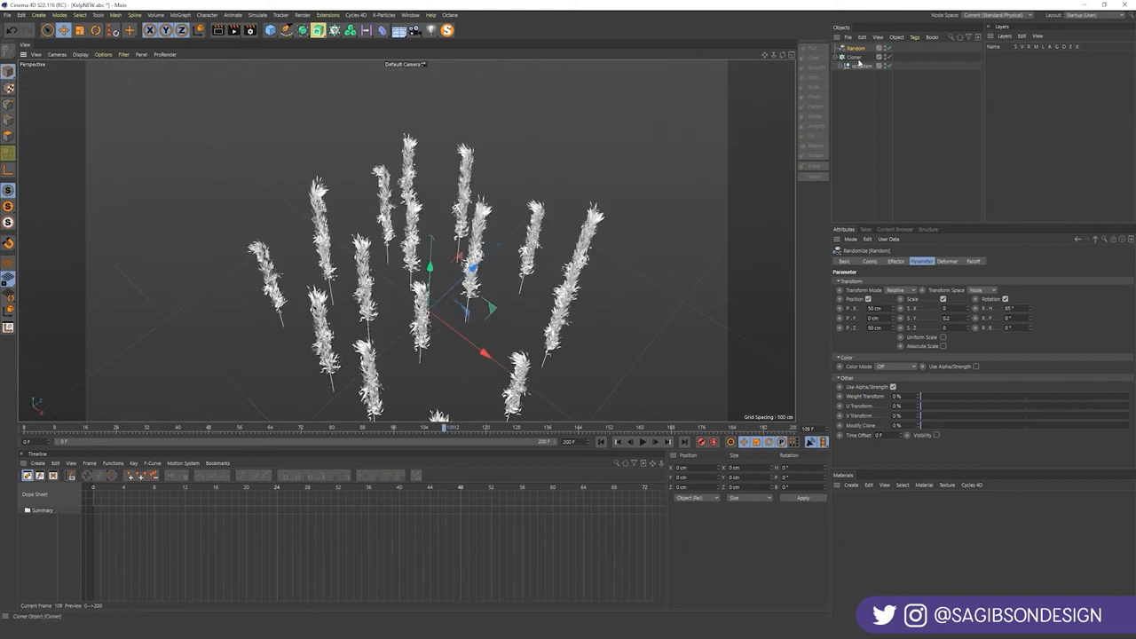
click(854, 57)
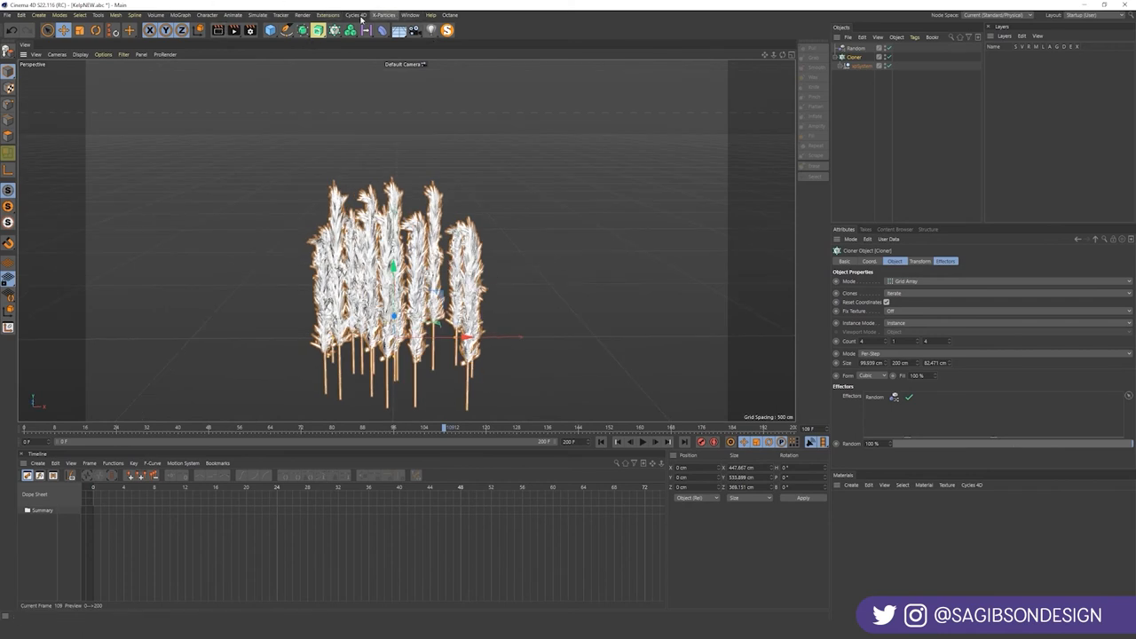
- Open the Octane Live Viewer and set render output to 1080 × 1920 at 24 fps
click(450, 15)
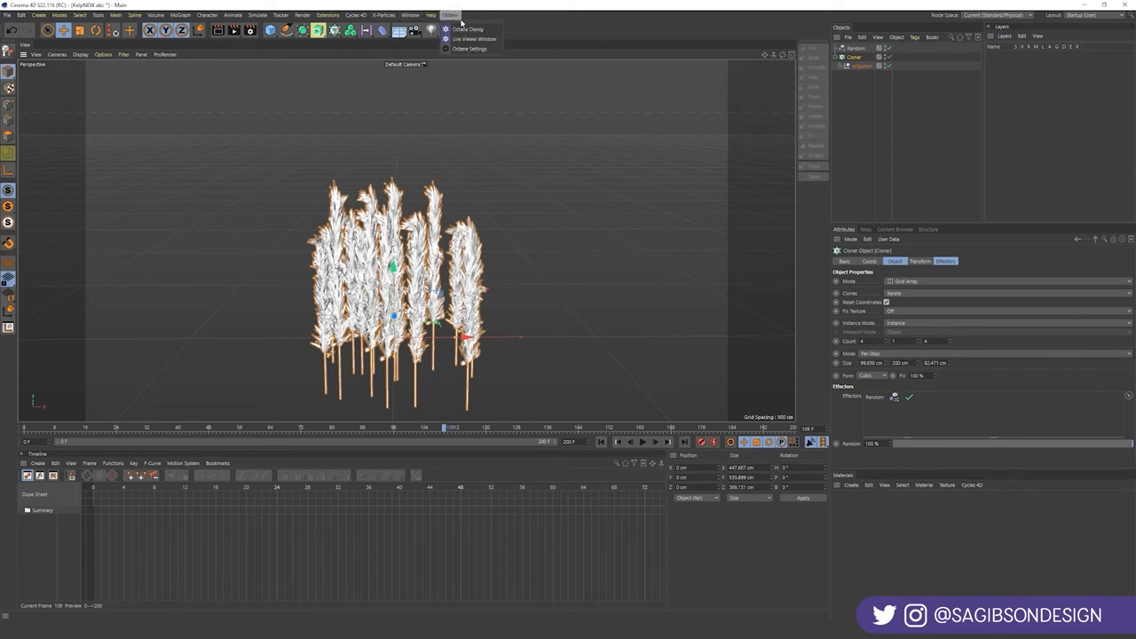
click(474, 39)
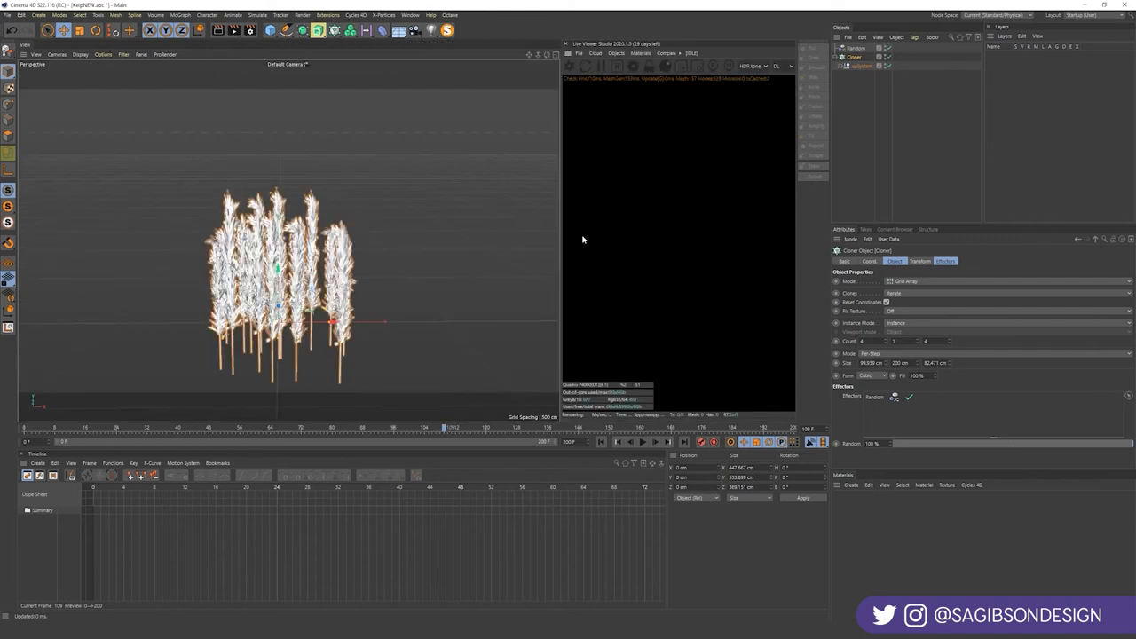
click(317, 30)
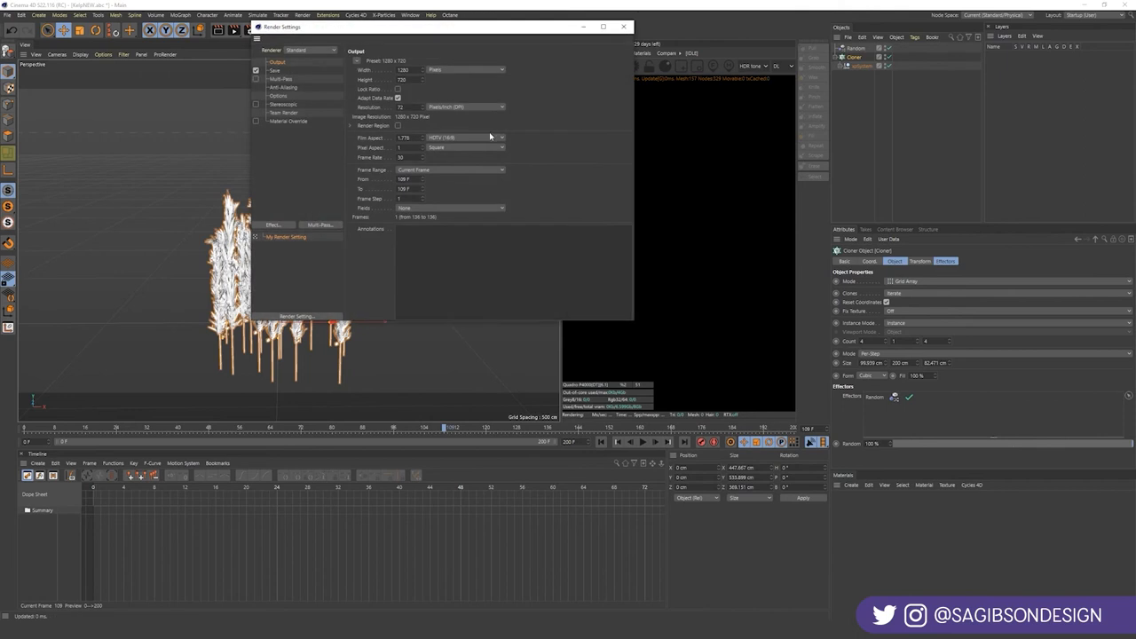
click(402, 71)
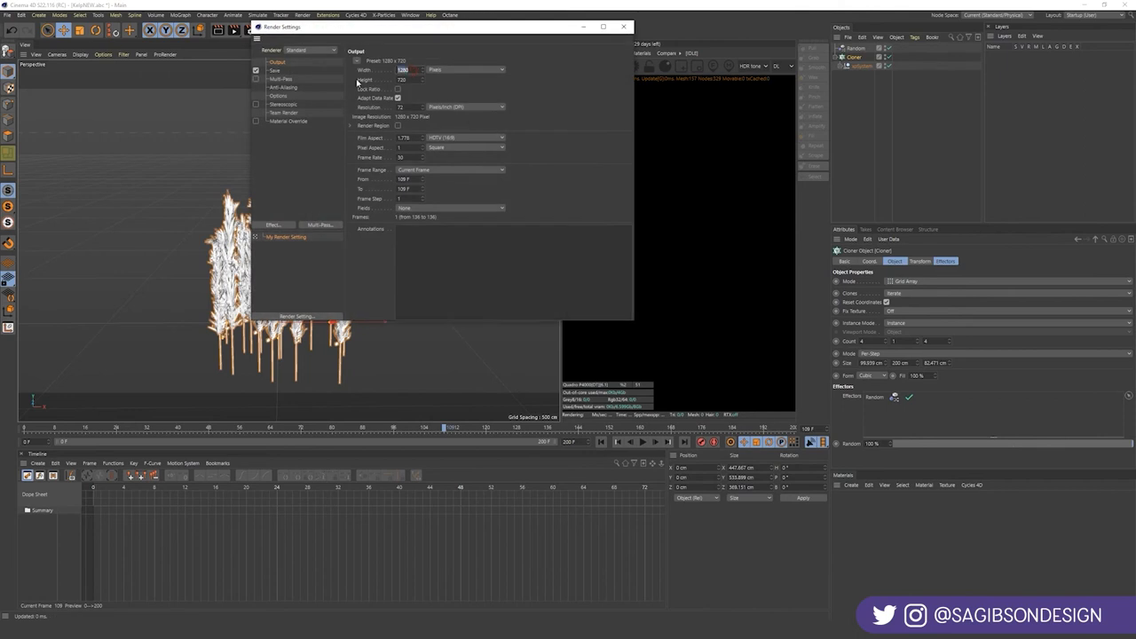
click(402, 69)
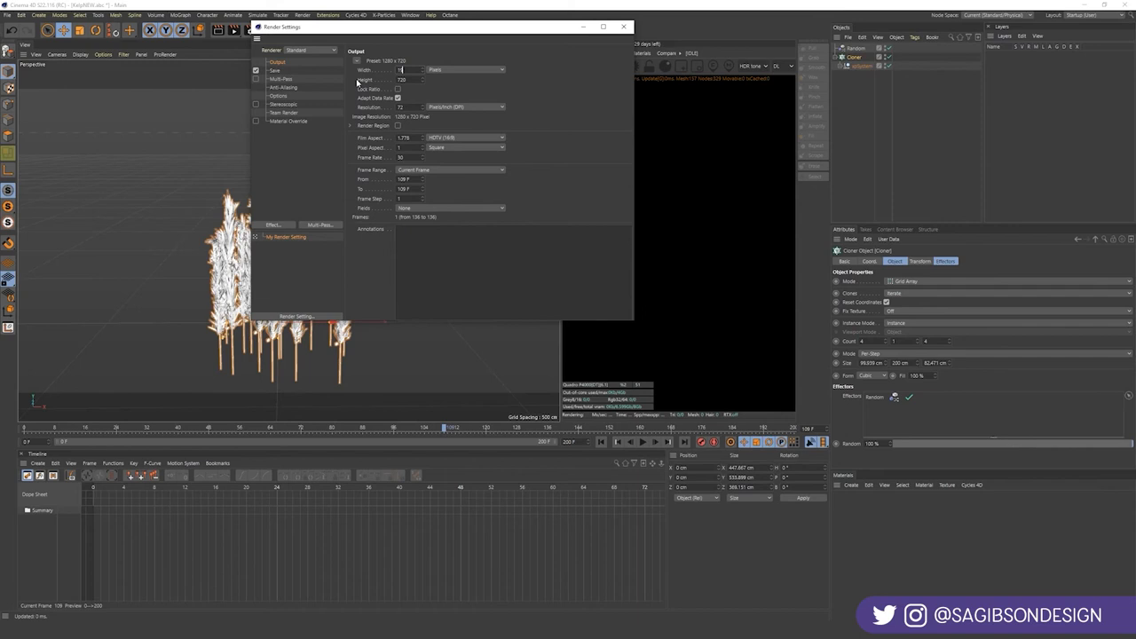
text(106)
click(409, 79)
text(1920)
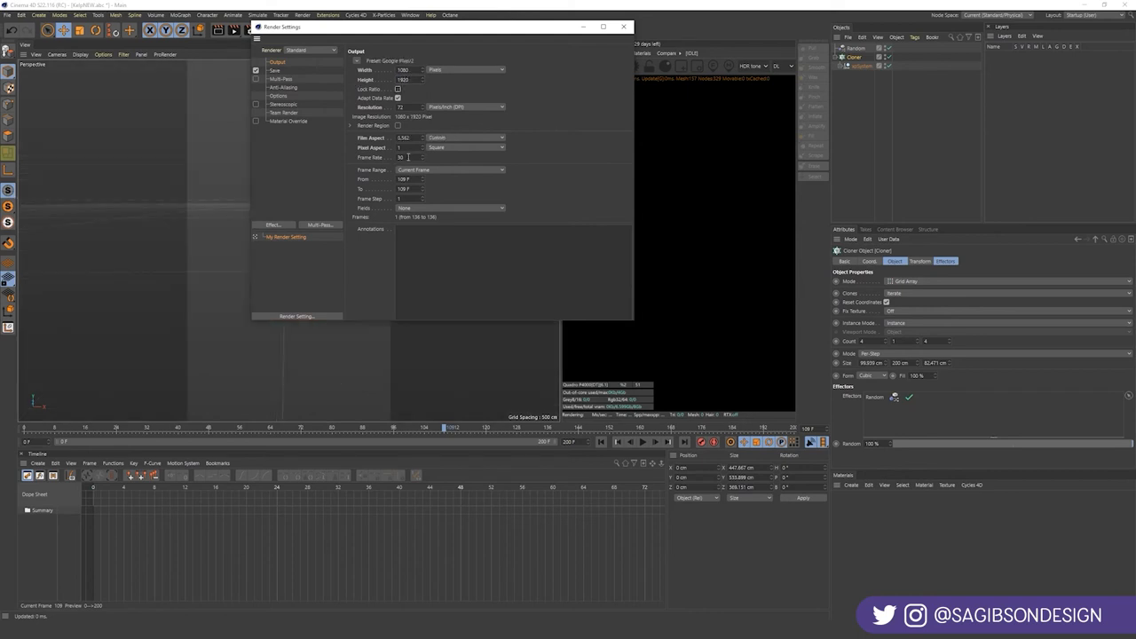
text(24)
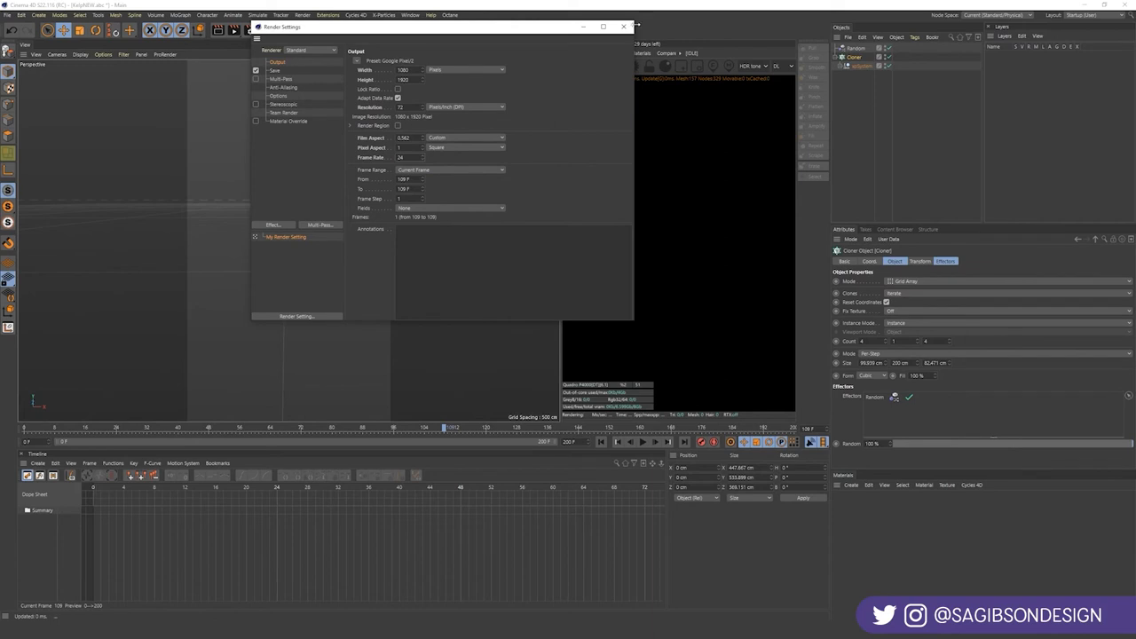
click(623, 26)
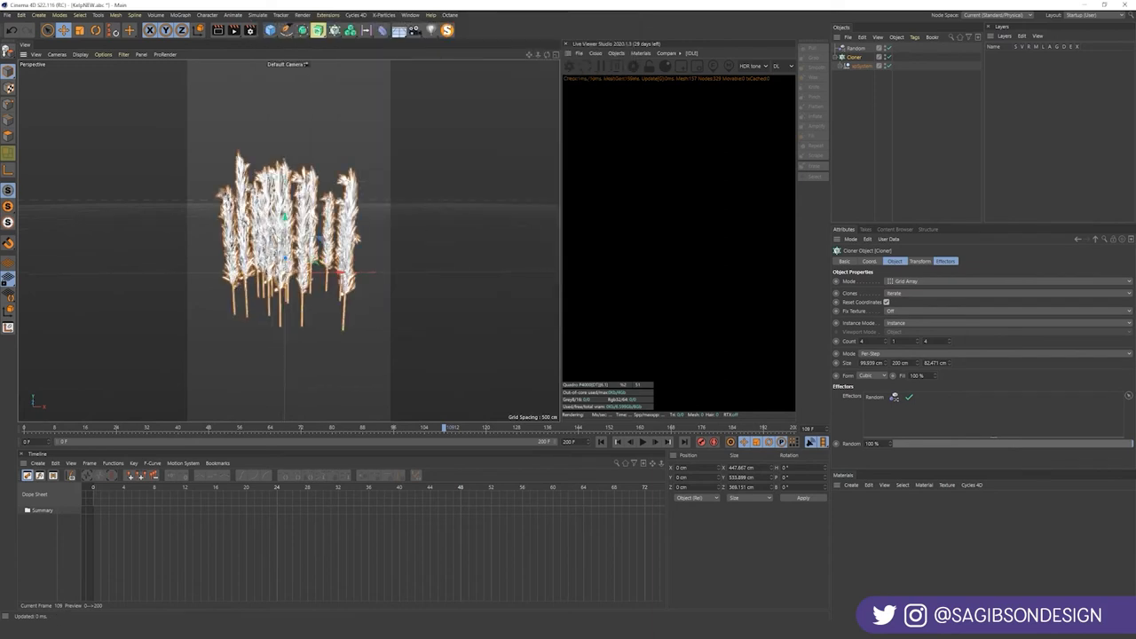
- Create an OctaneCamera positioned close on the kelp stalks while the Live Viewer renders
click(616, 53)
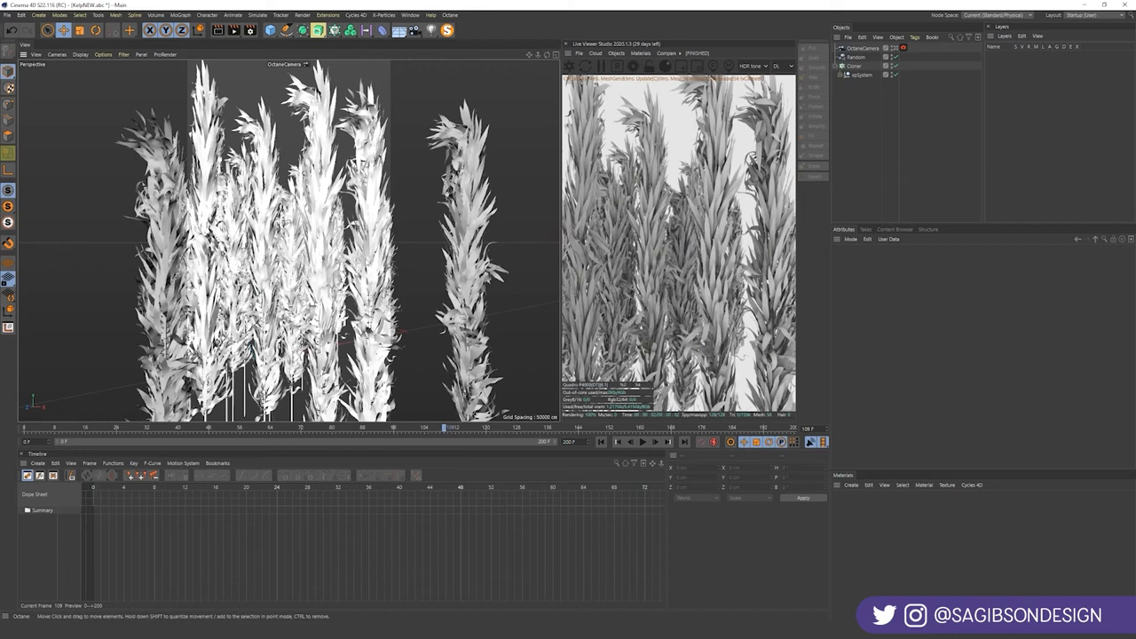
- Add an OctaneSky environment and select its Environment tag
click(857, 57)
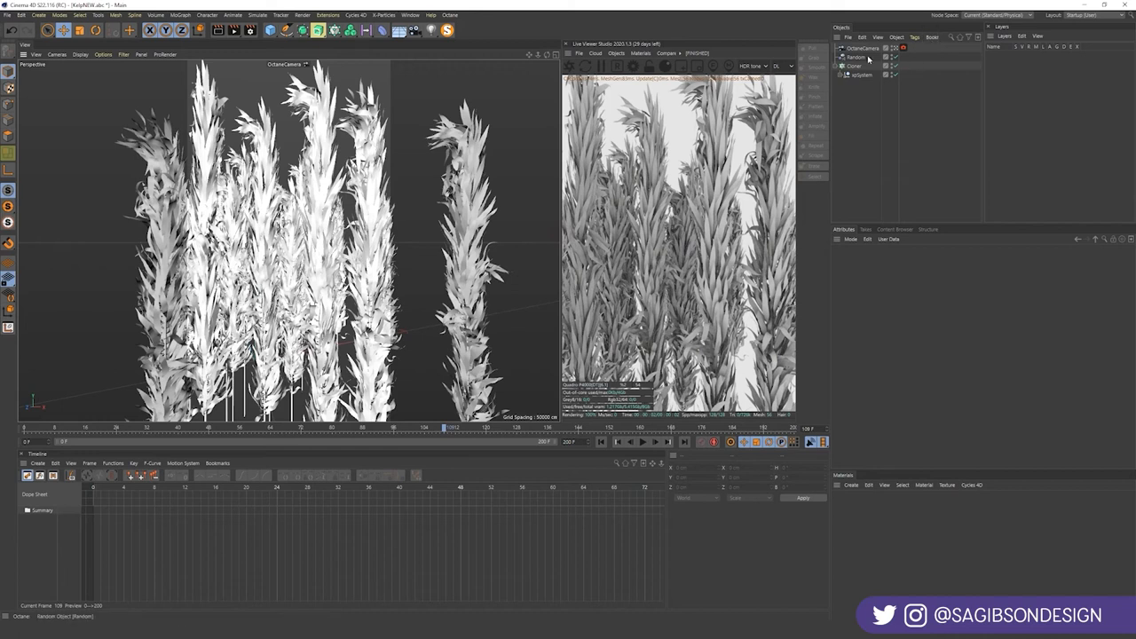
click(852, 66)
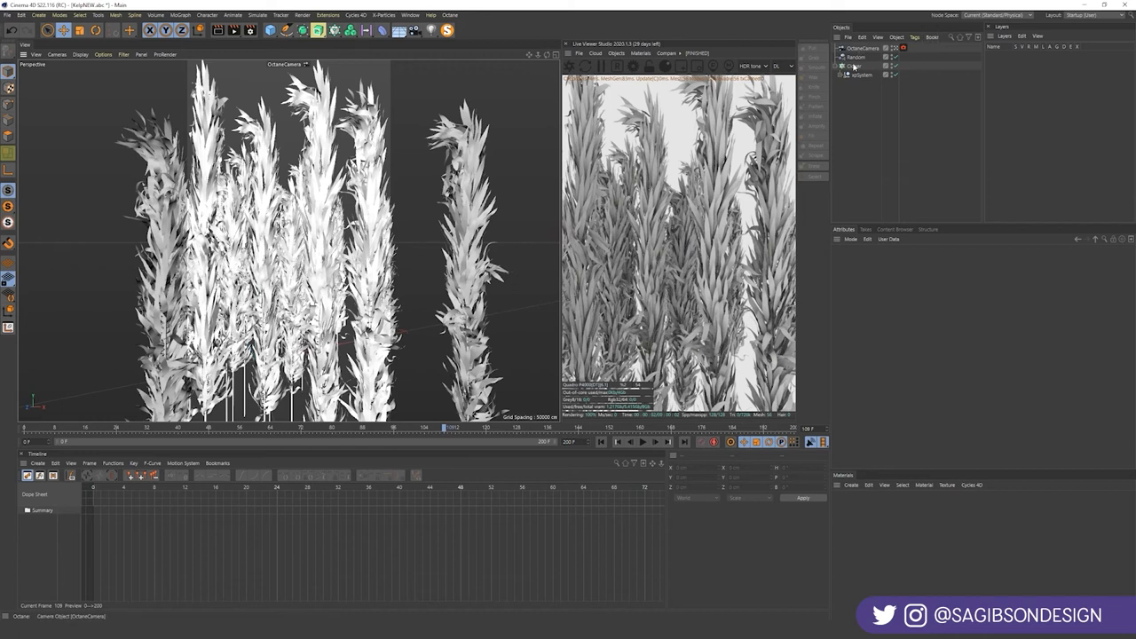
click(862, 47)
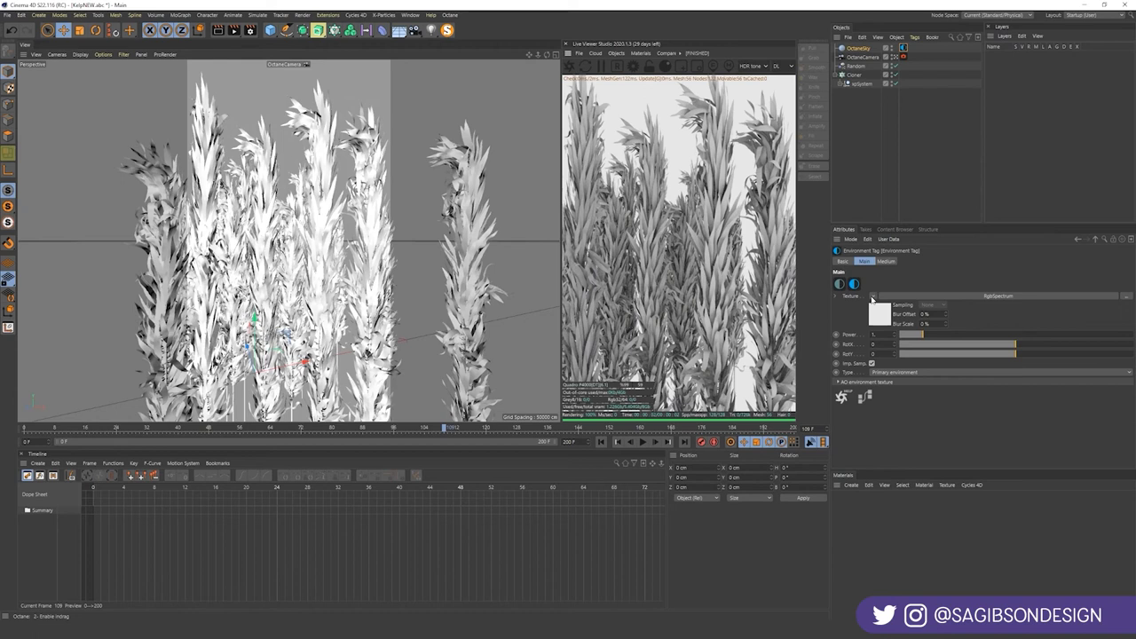
- Set the Environment tag's texture to a dark-to-light teal gradient
click(872, 296)
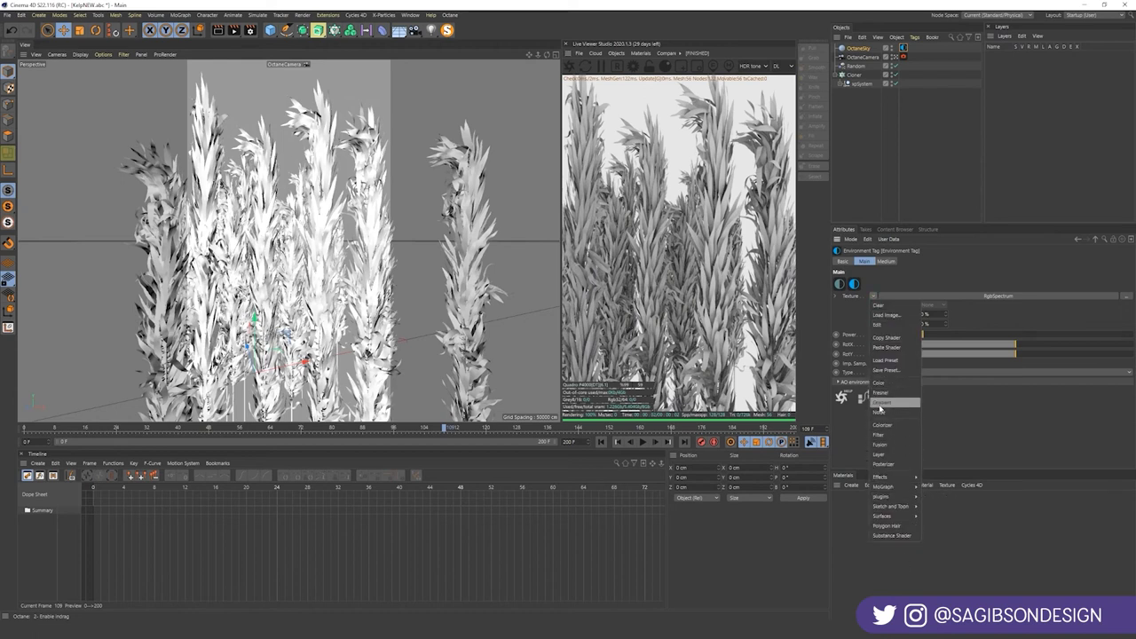
click(882, 402)
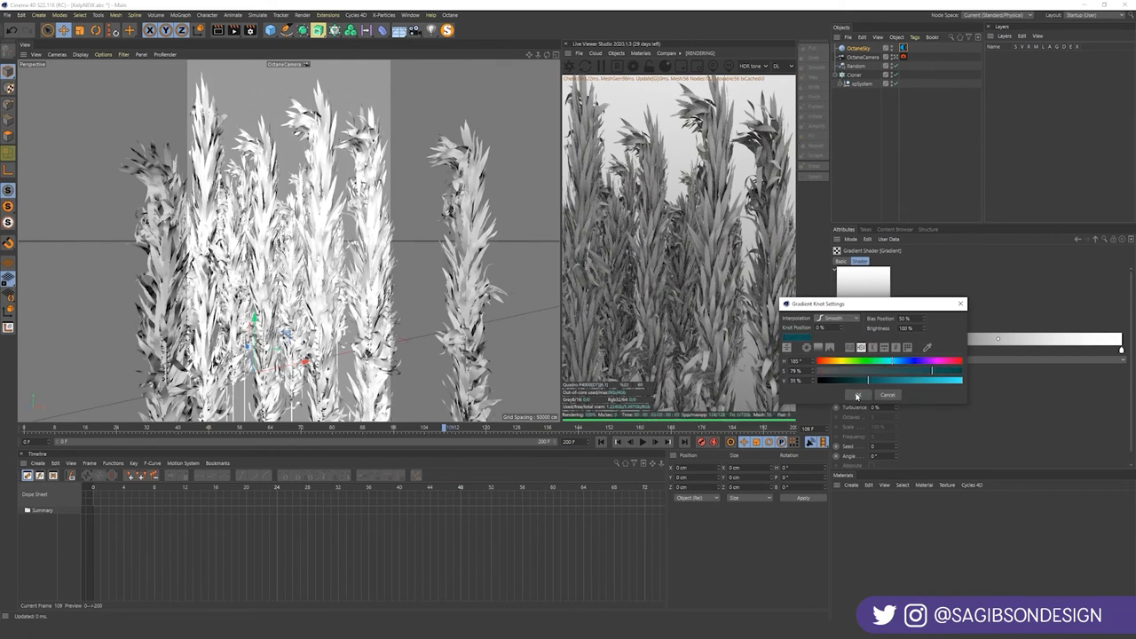
click(857, 395)
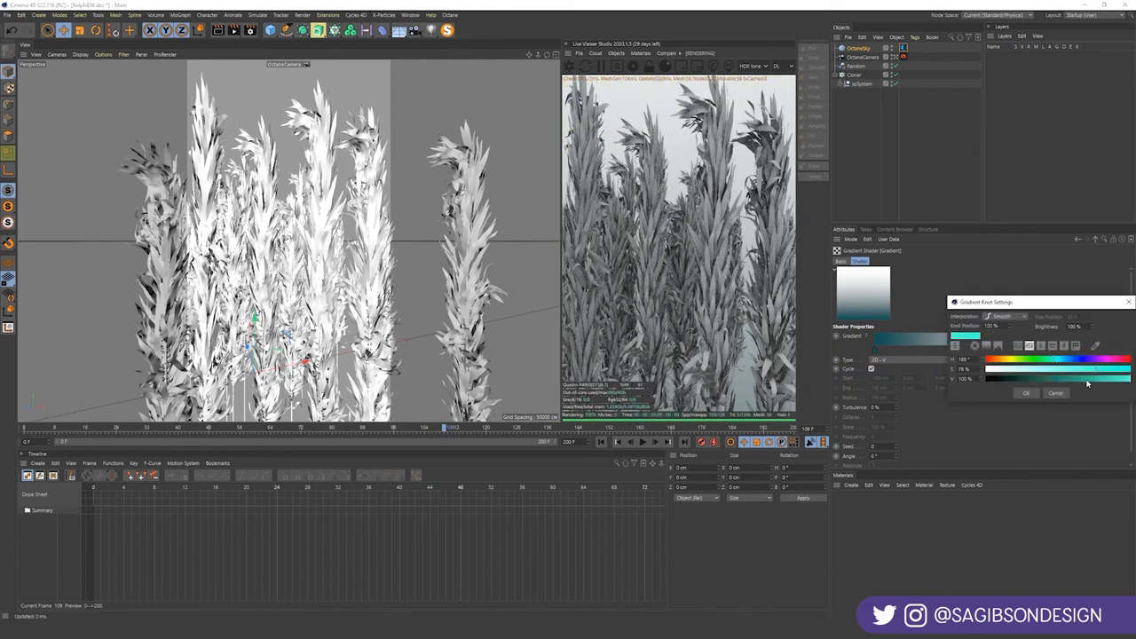
drag(1127, 379, 1097, 379)
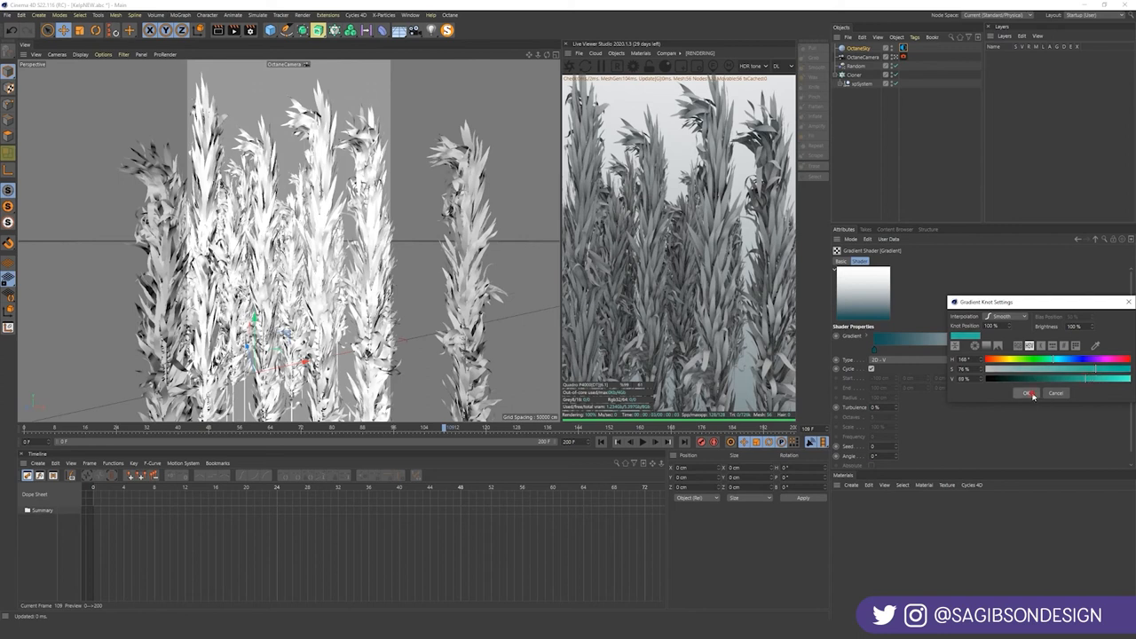
click(1027, 393)
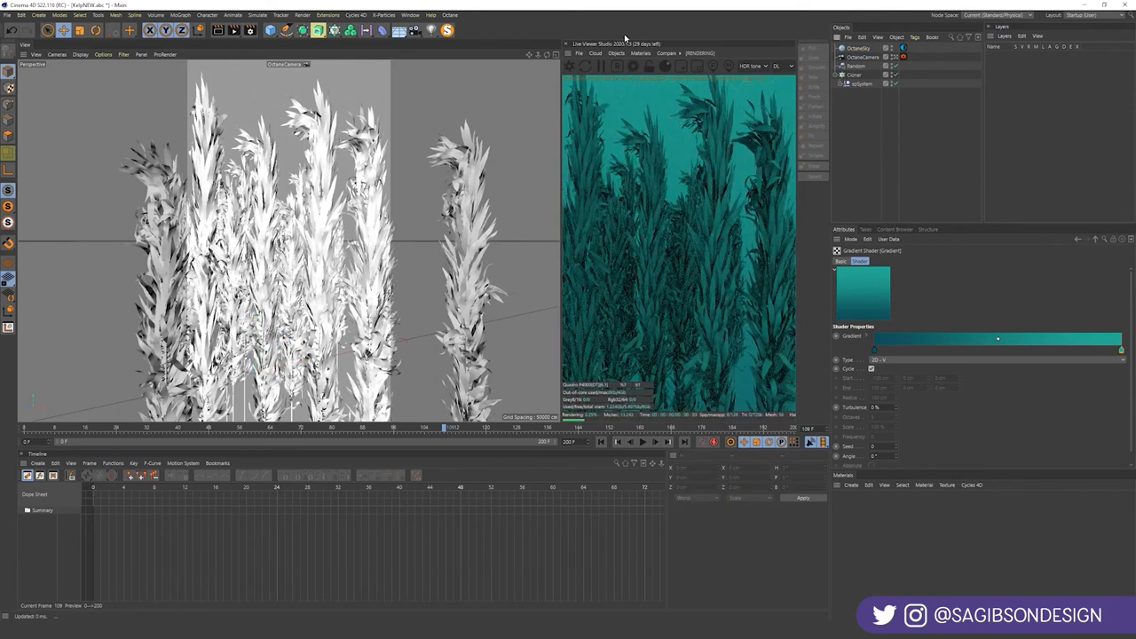
- Create an Octane Glossy kelp material with a random-colour gradient from dark green to yellow-green
click(640, 54)
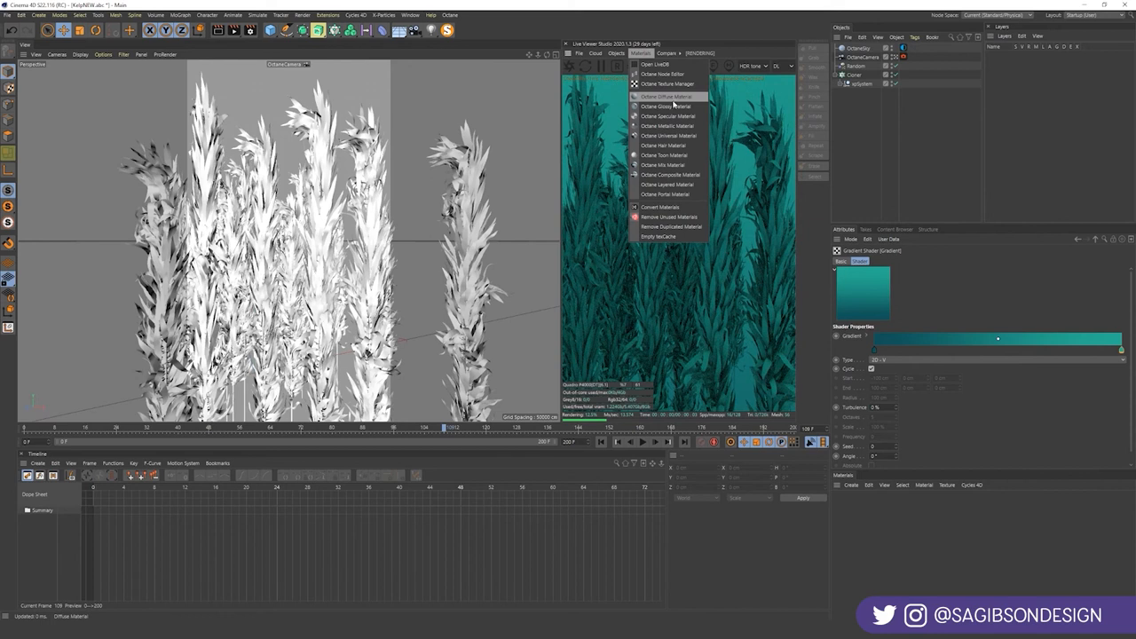
click(664, 106)
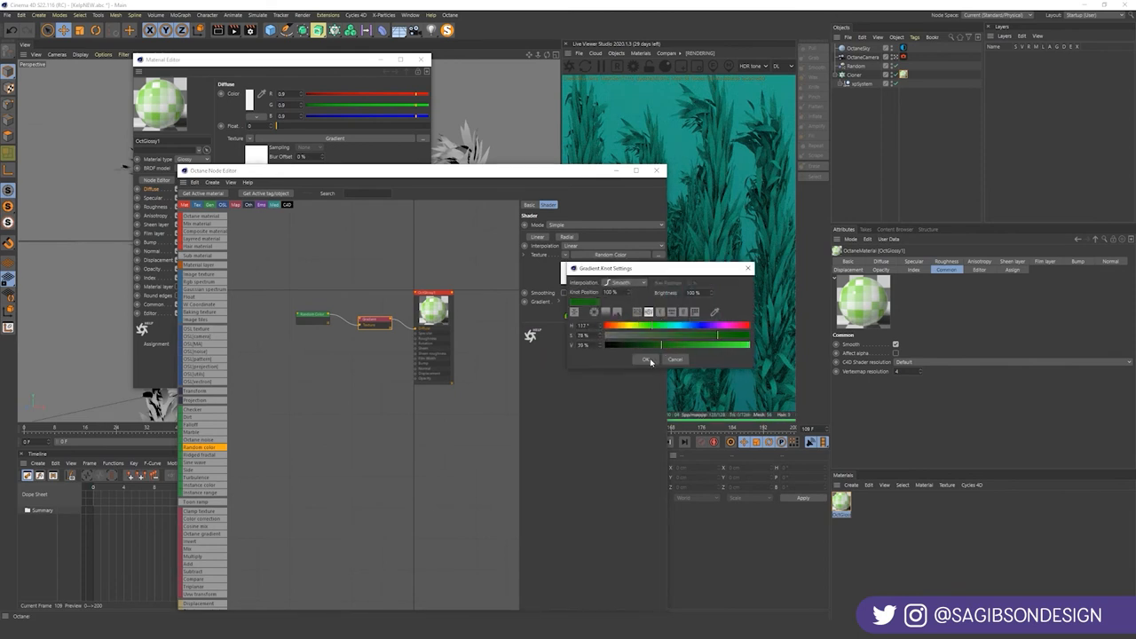
click(647, 360)
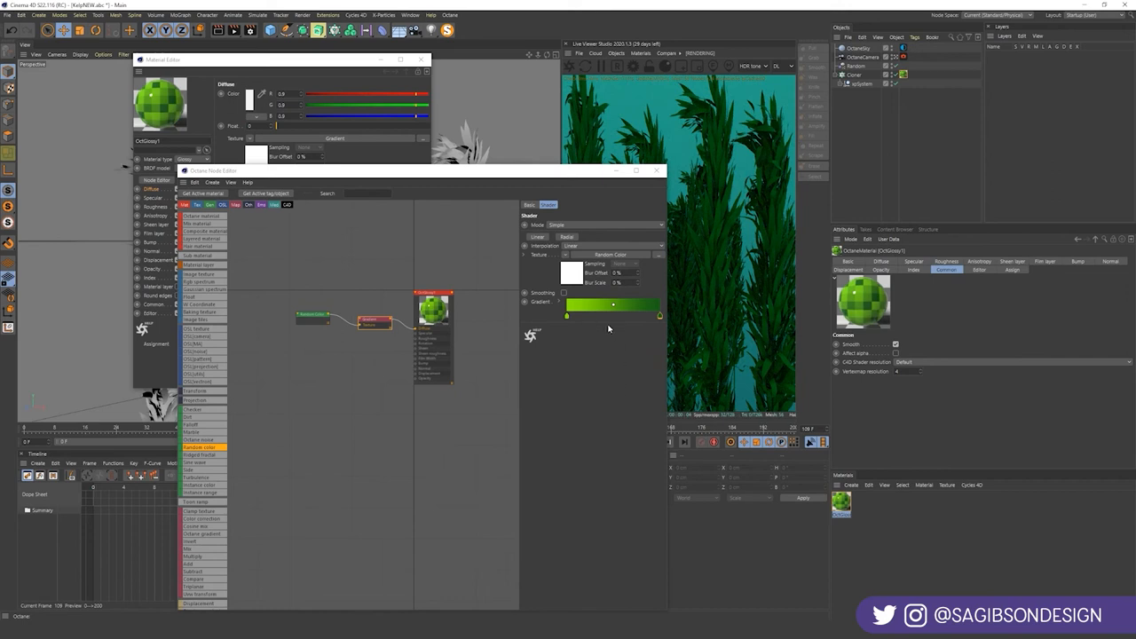
mouse_move(637, 317)
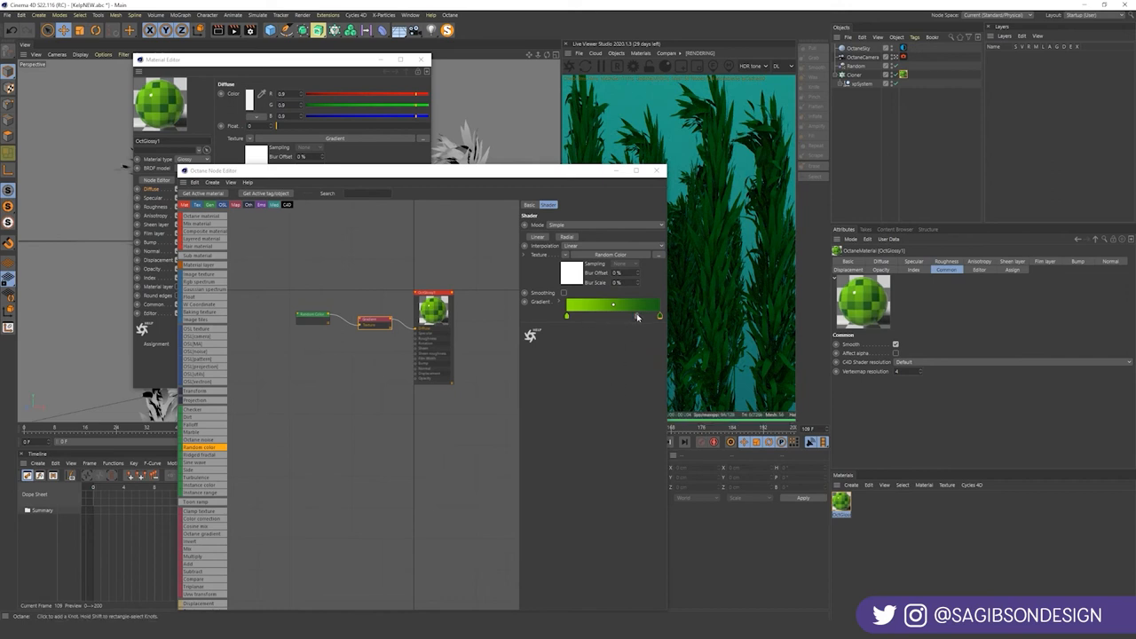
double_click(614, 305)
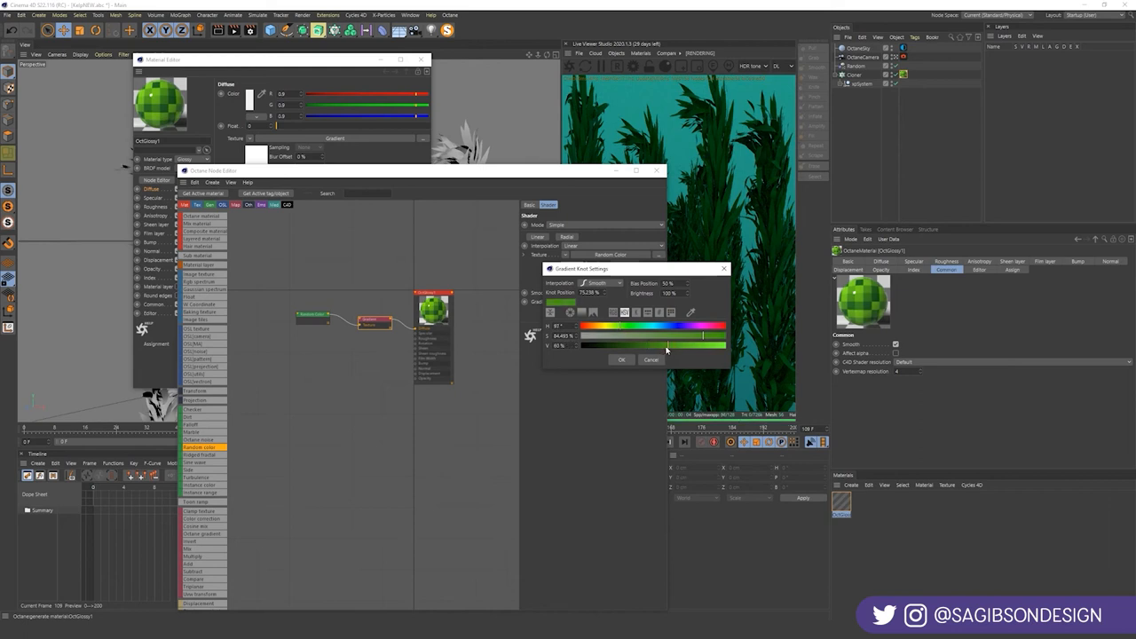
click(622, 359)
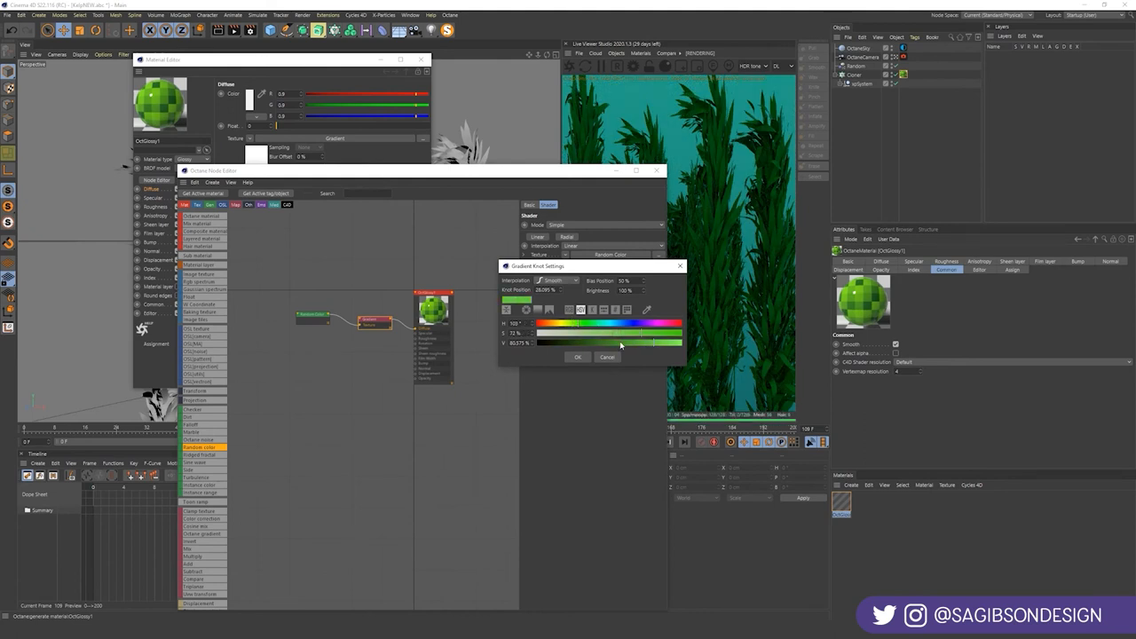
drag(621, 347, 662, 336)
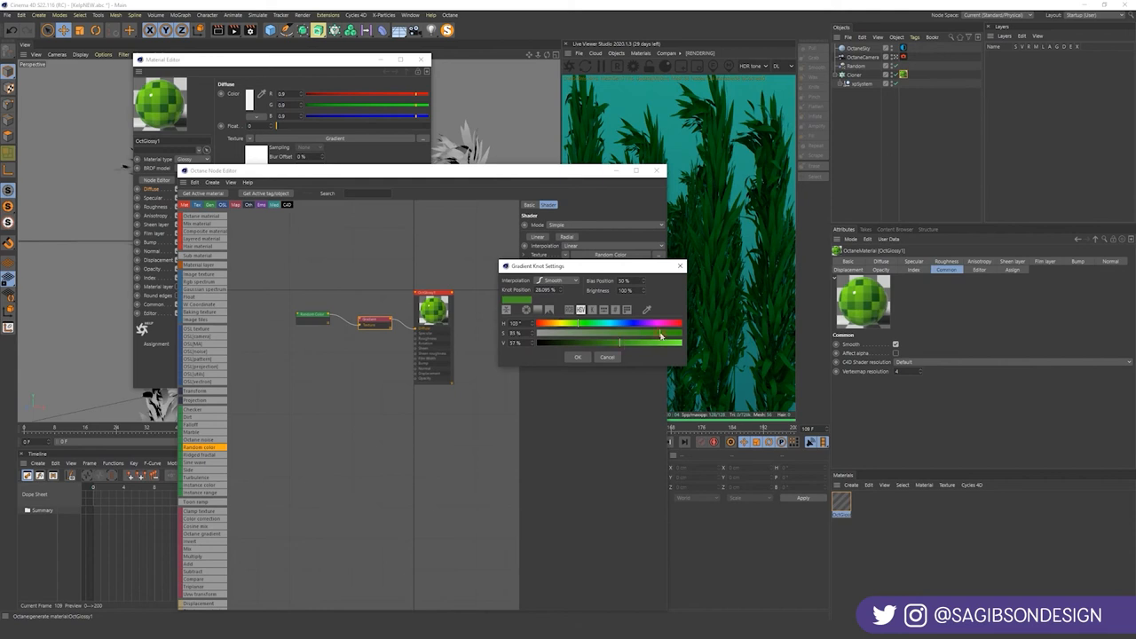
drag(661, 336, 569, 326)
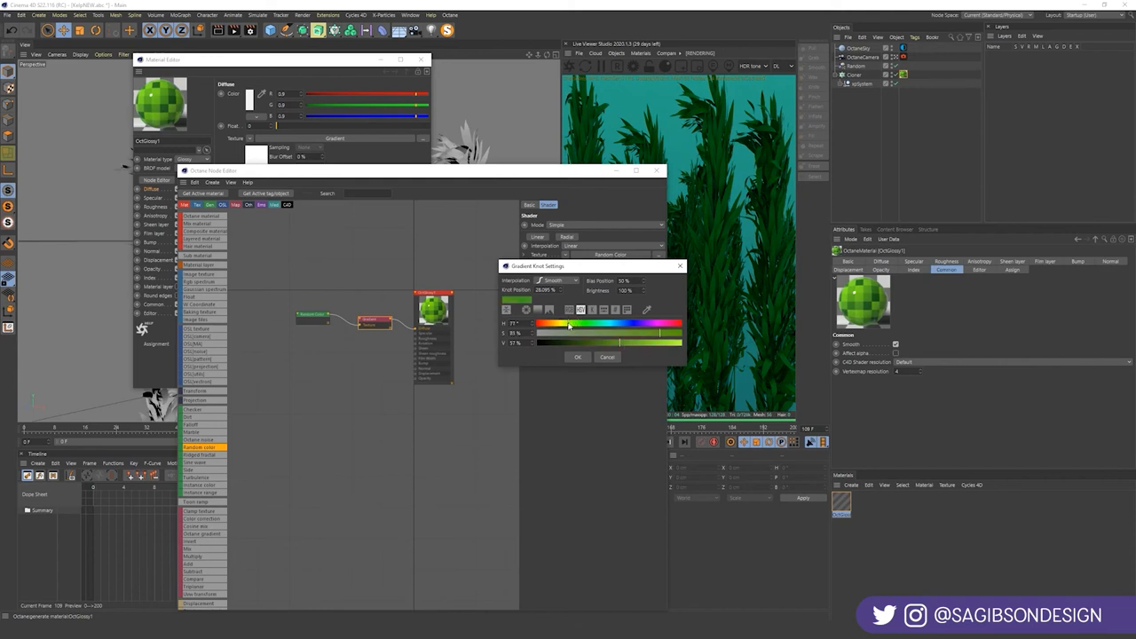
click(578, 357)
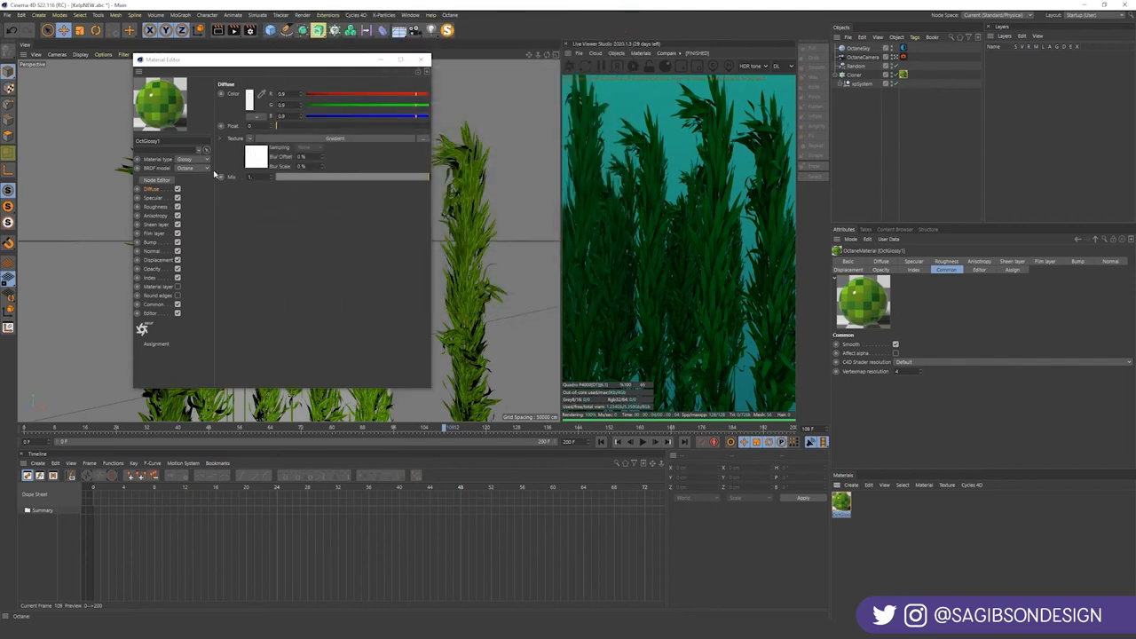
- Raise the kelp material's roughness float to about 0.102 and close the Node Editor
click(156, 207)
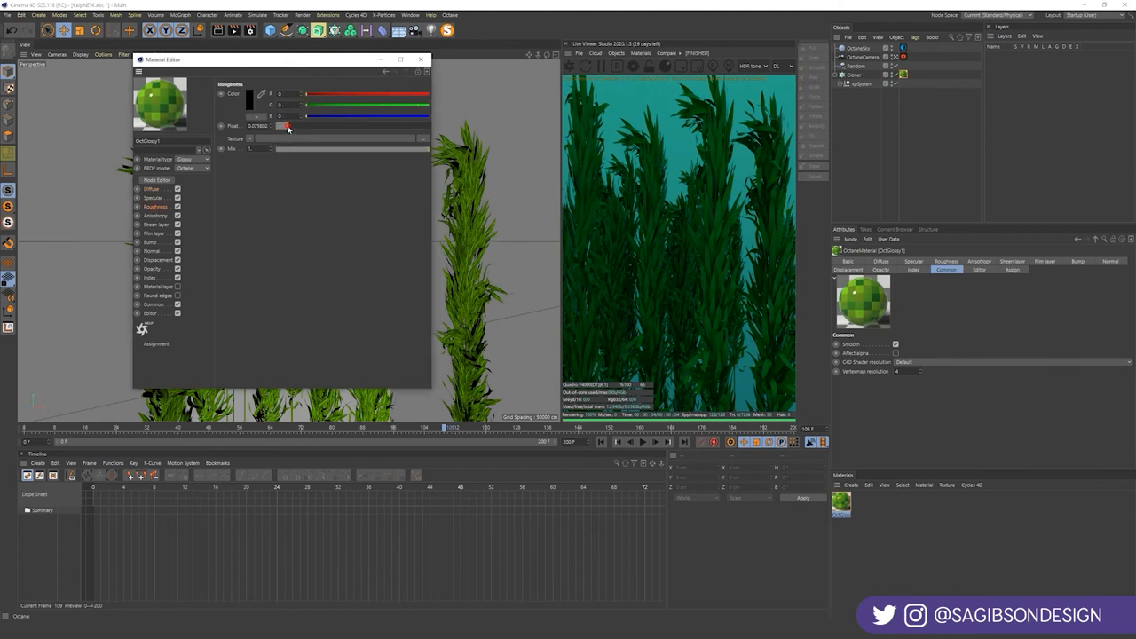
drag(284, 125, 288, 125)
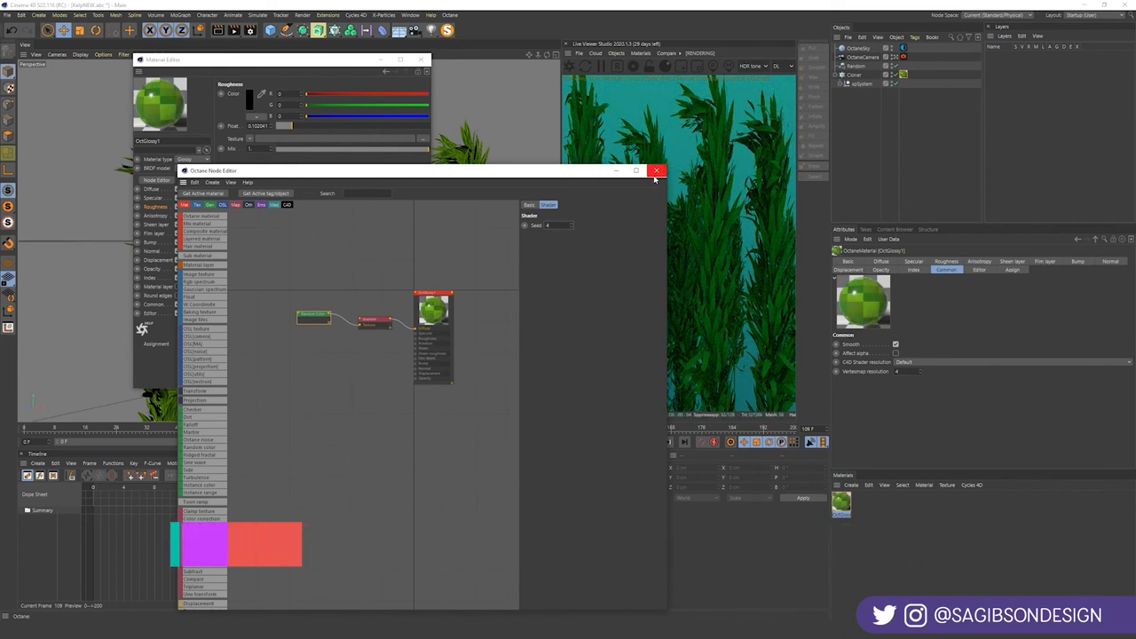
click(656, 170)
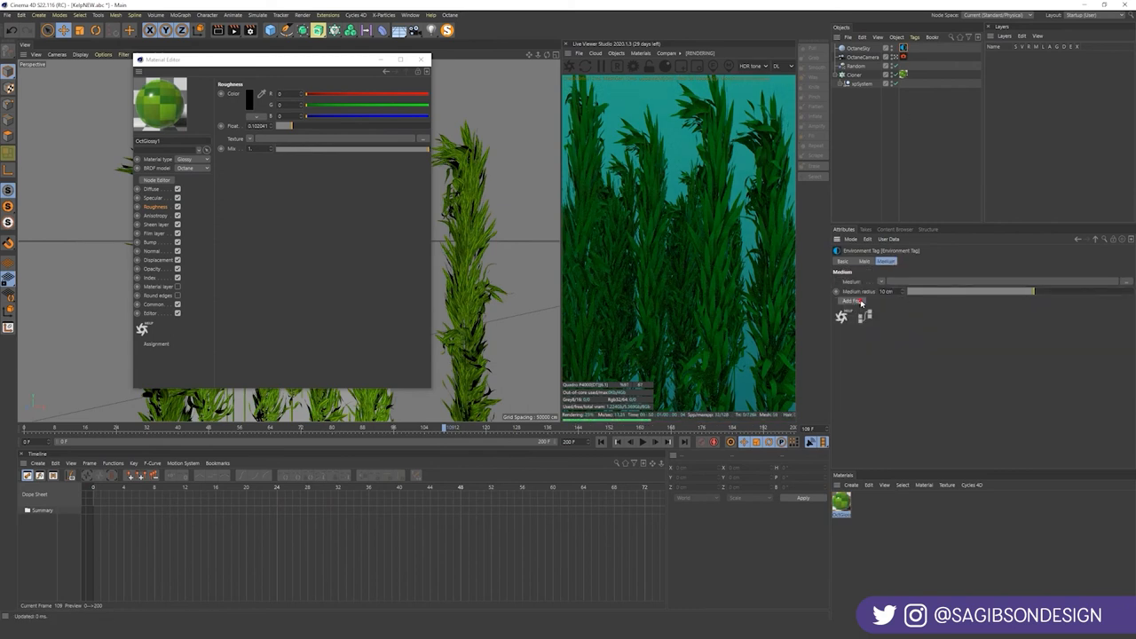
- Add a scattering medium with blue absorption and teal scattering, then close the Material Editor
click(851, 300)
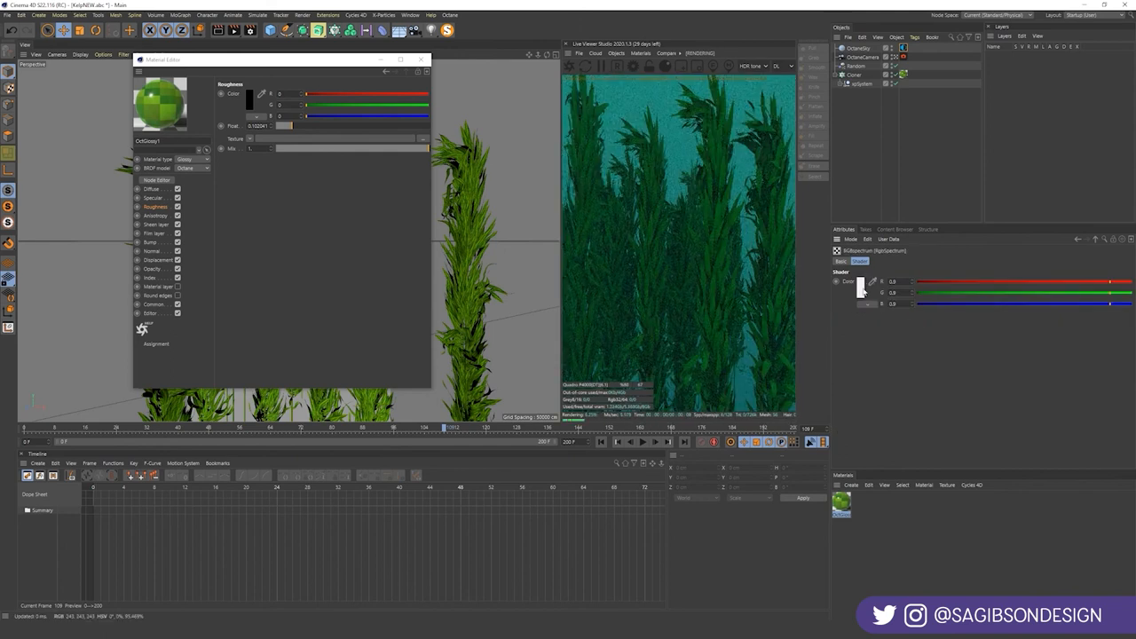
click(862, 281)
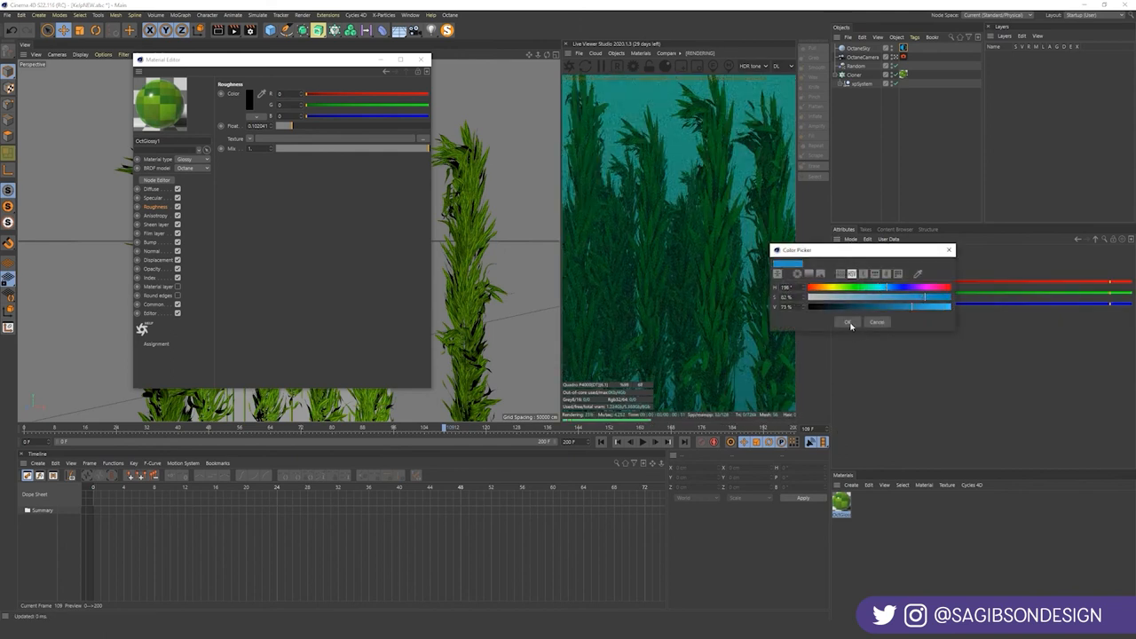
click(848, 321)
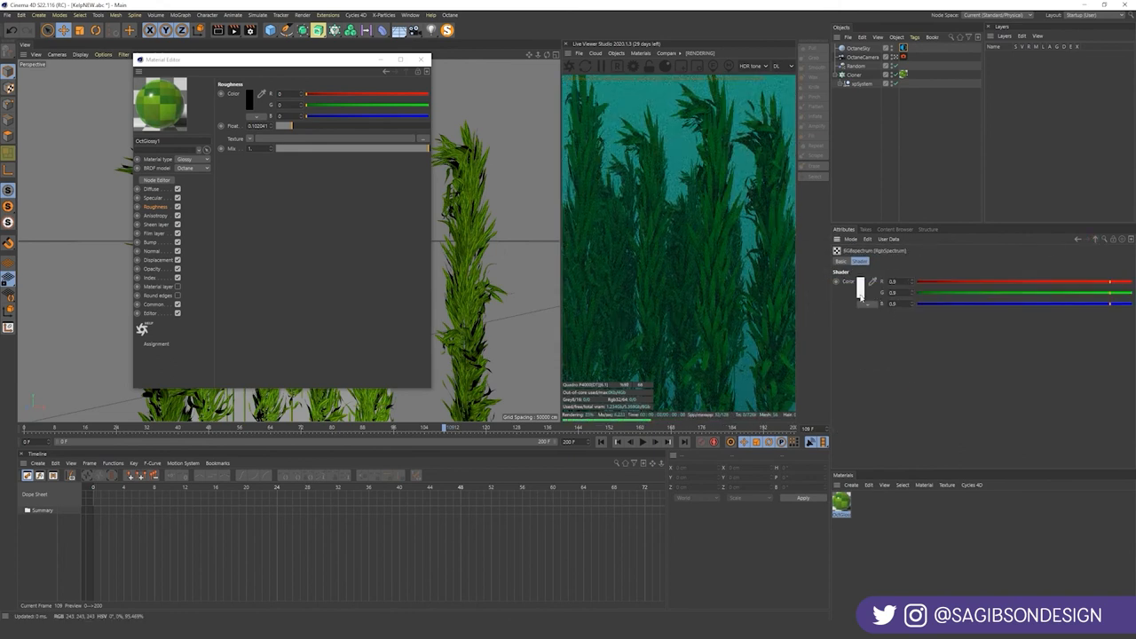
click(862, 291)
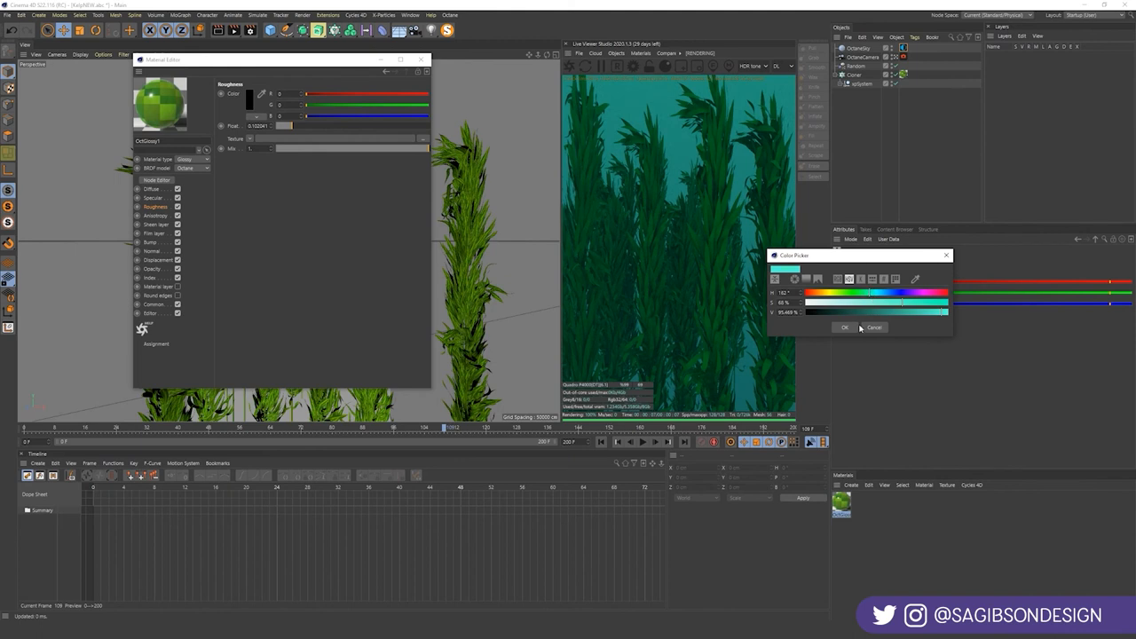
click(845, 327)
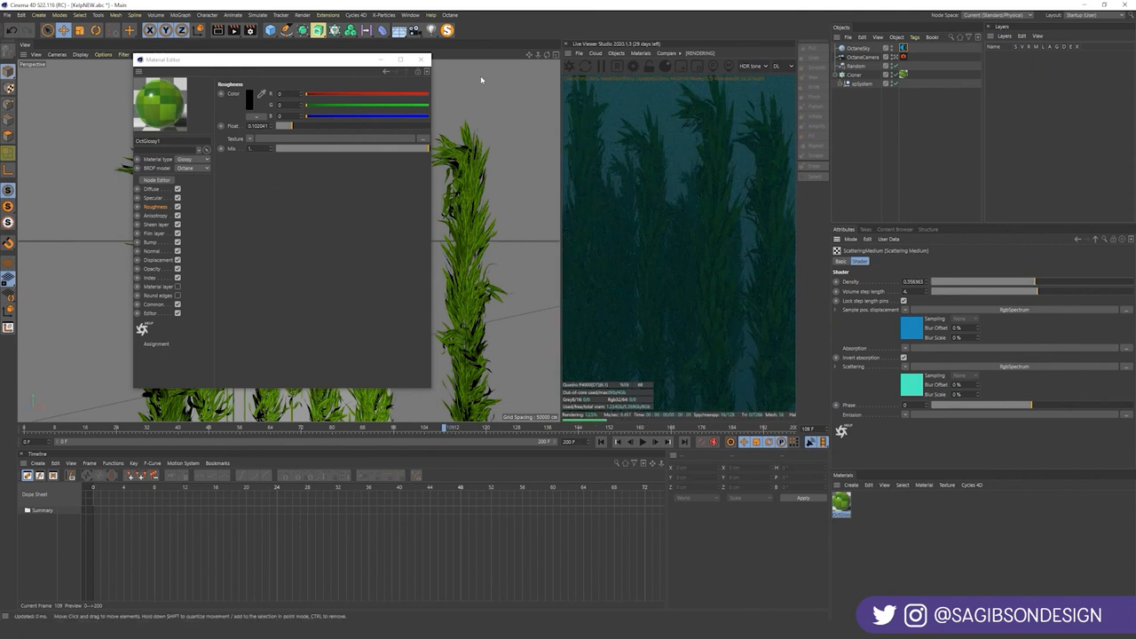
click(420, 59)
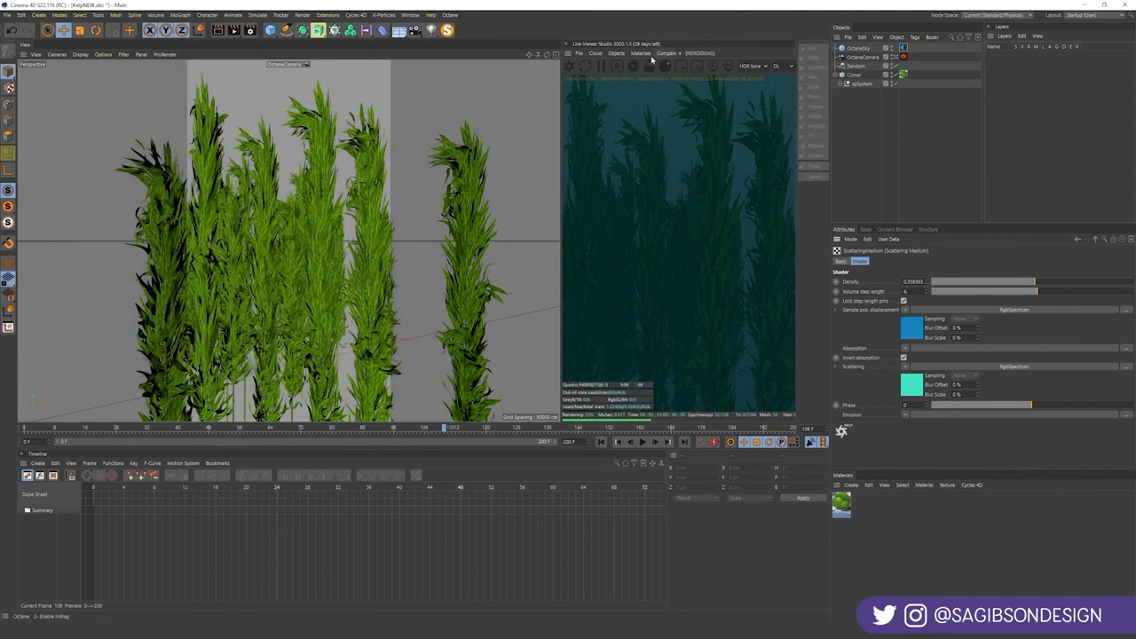
- Add a Plane with a child Displacer deformer and apply a new Octane specular material
click(668, 53)
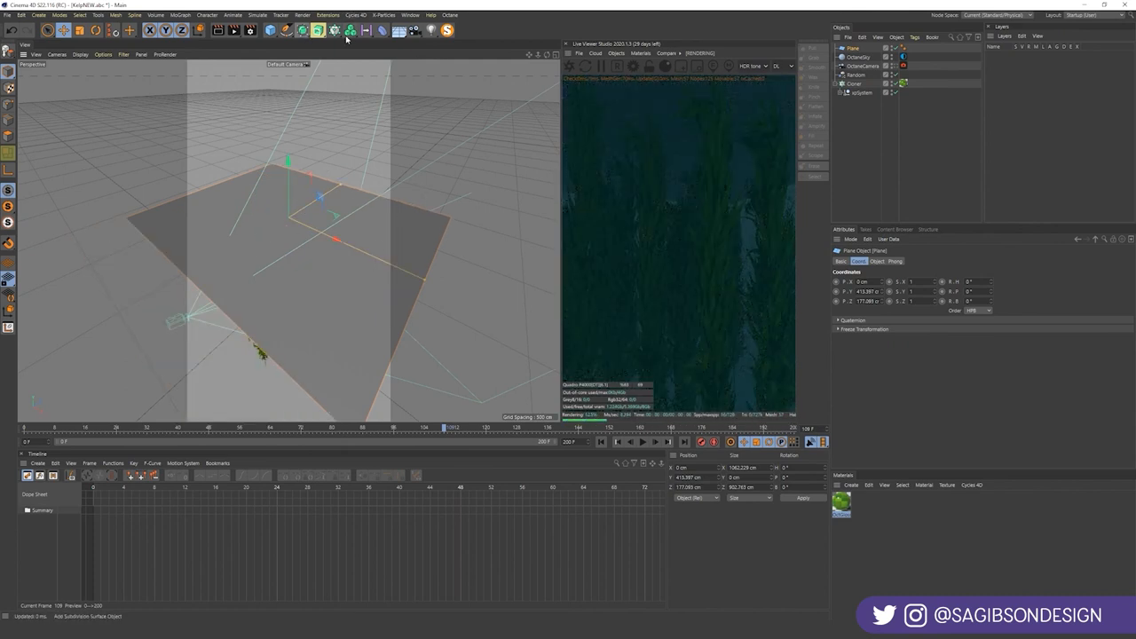
click(334, 30)
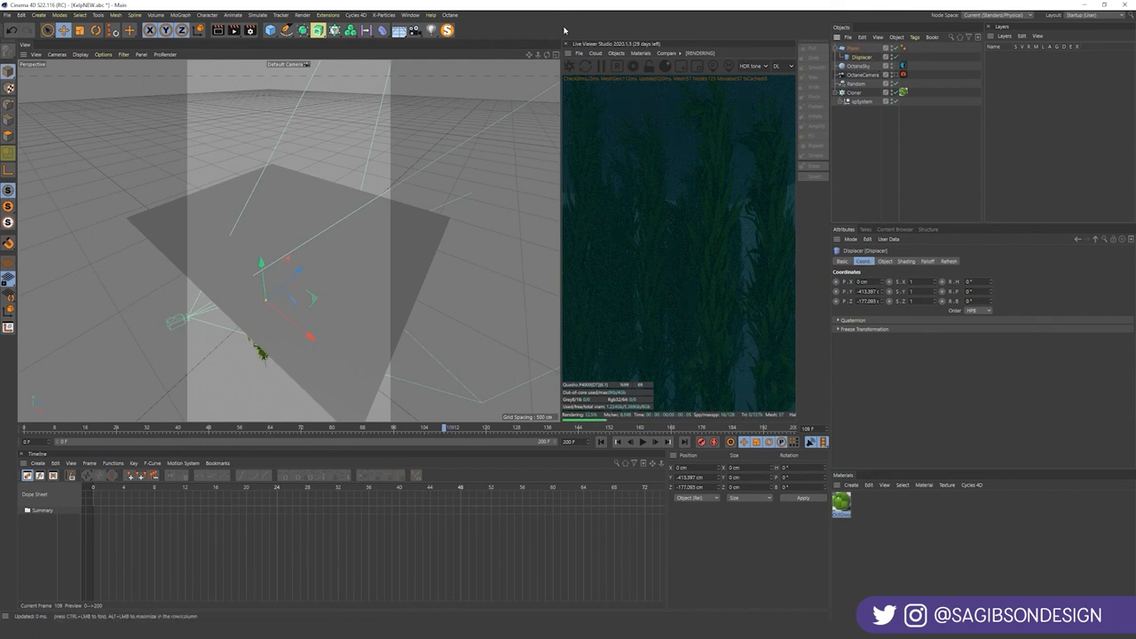
click(642, 53)
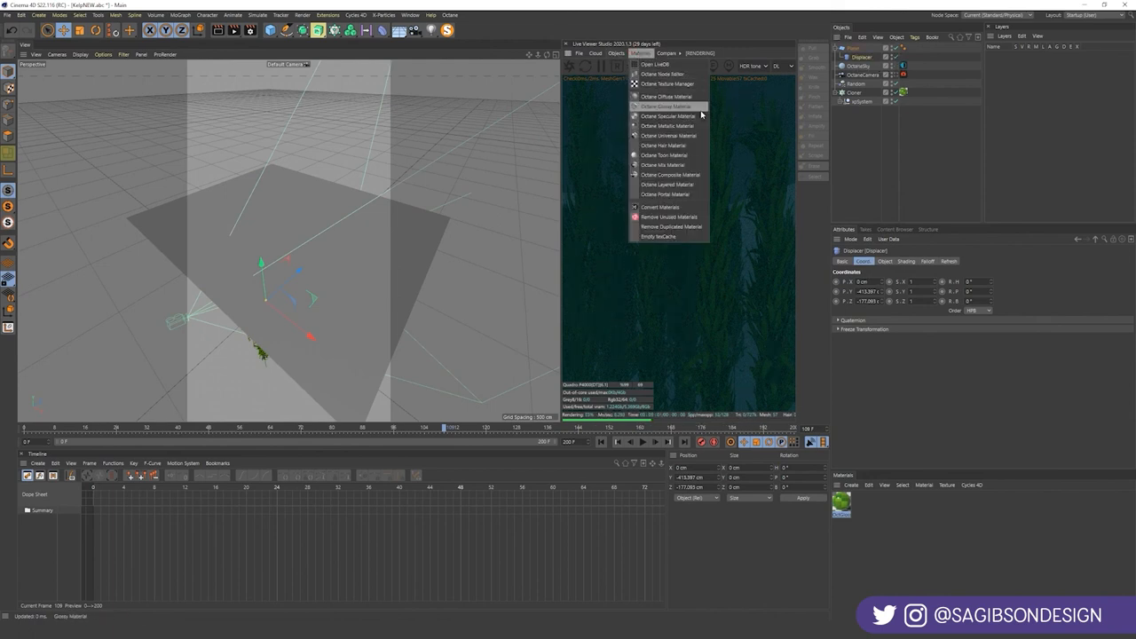
click(668, 115)
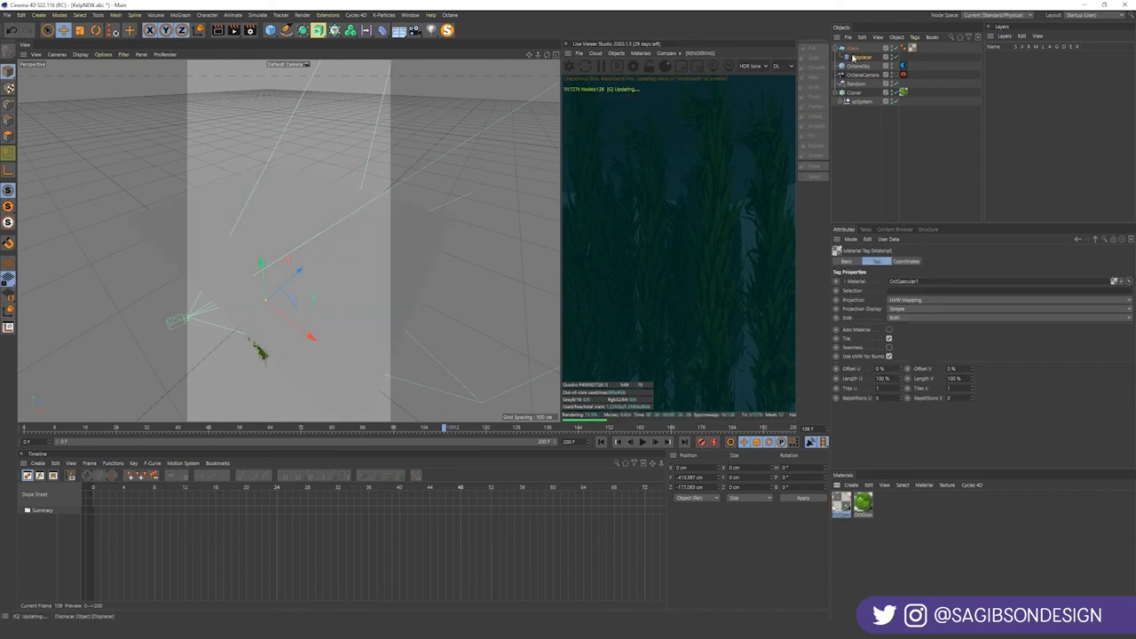
click(862, 57)
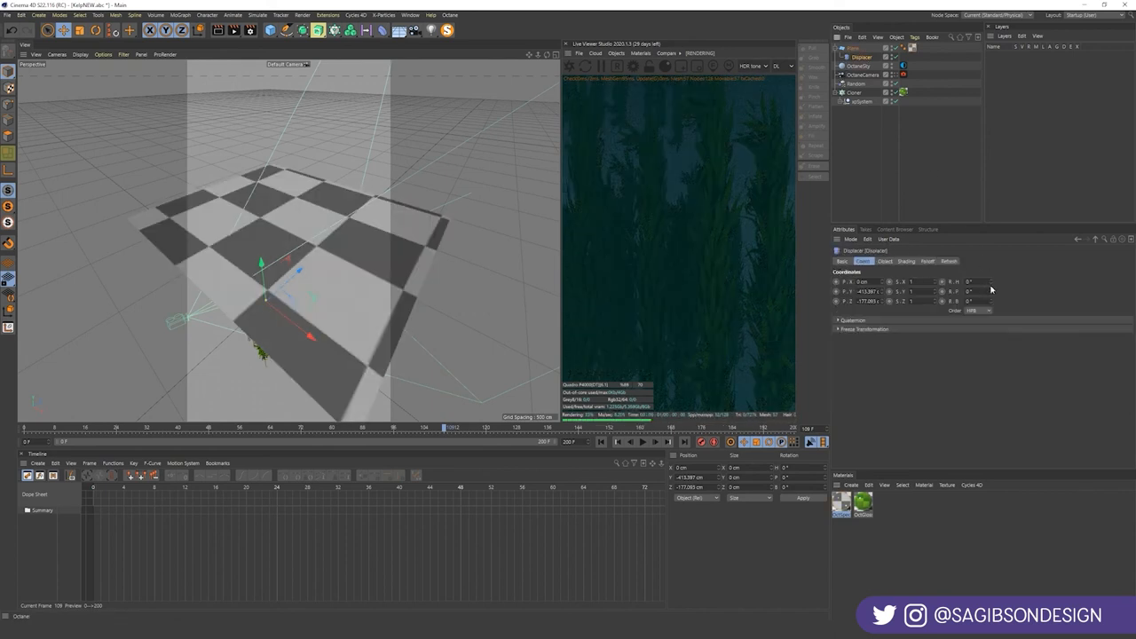
click(886, 261)
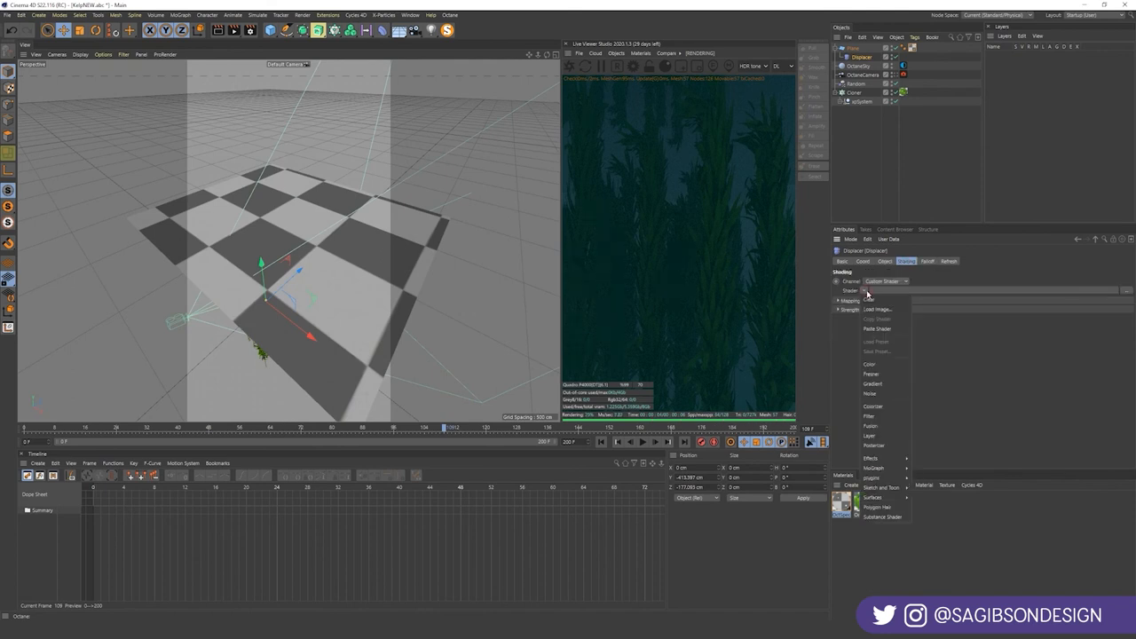
- Displace the 200×200-segment plane with Noise inside a Subdivision Surface, then open its material
click(871, 394)
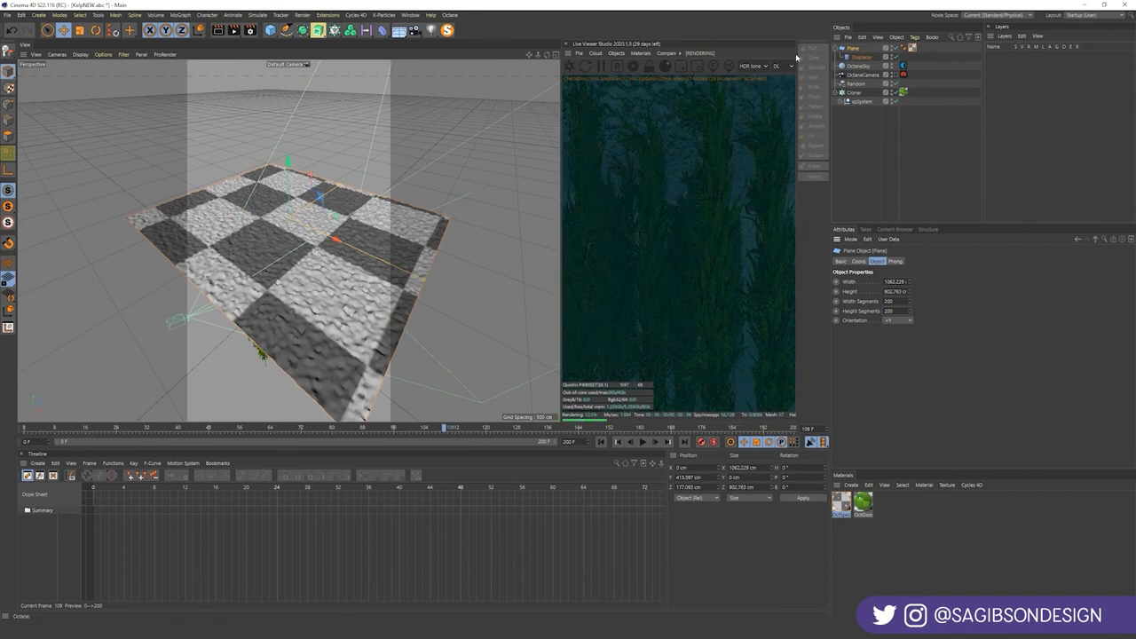
click(862, 57)
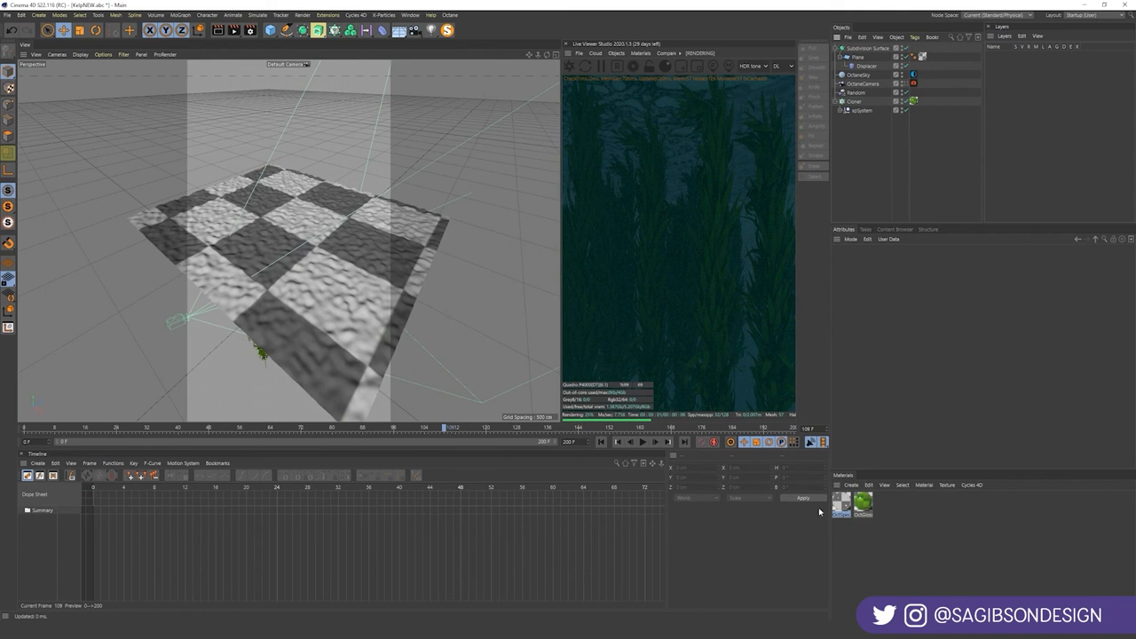
double_click(841, 504)
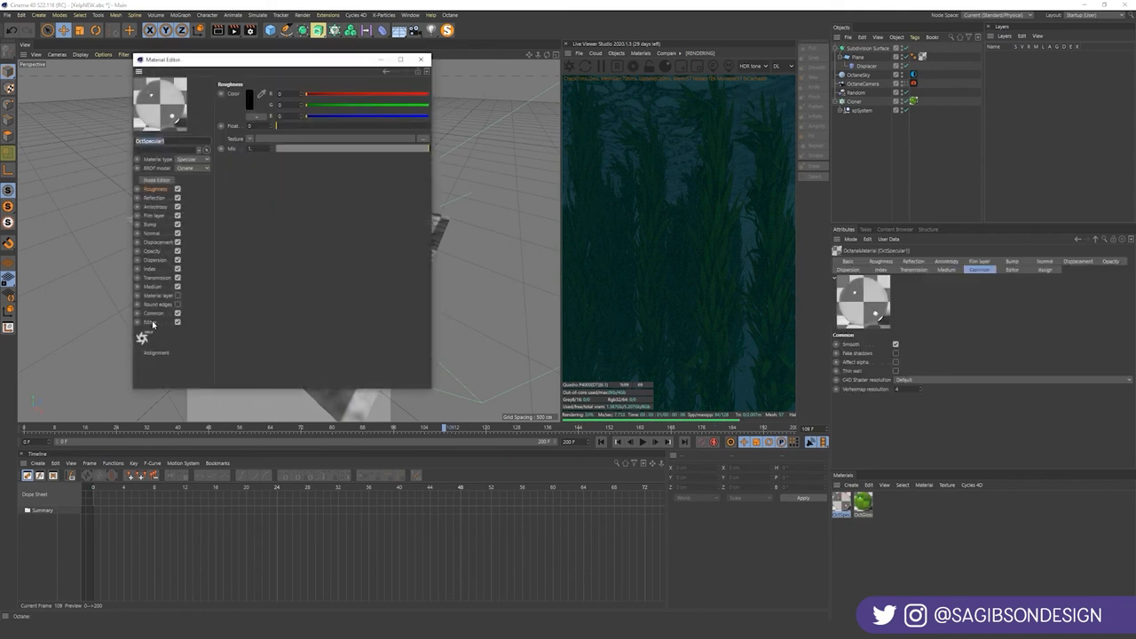
- Enable fake shadows and give the water material's medium a blue absorption colour
click(156, 286)
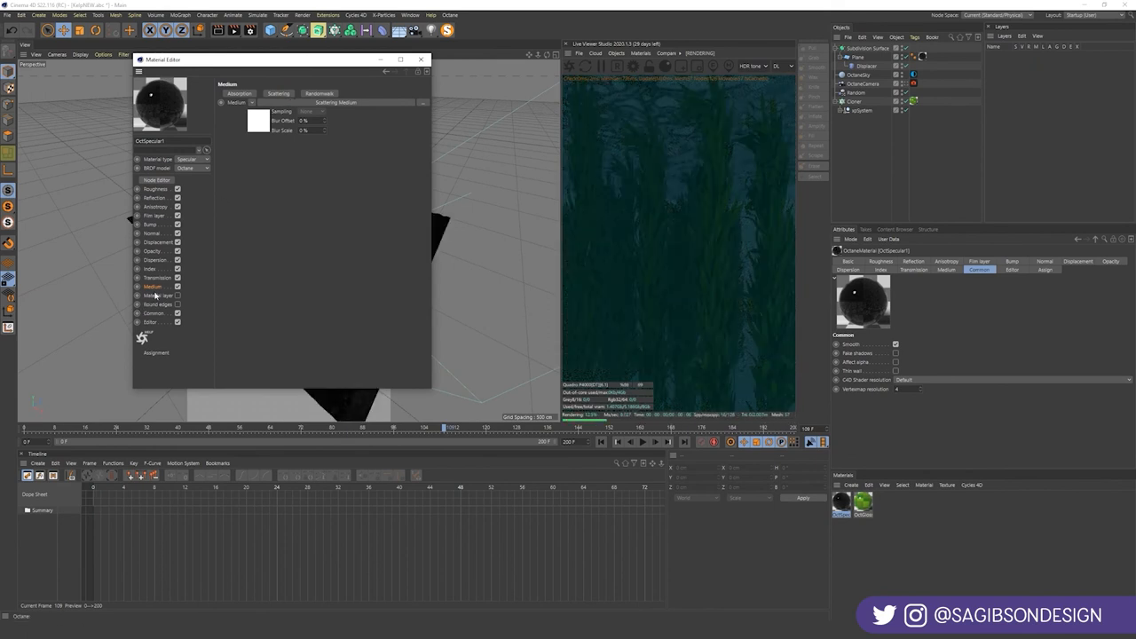
click(154, 313)
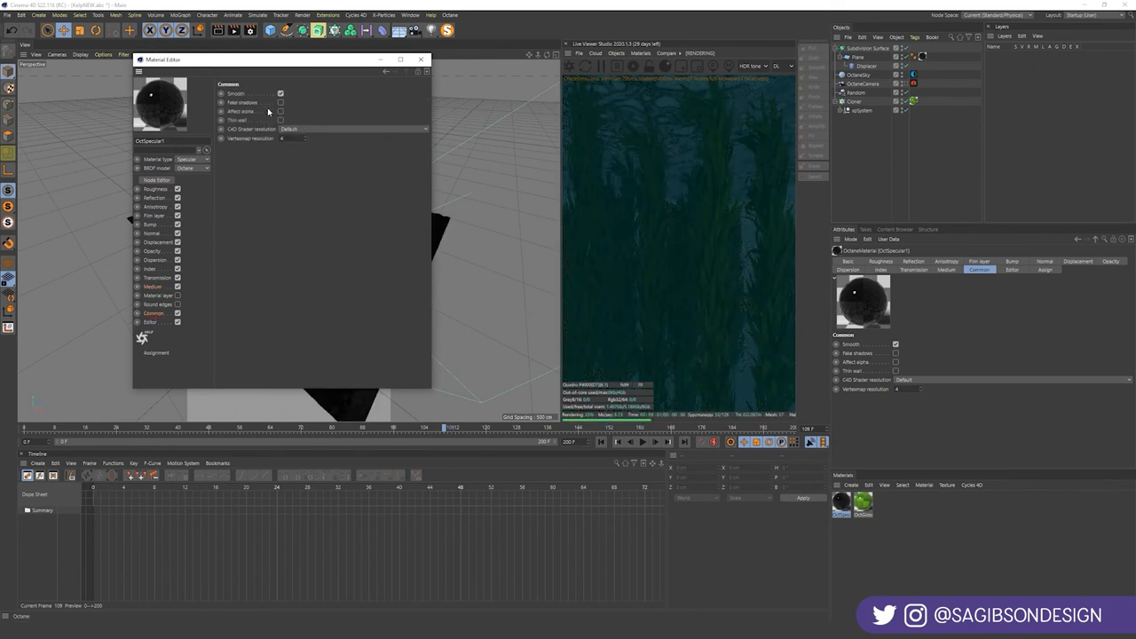
click(280, 103)
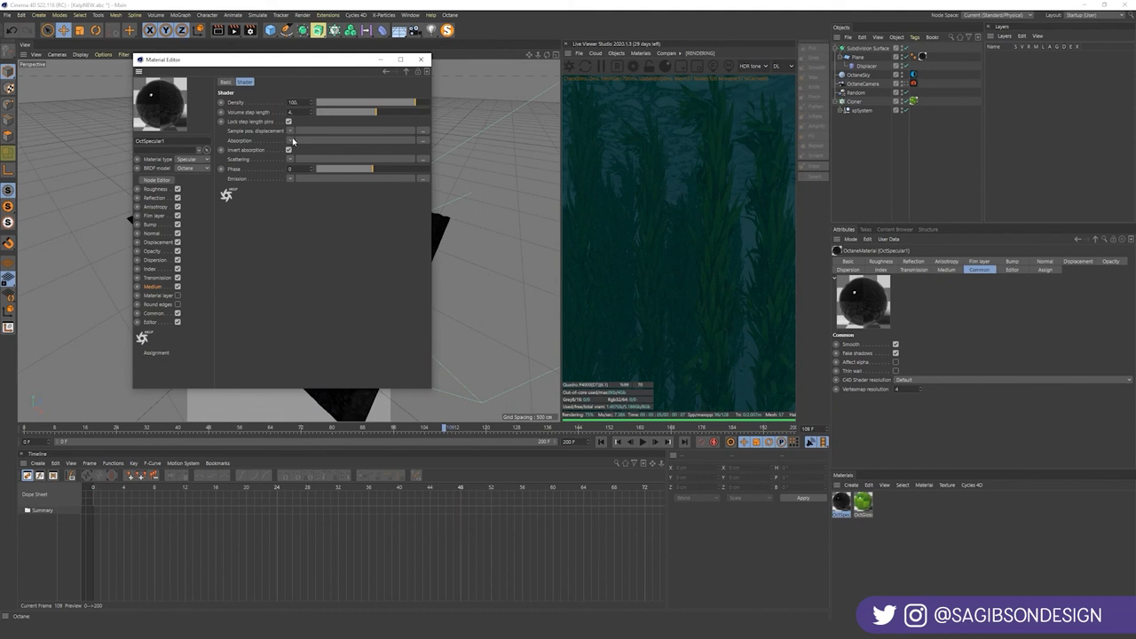
click(289, 141)
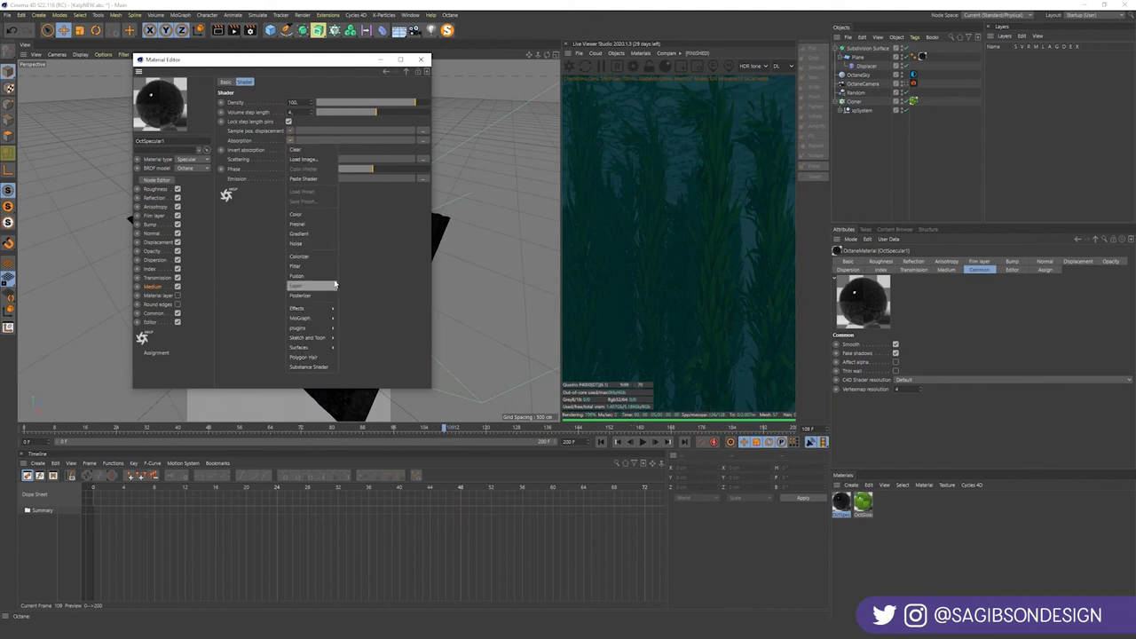
mouse_move(309, 356)
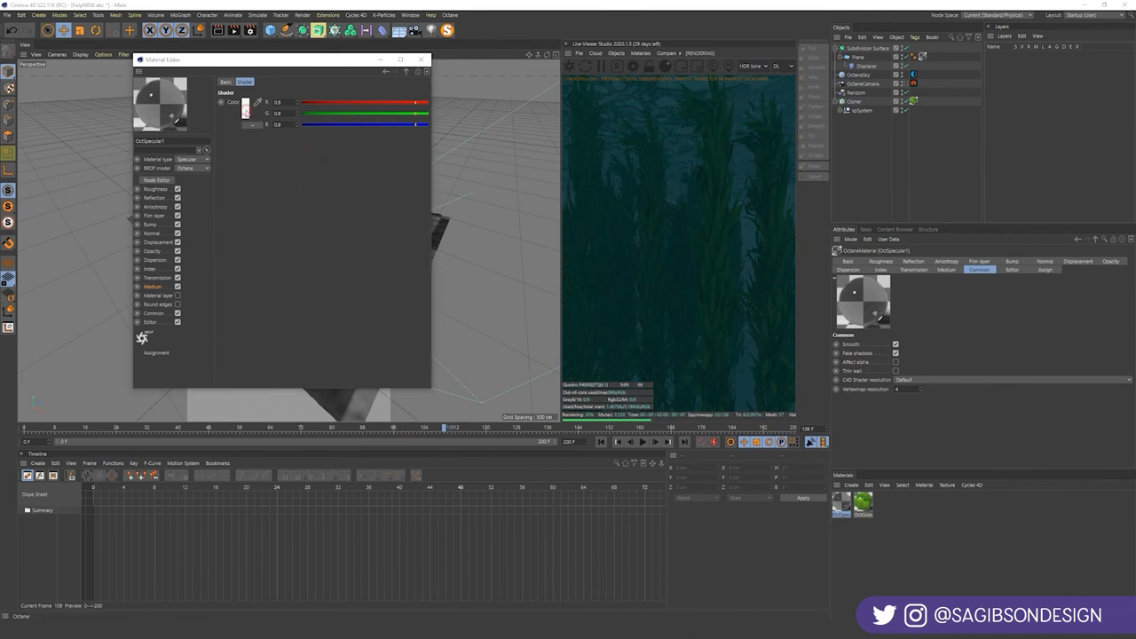
click(246, 109)
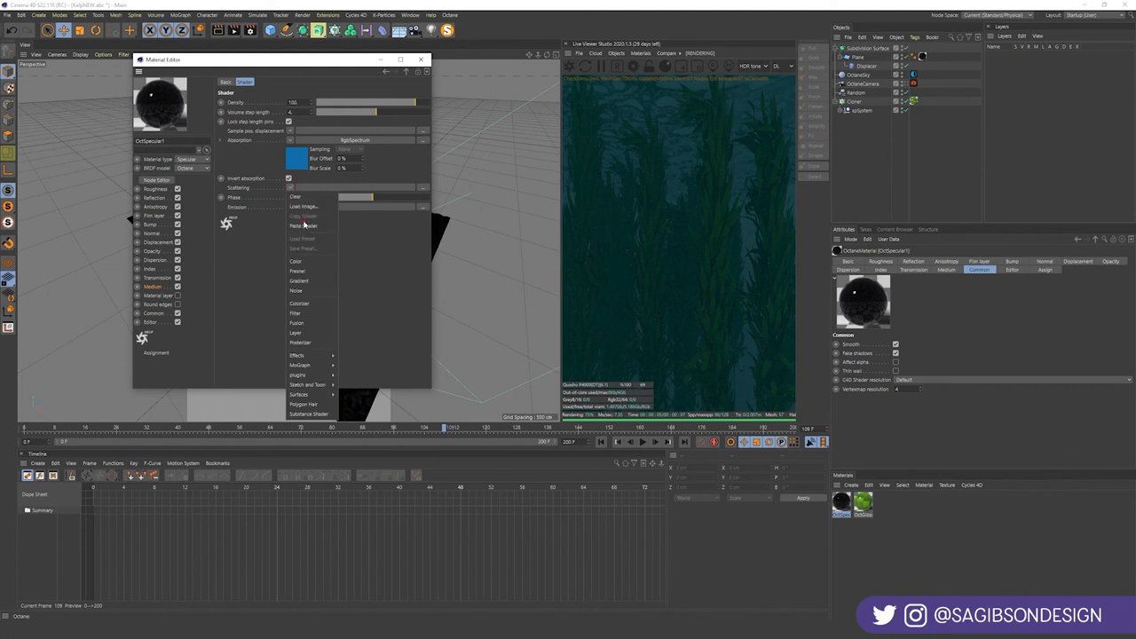
- Set teal scattering, lower the medium density, and tint the water material blue
click(296, 261)
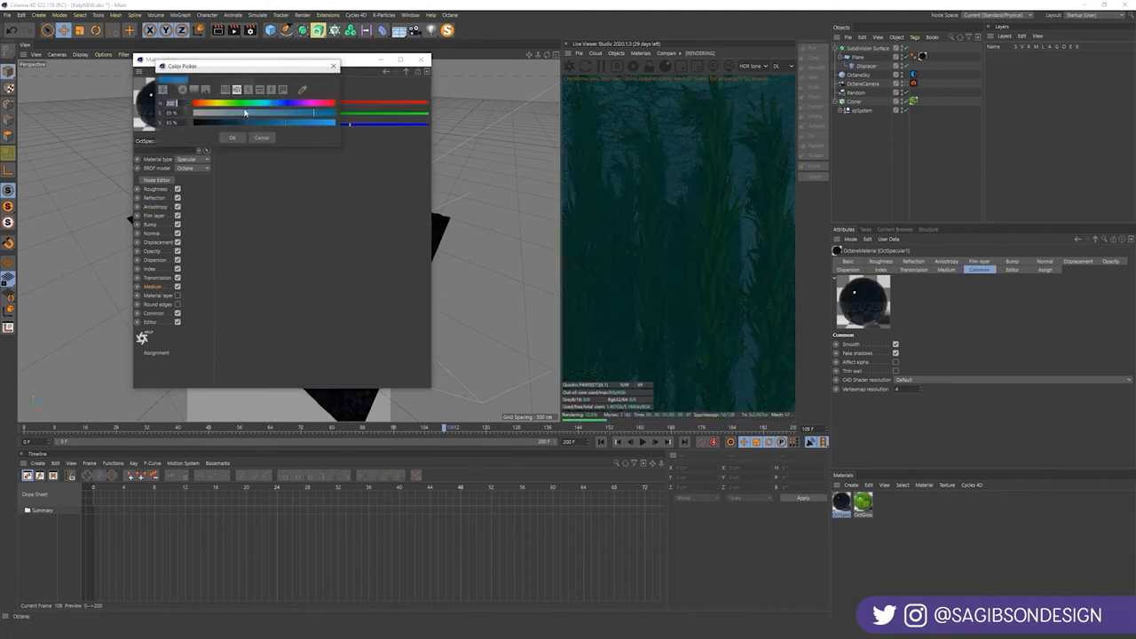
click(313, 117)
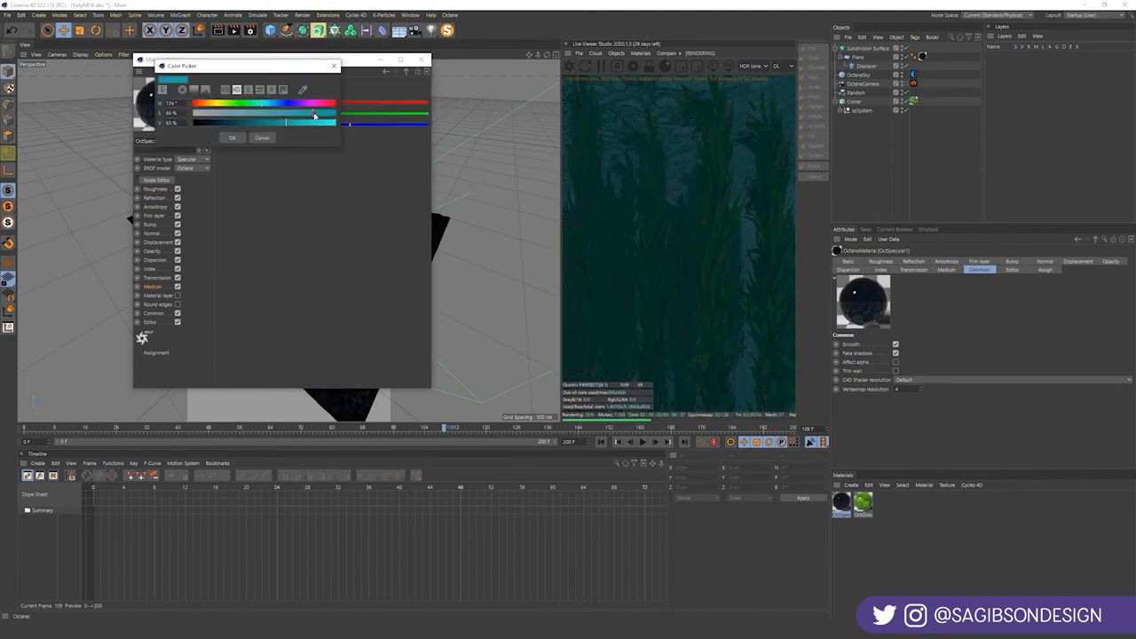
click(231, 137)
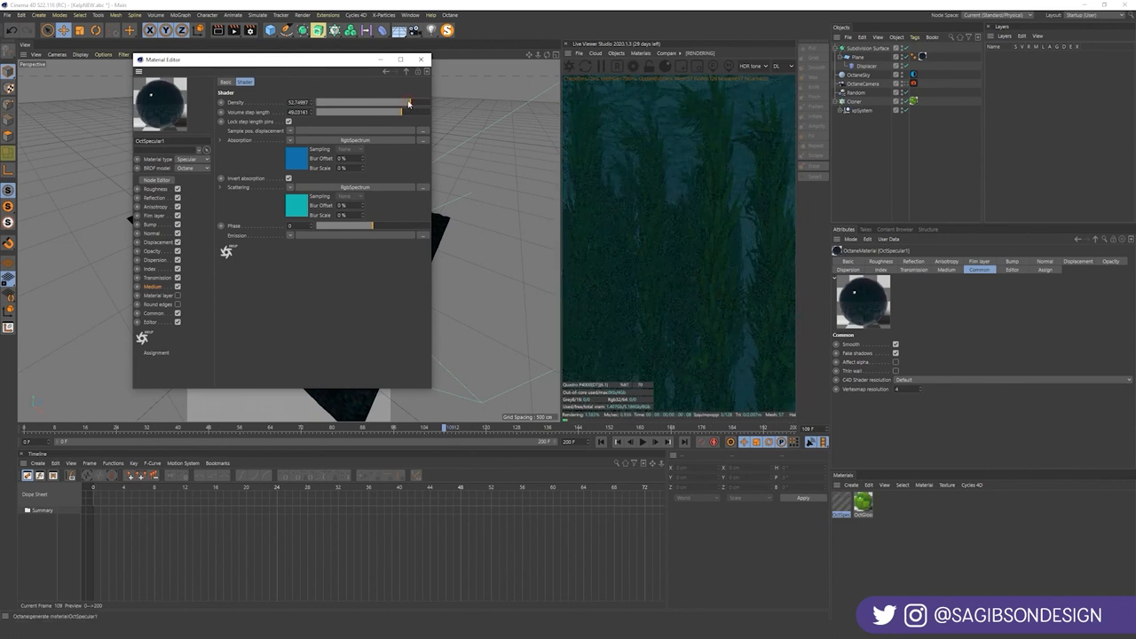
drag(408, 104, 407, 105)
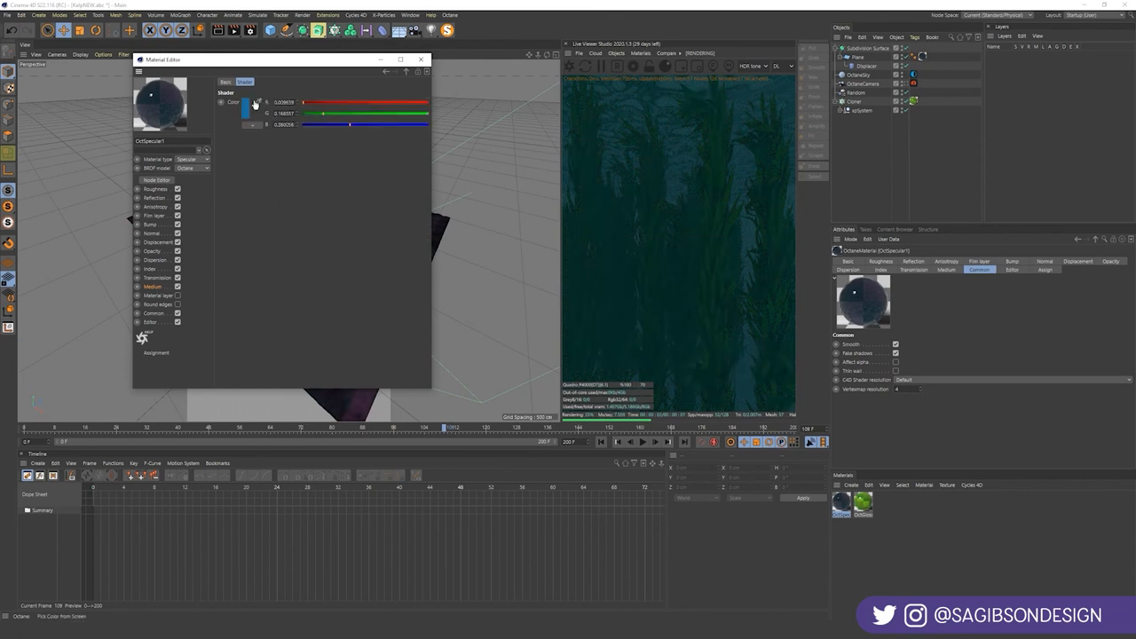
click(244, 103)
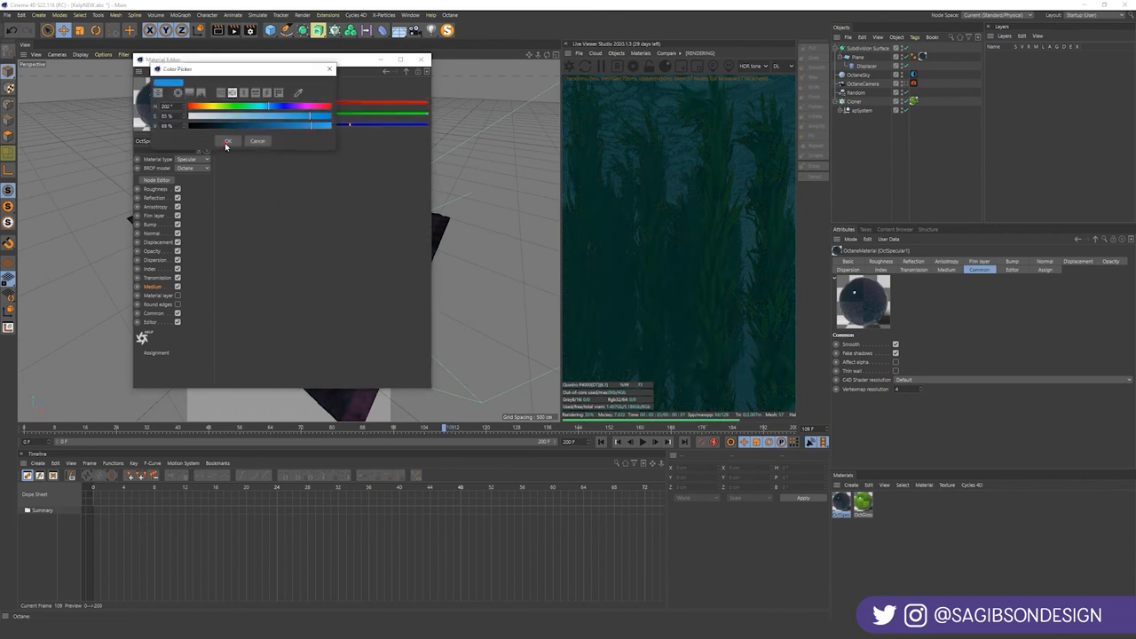
click(227, 141)
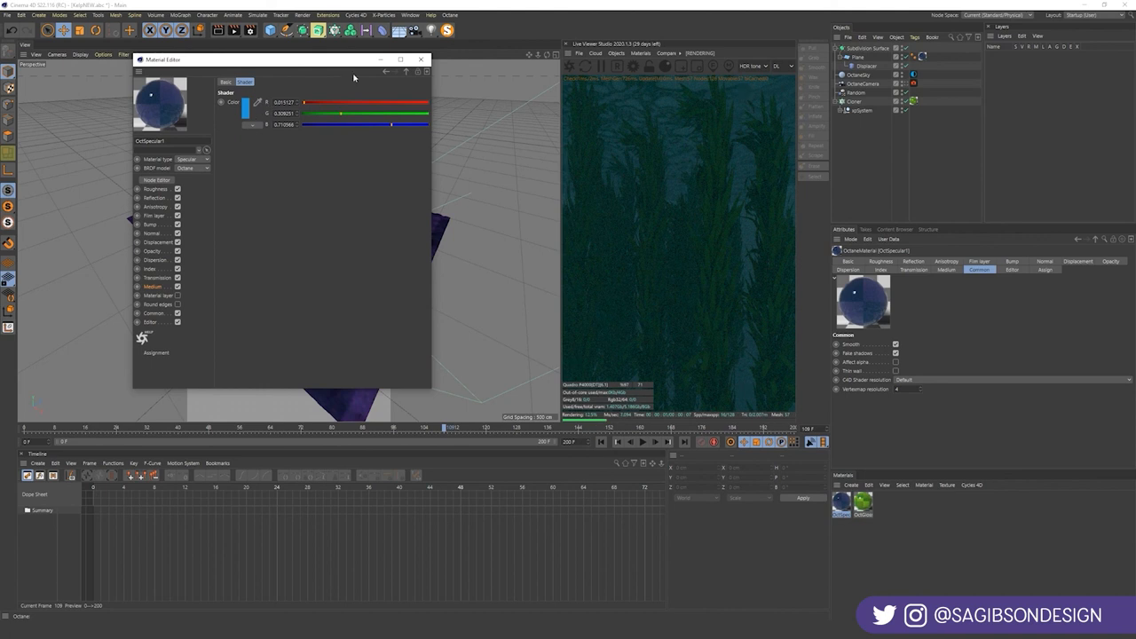
click(231, 102)
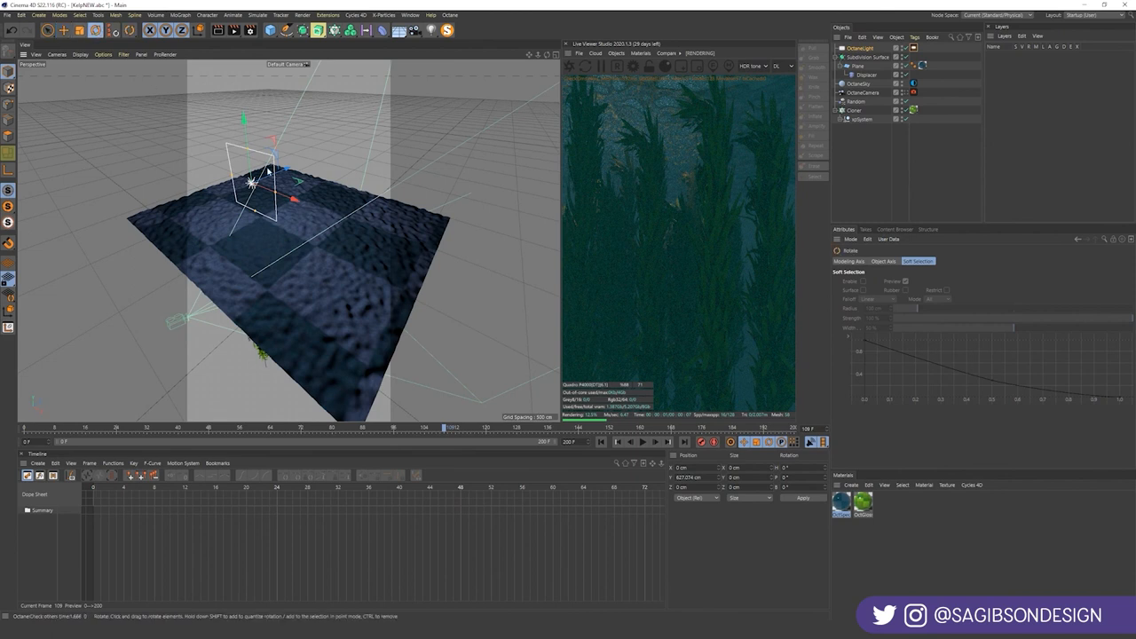
- Tilt the Octane area light down to about -45° pitch toward the kelp
drag(266, 173, 248, 155)
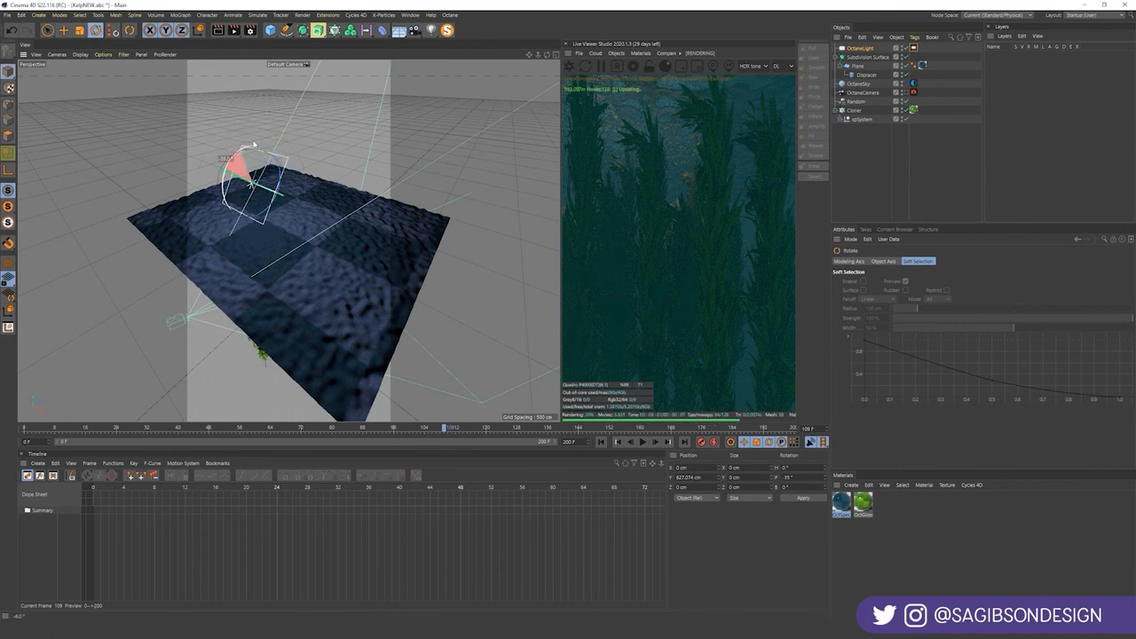
drag(258, 159, 266, 187)
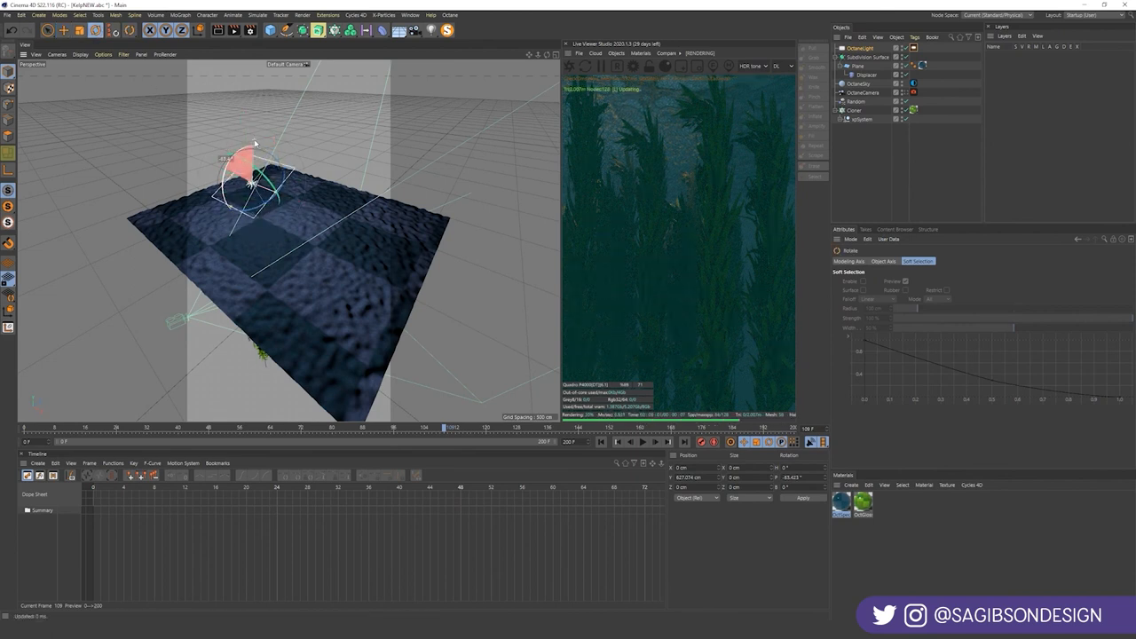
drag(253, 155, 257, 182)
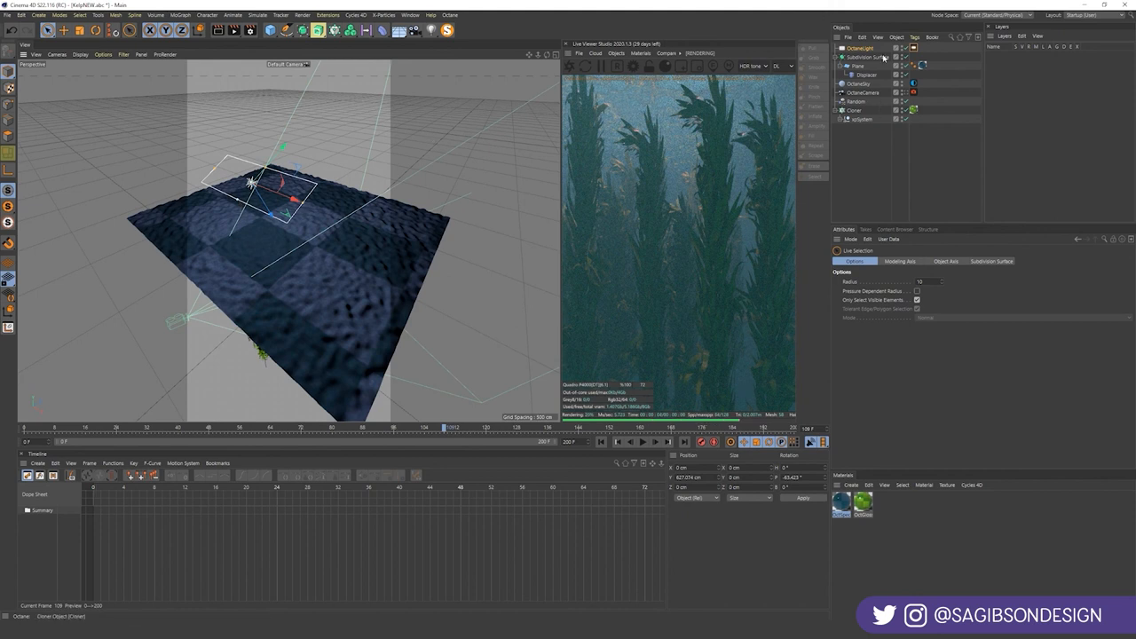
- Add an RgbSpectrum texture to the Octane light and set it to warm cream
click(867, 57)
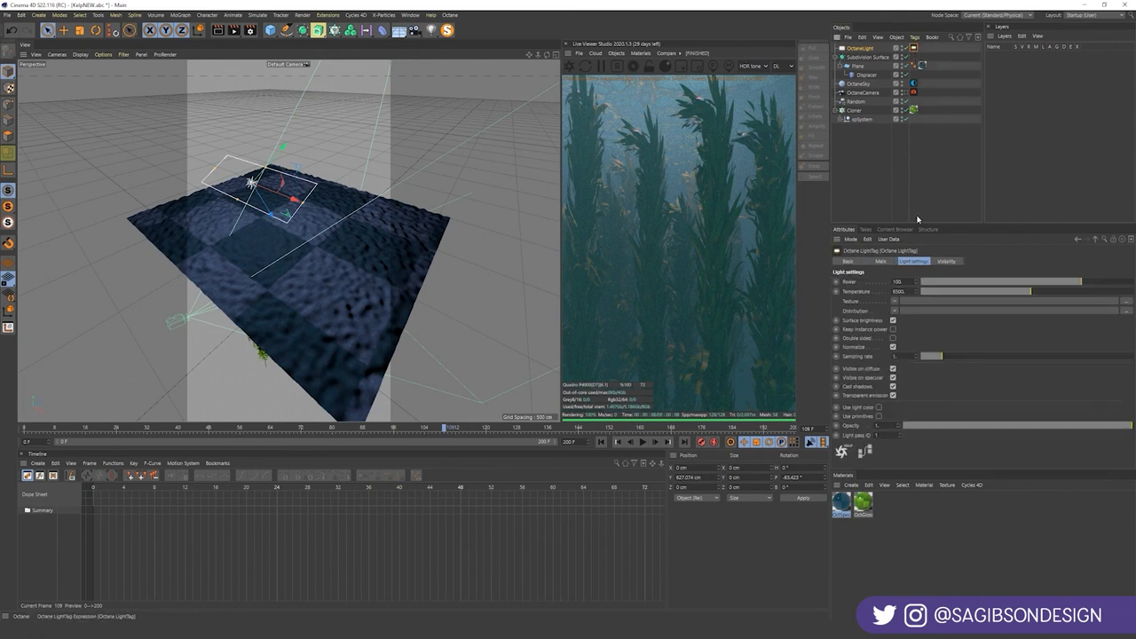
click(895, 301)
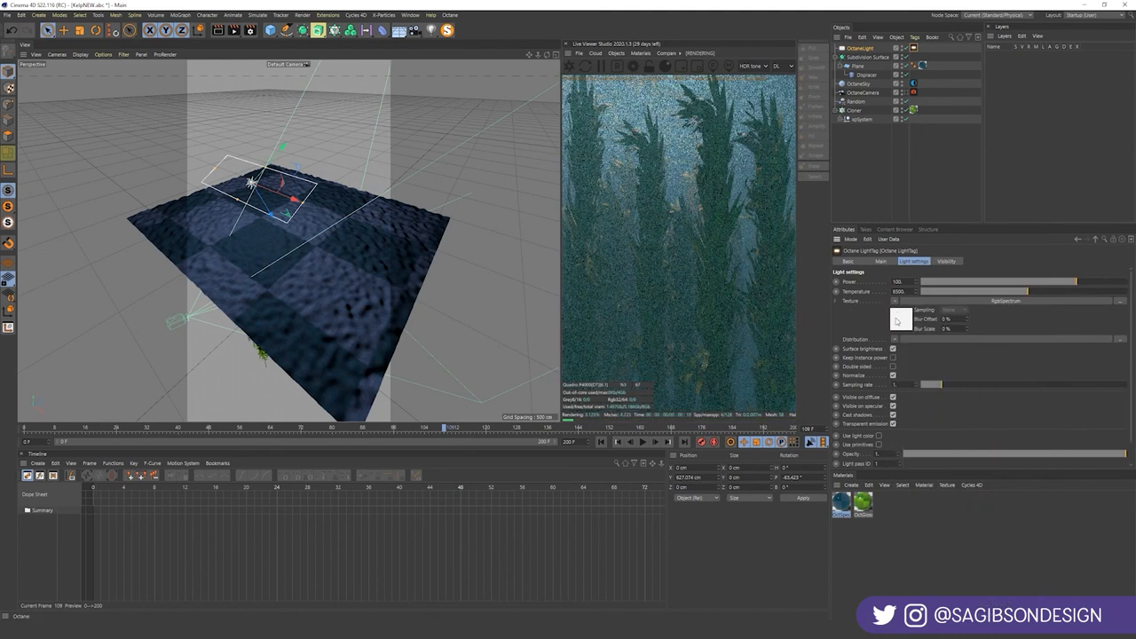
click(895, 319)
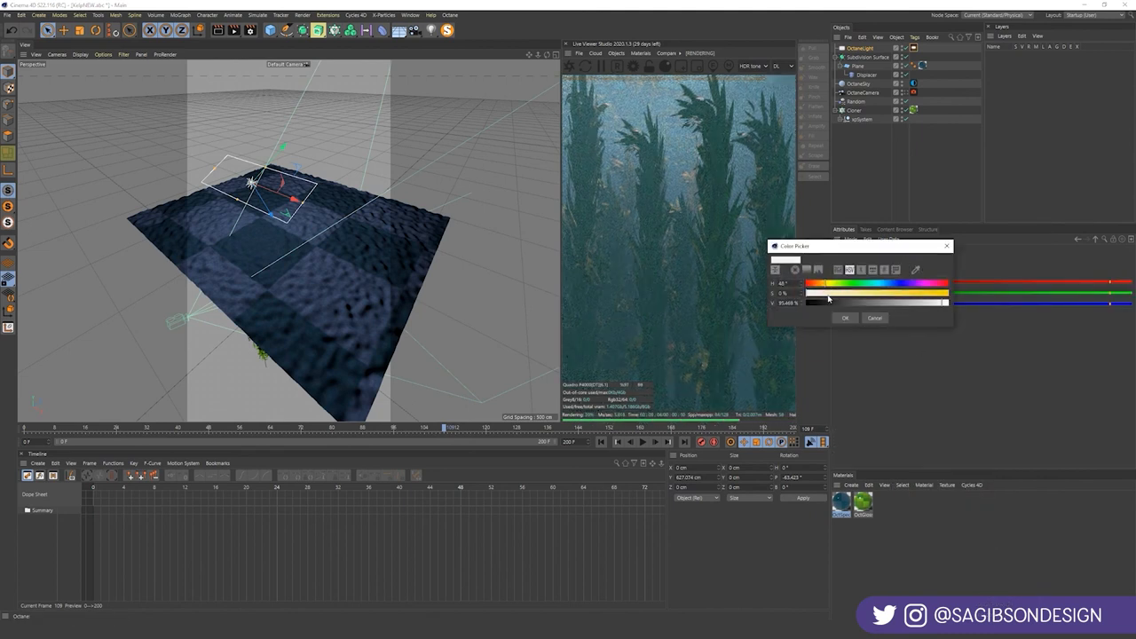
click(844, 318)
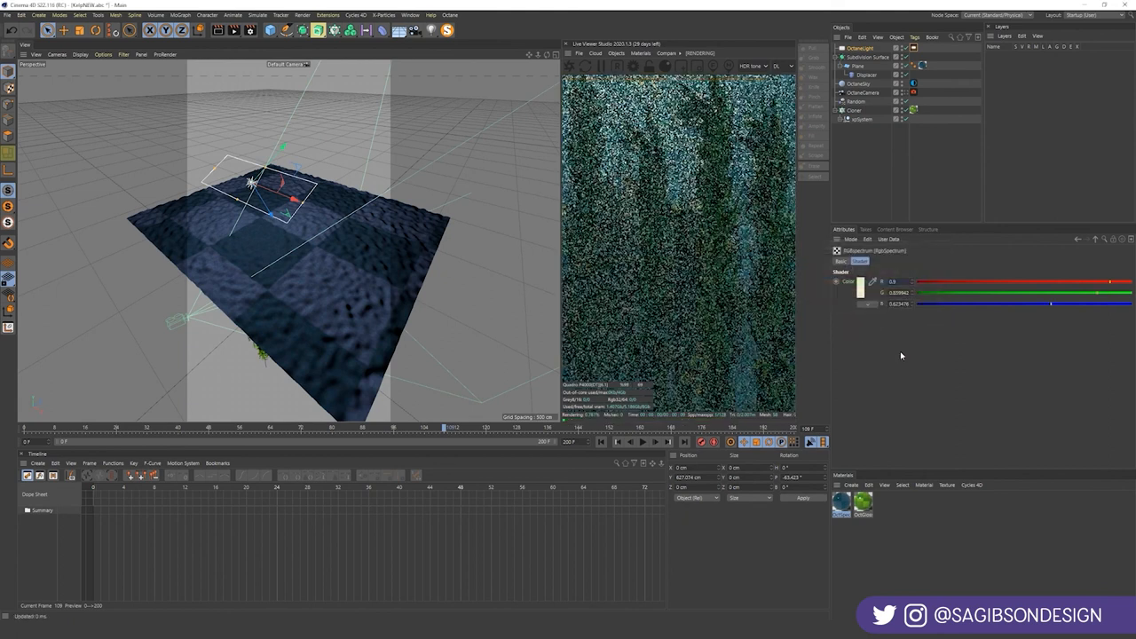